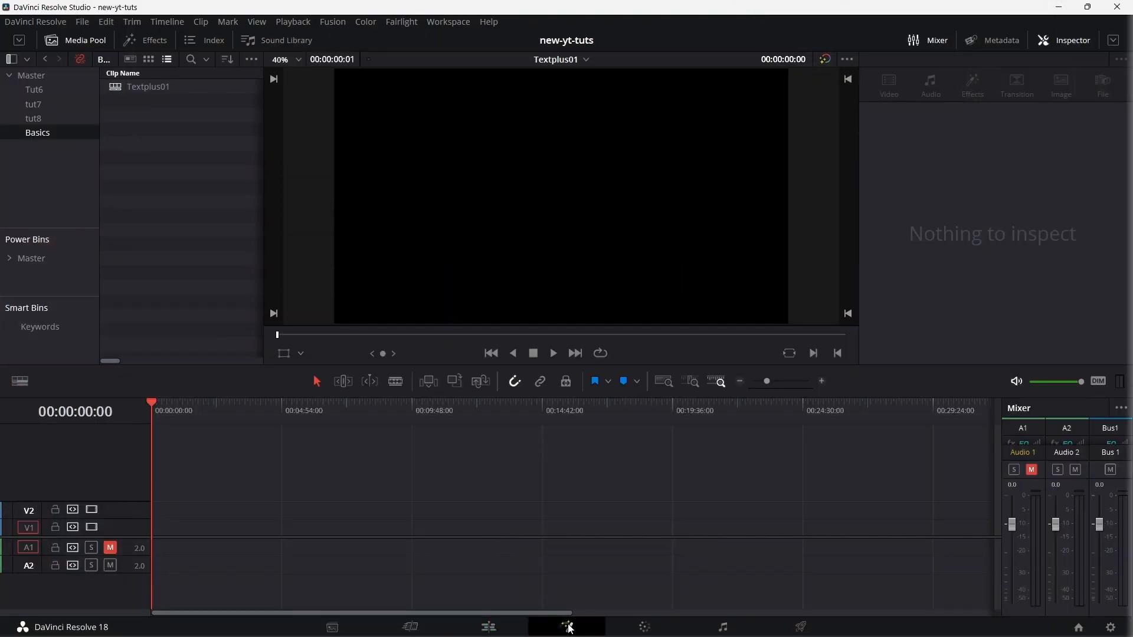
Switch to the Fusion page to show the Merge1-to-MediaOut1 node graph
left_click(567, 627)
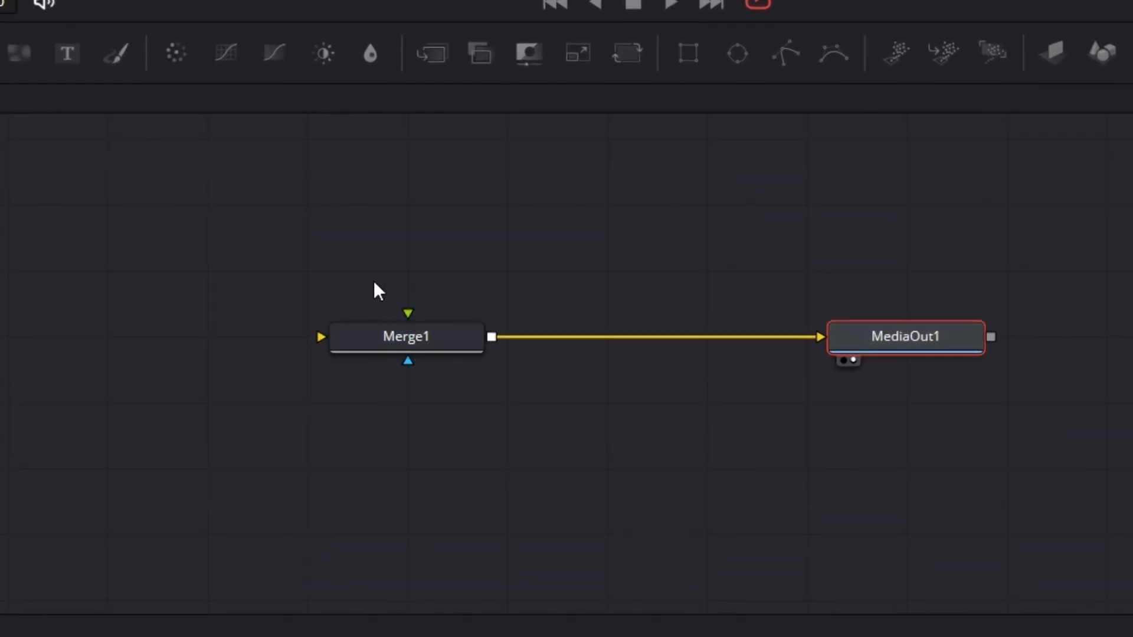
mouse_move(444, 438)
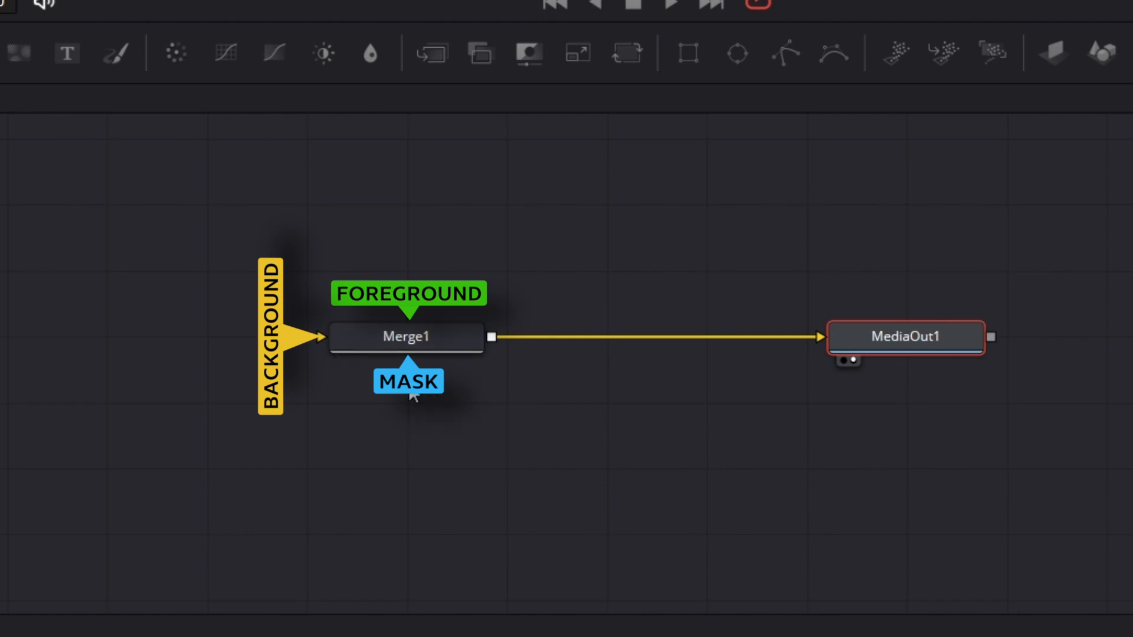
mouse_move(421, 309)
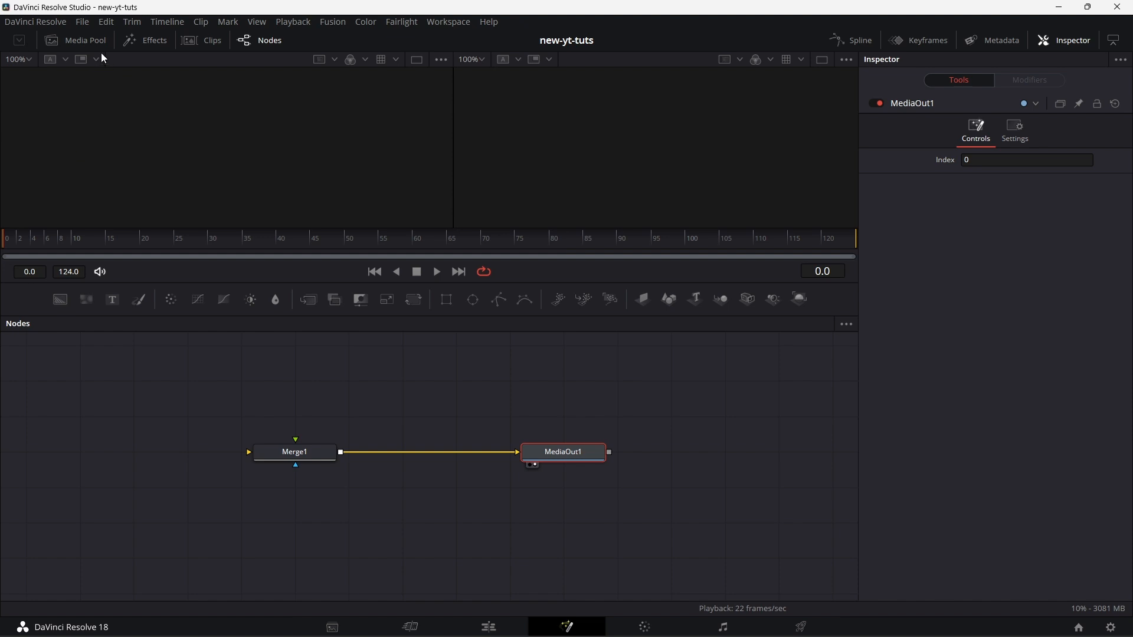
Add the bear clip, cat2.jpg and cat.jpg as nodes, wiring the bear into Merge1's foreground
left_click(84, 39)
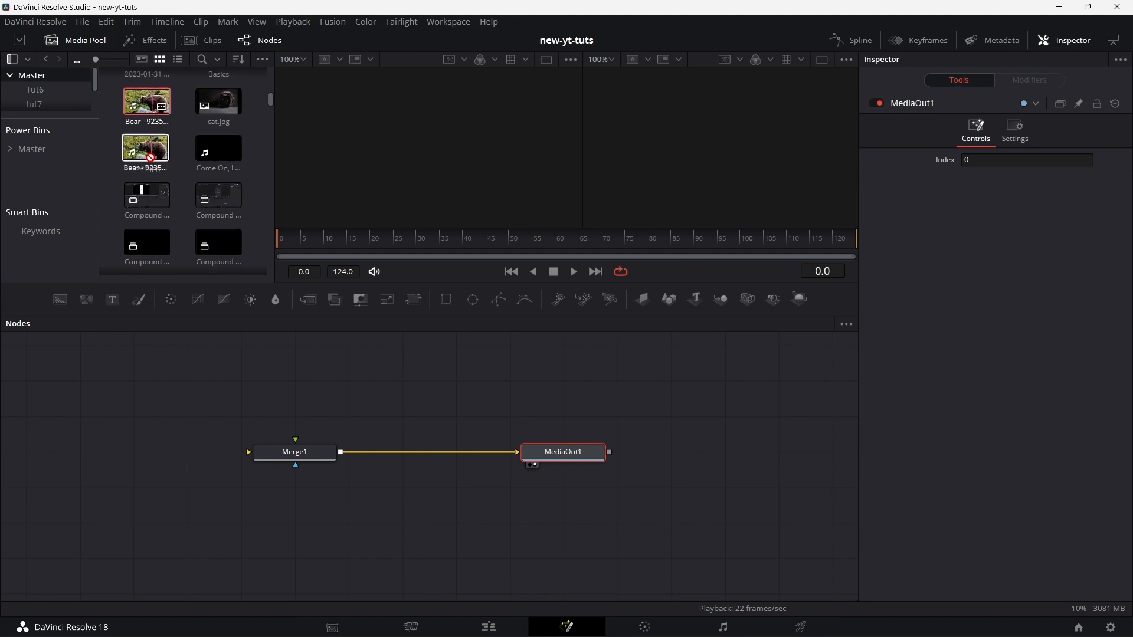
left_click_drag(145, 148, 78, 476)
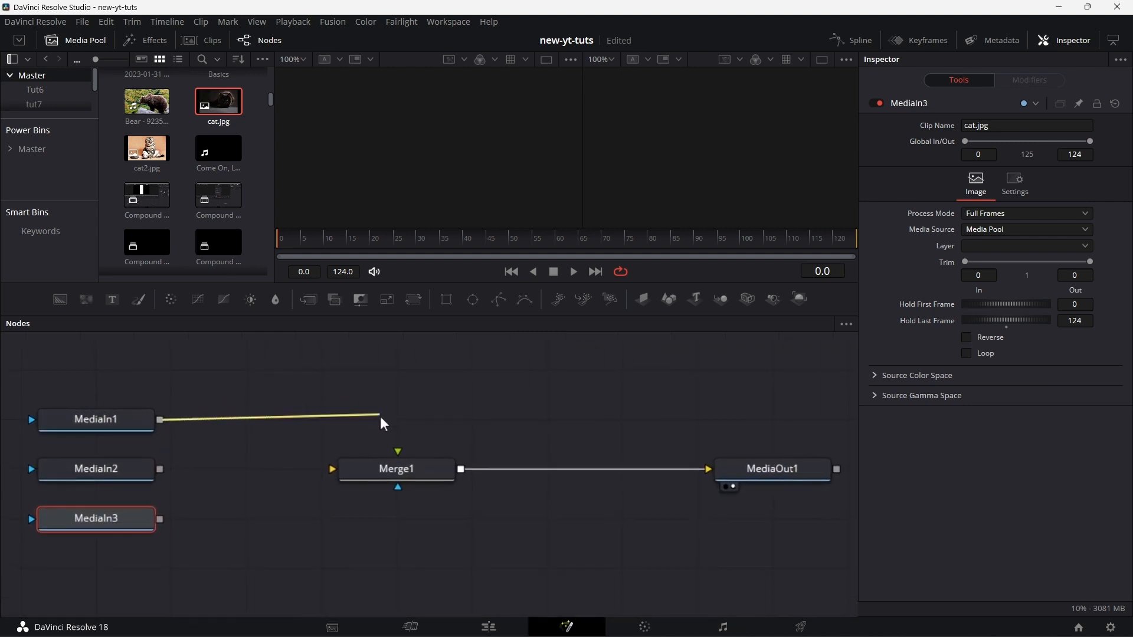
left_click_drag(96, 419, 396, 419)
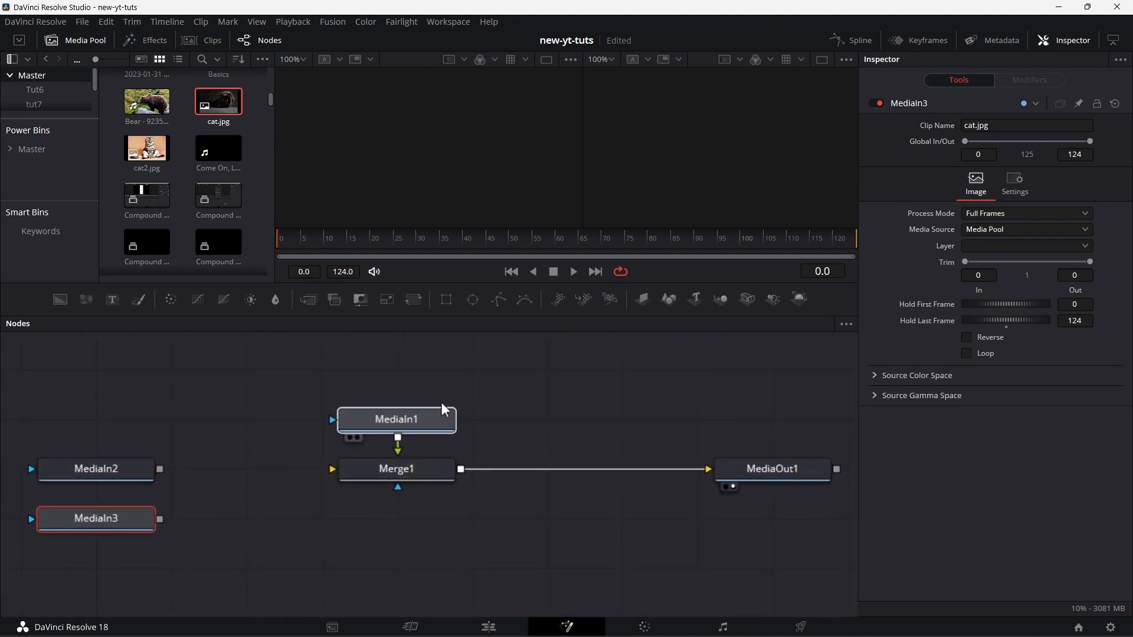
left_click_drag(396, 421, 396, 567)
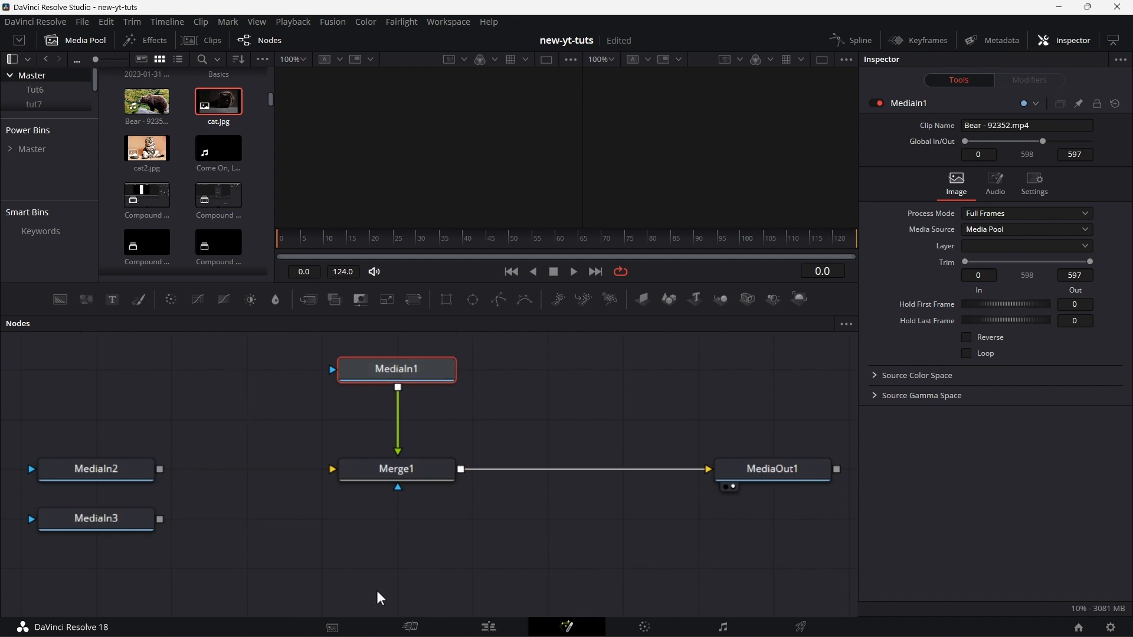
mouse_move(258, 571)
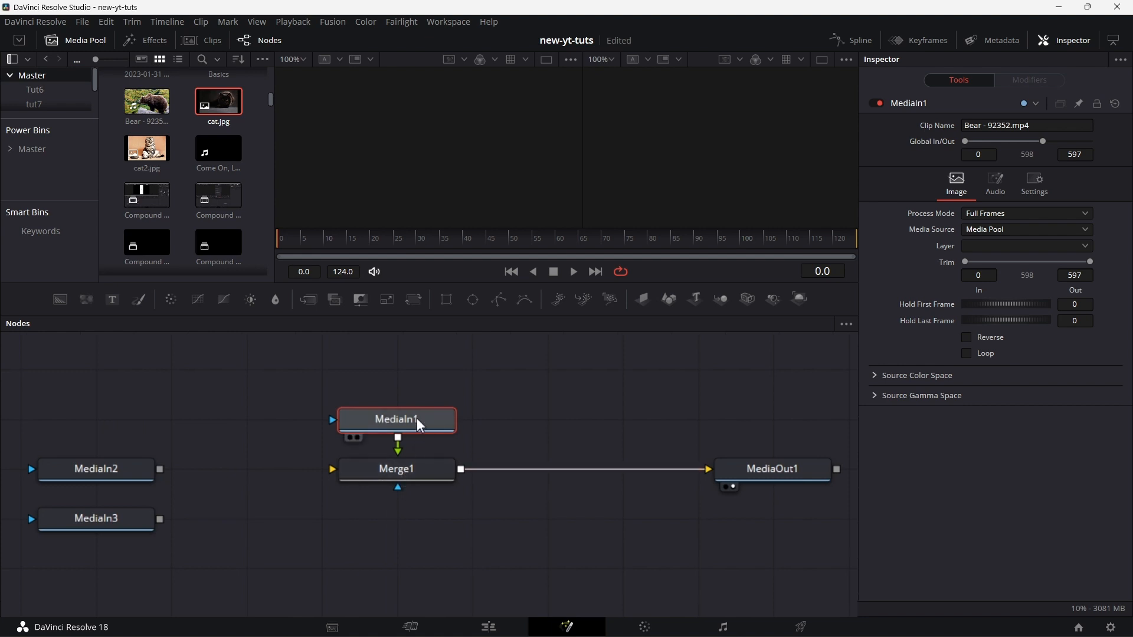
Close the Media Pool panel to free up the workspace
left_click(396, 468)
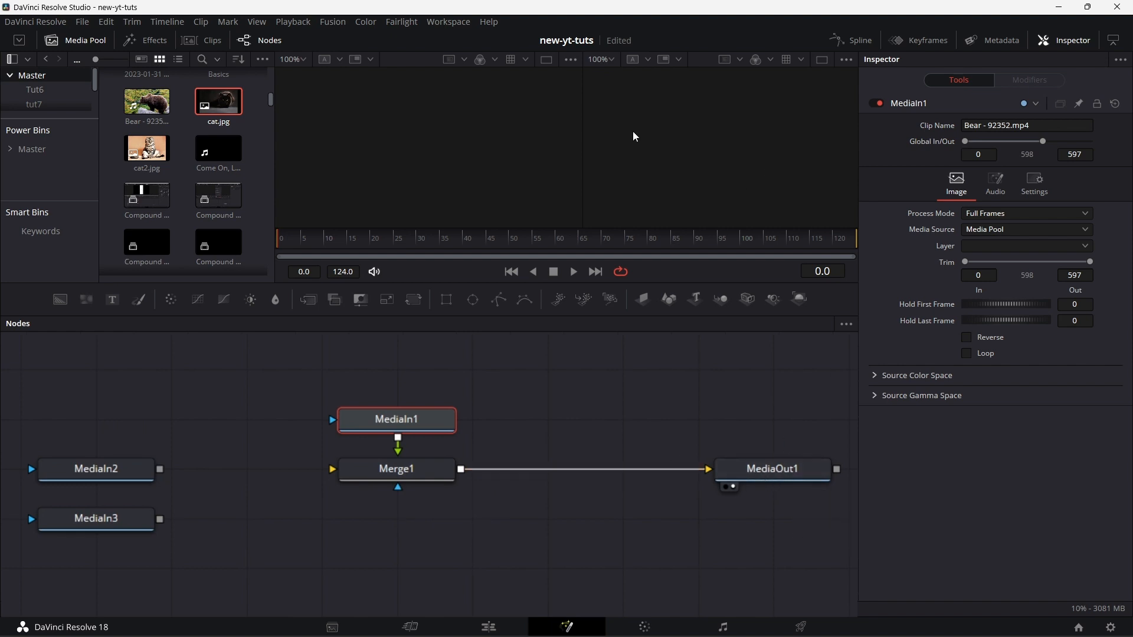
mouse_move(357, 177)
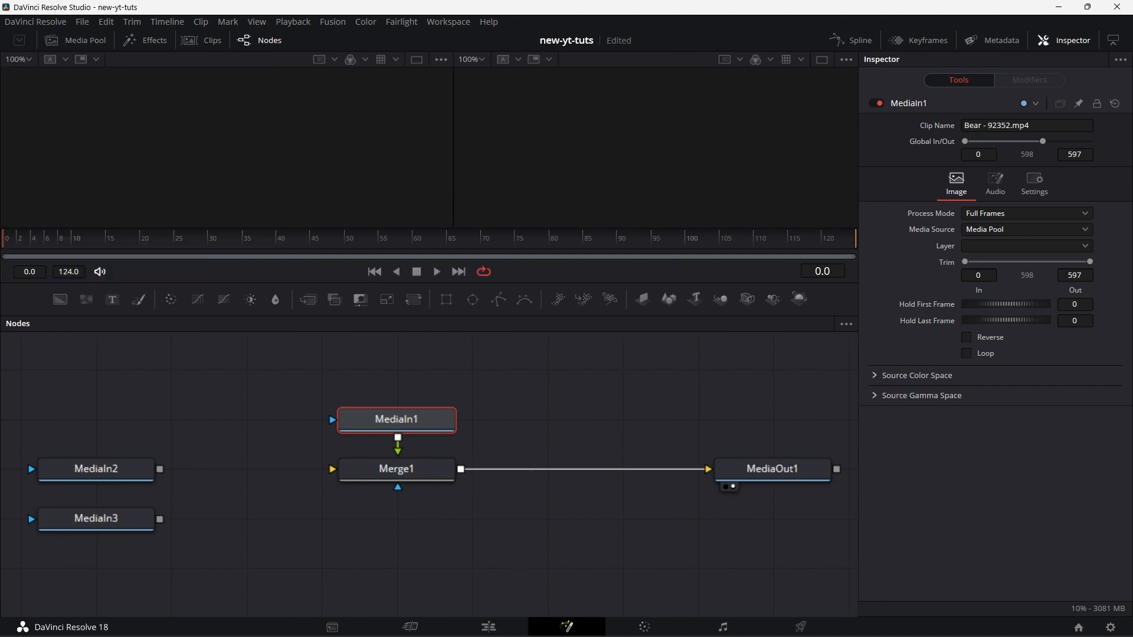
mouse_move(426, 402)
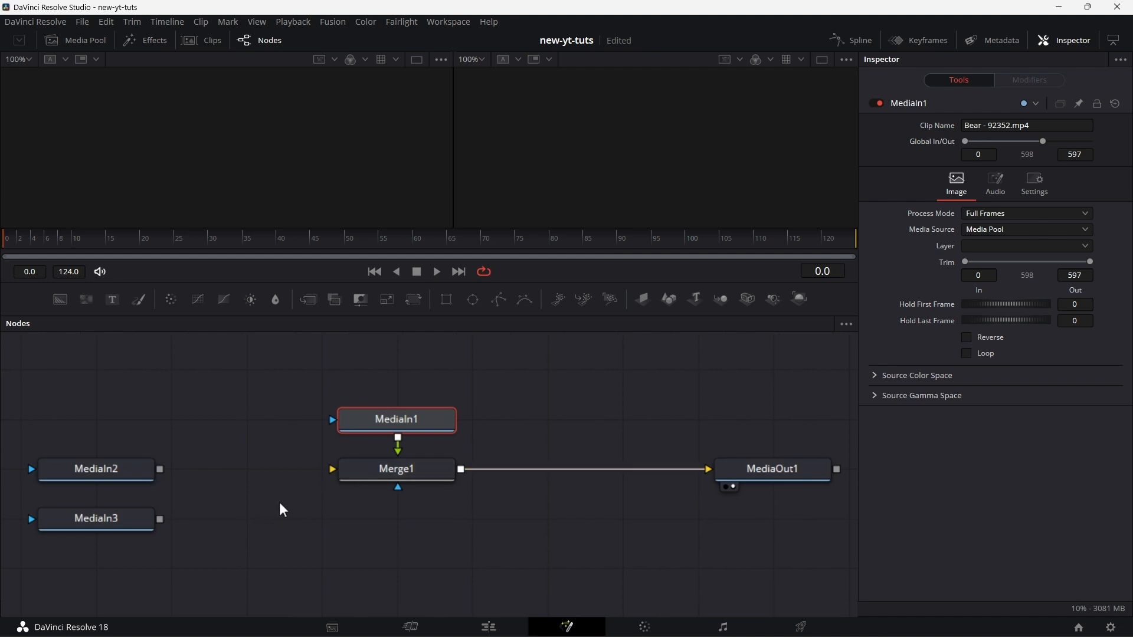
mouse_move(277, 565)
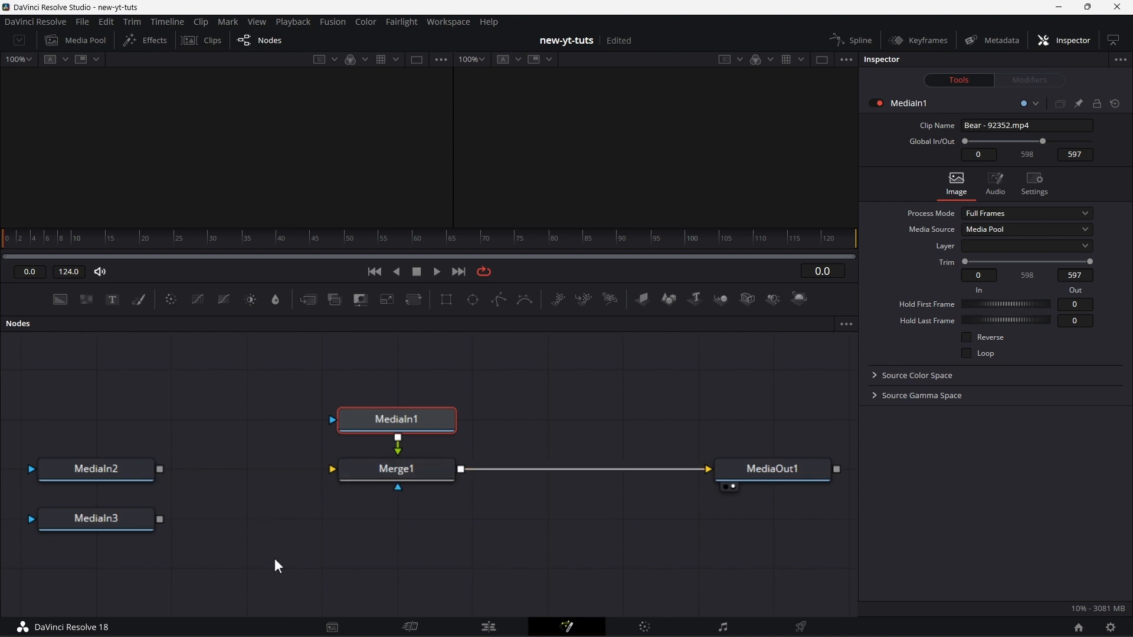
mouse_move(232, 495)
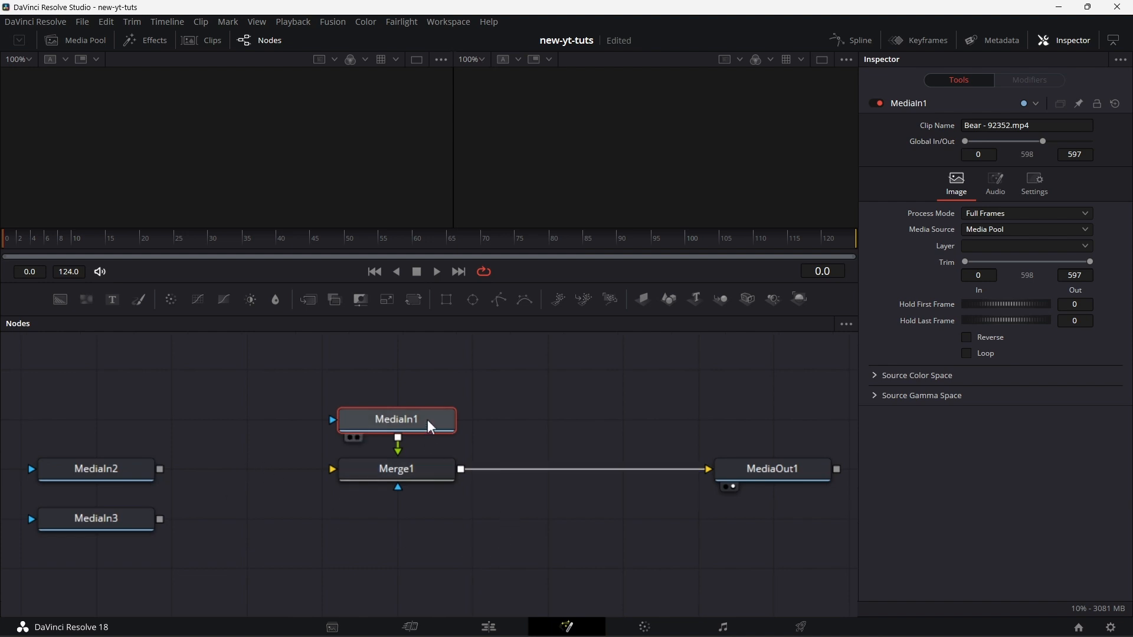
mouse_move(428, 425)
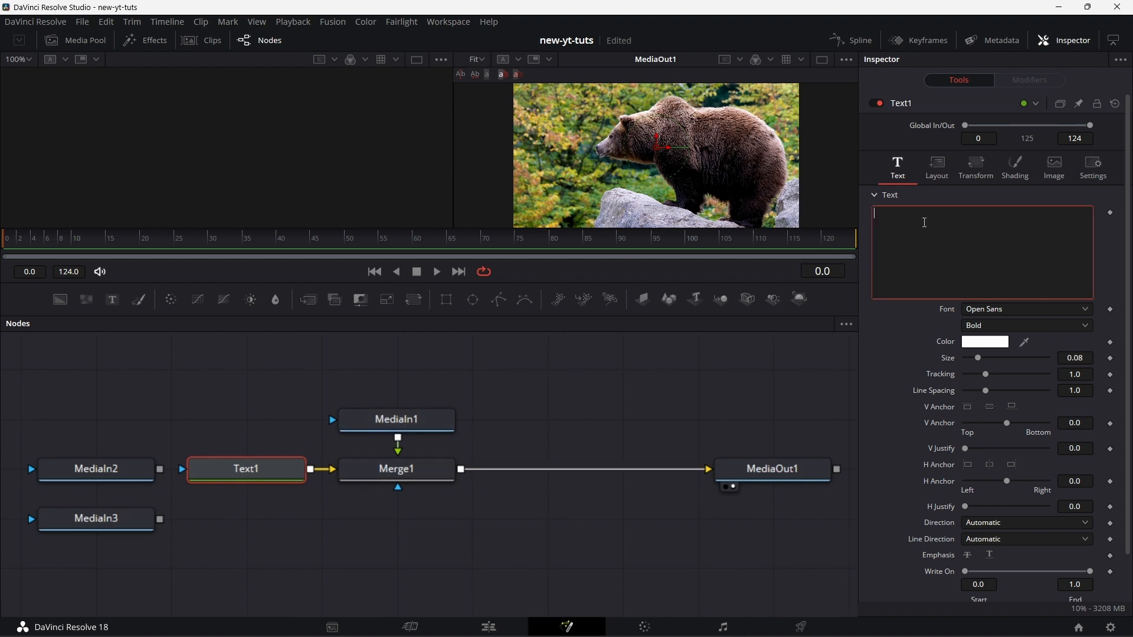
Enter test text 'riuyfoul ihl' in the temporary Text1 node and select it
type("riuyfoul")
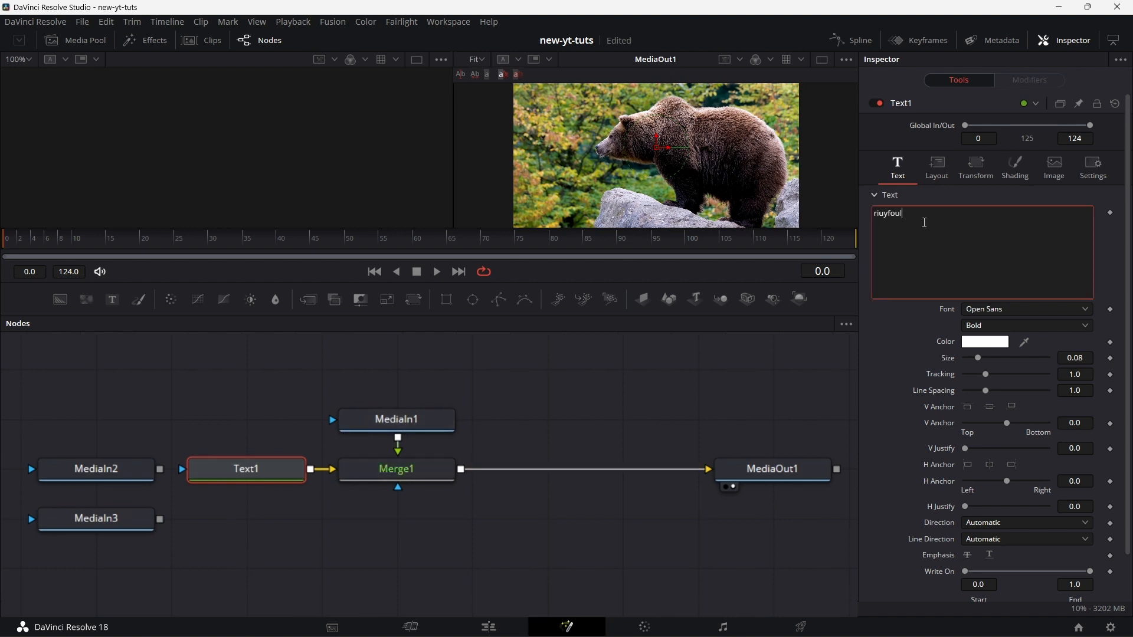
type("ihl")
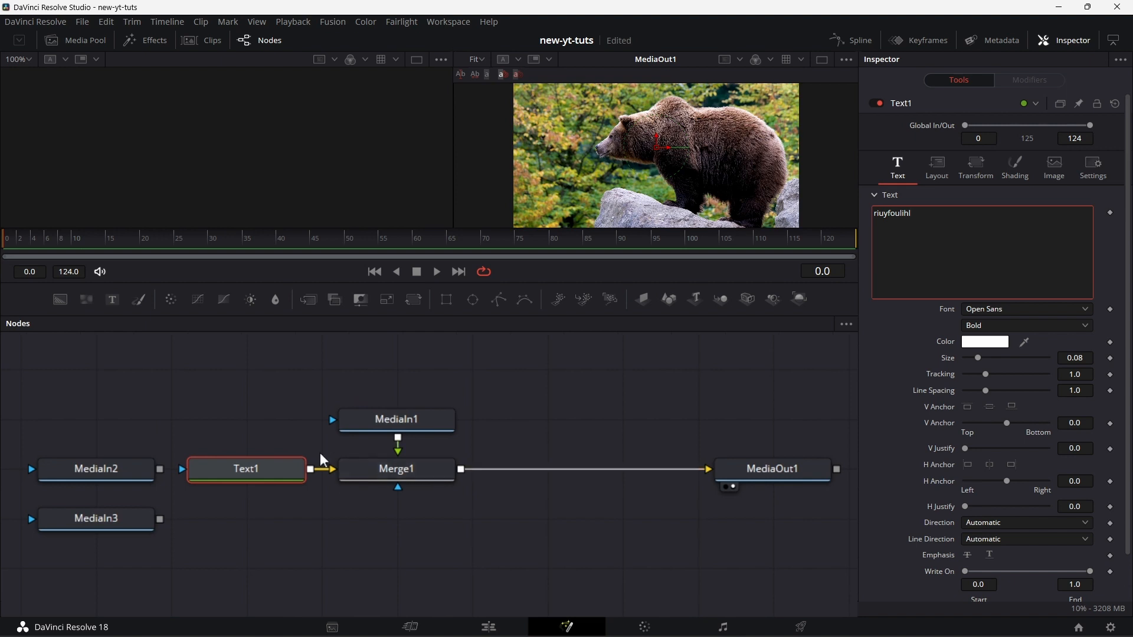
left_click(396, 468)
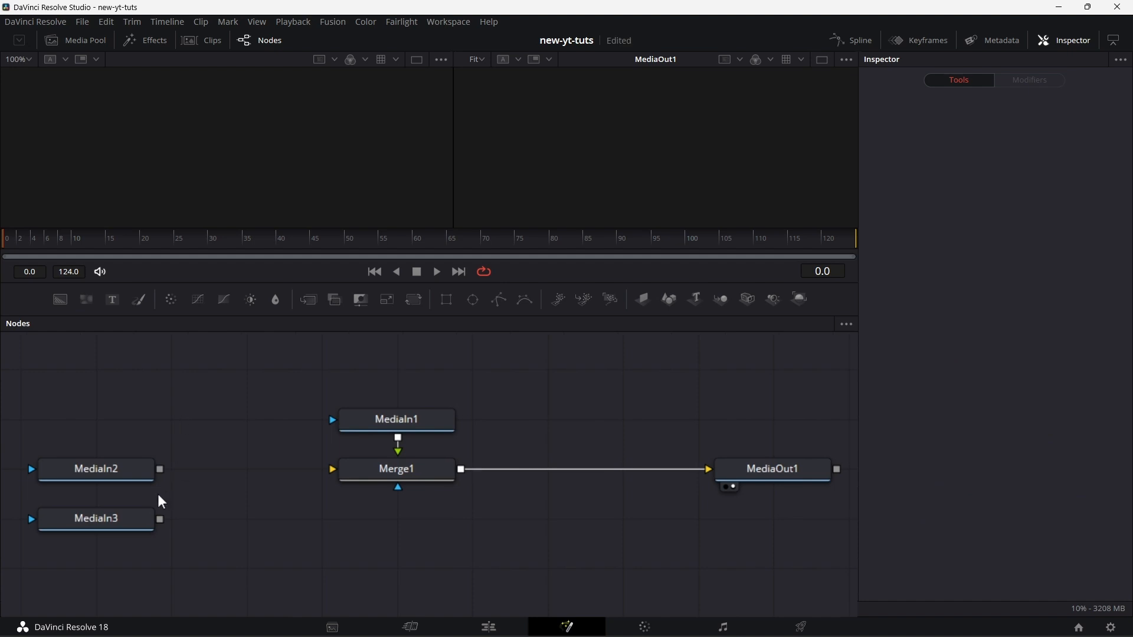
Wire cat2.jpg (MediaIn2) into Merge1's background, then inspect both media input nodes
left_click(95, 469)
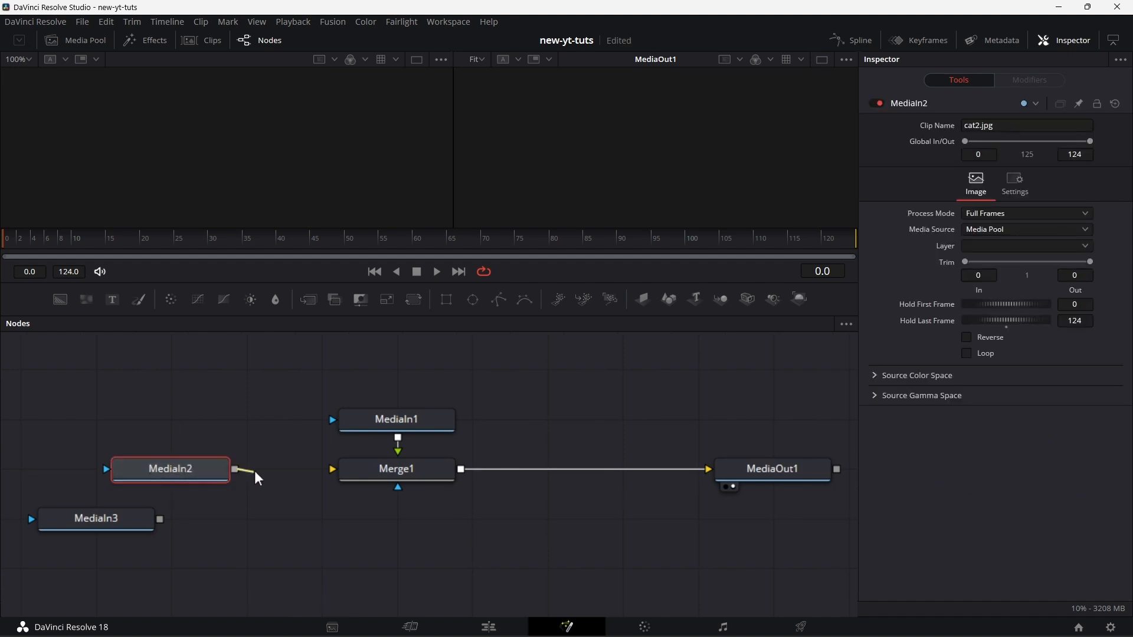
left_click_drag(232, 470, 333, 470)
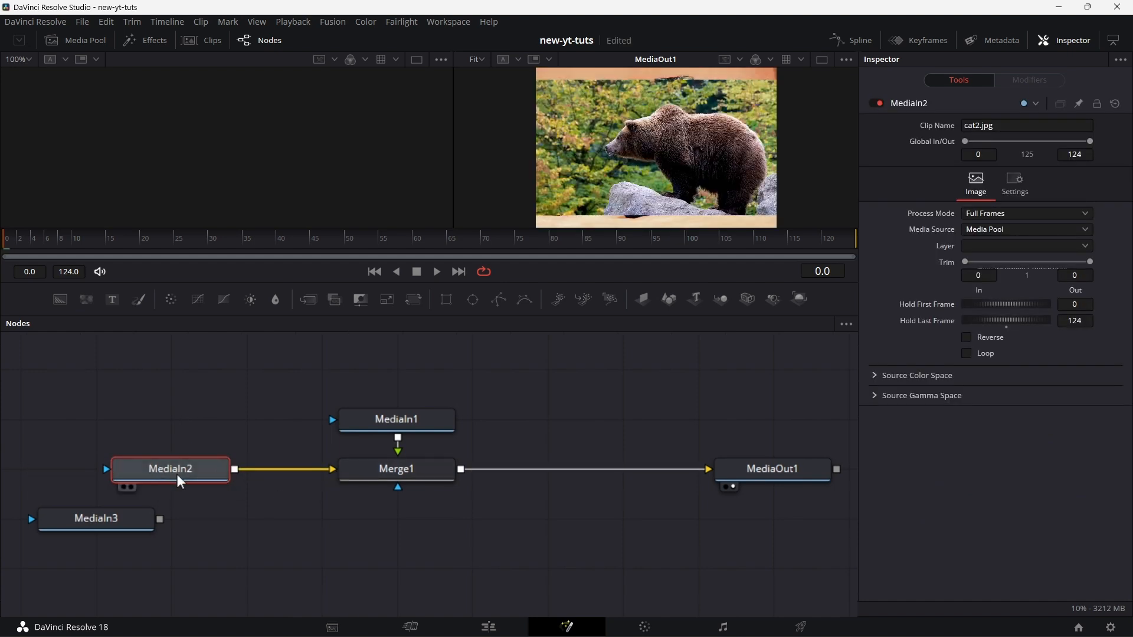
left_click(396, 468)
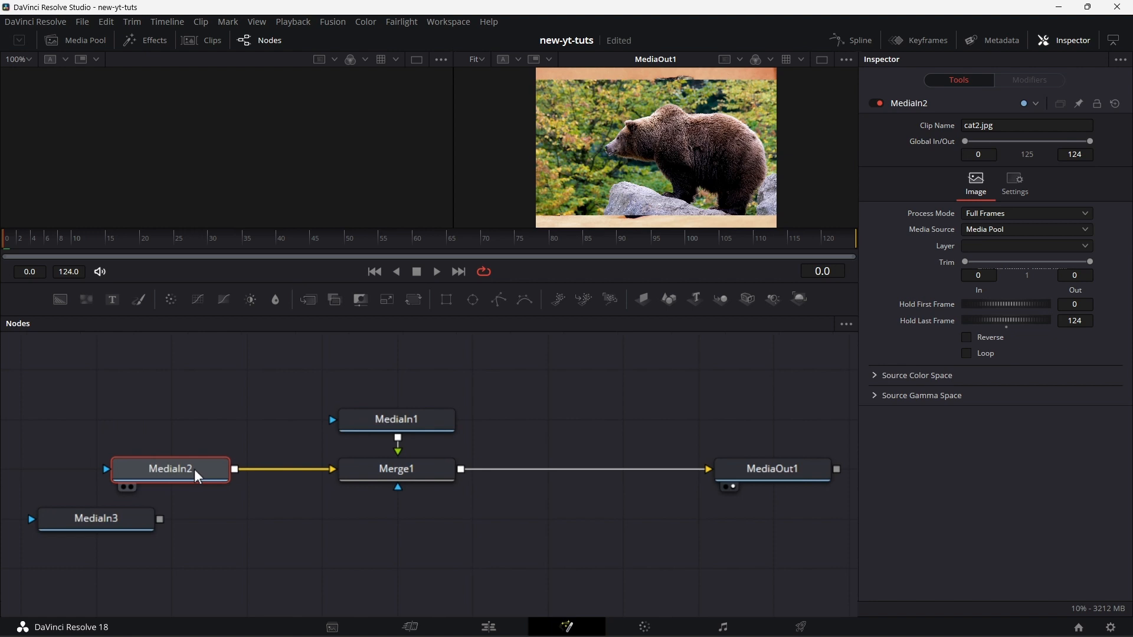
left_click(396, 419)
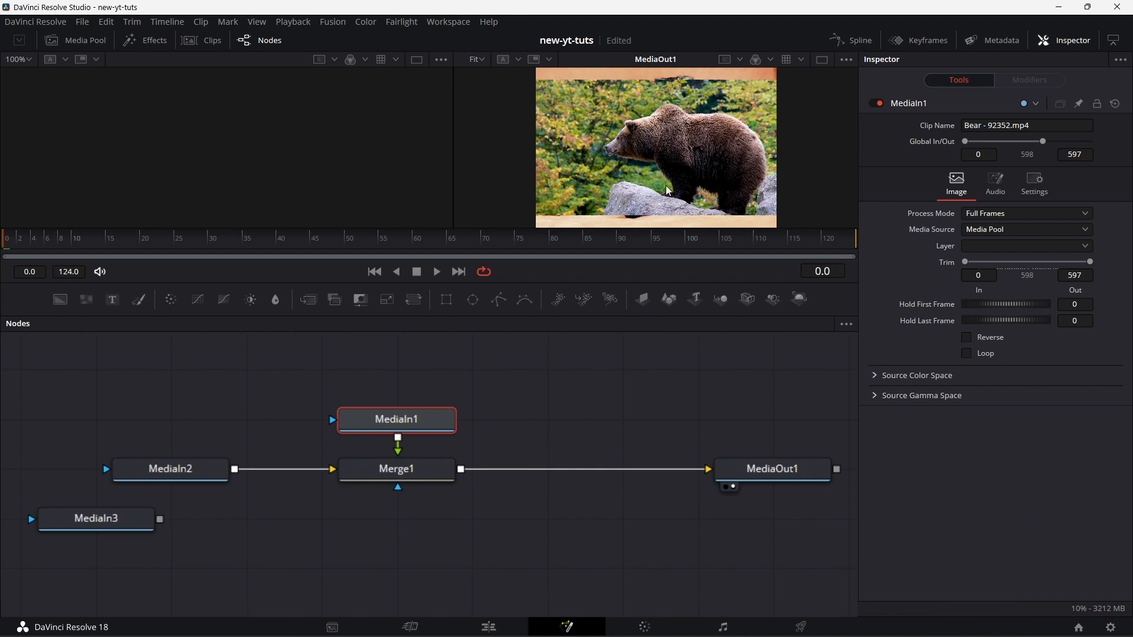
mouse_move(584, 228)
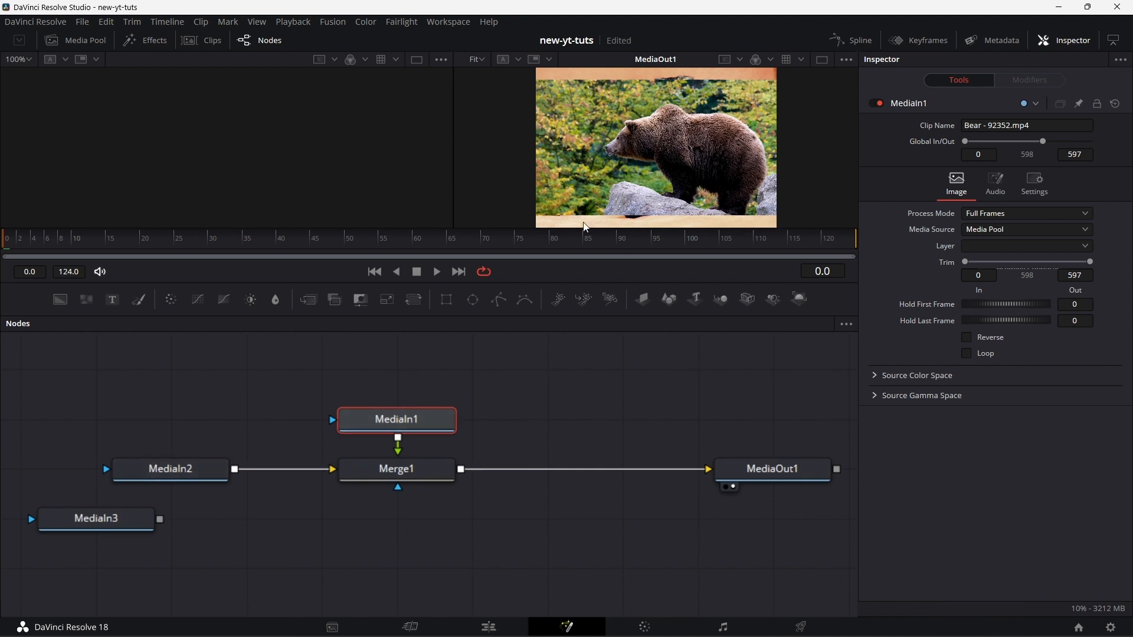
mouse_move(698, 126)
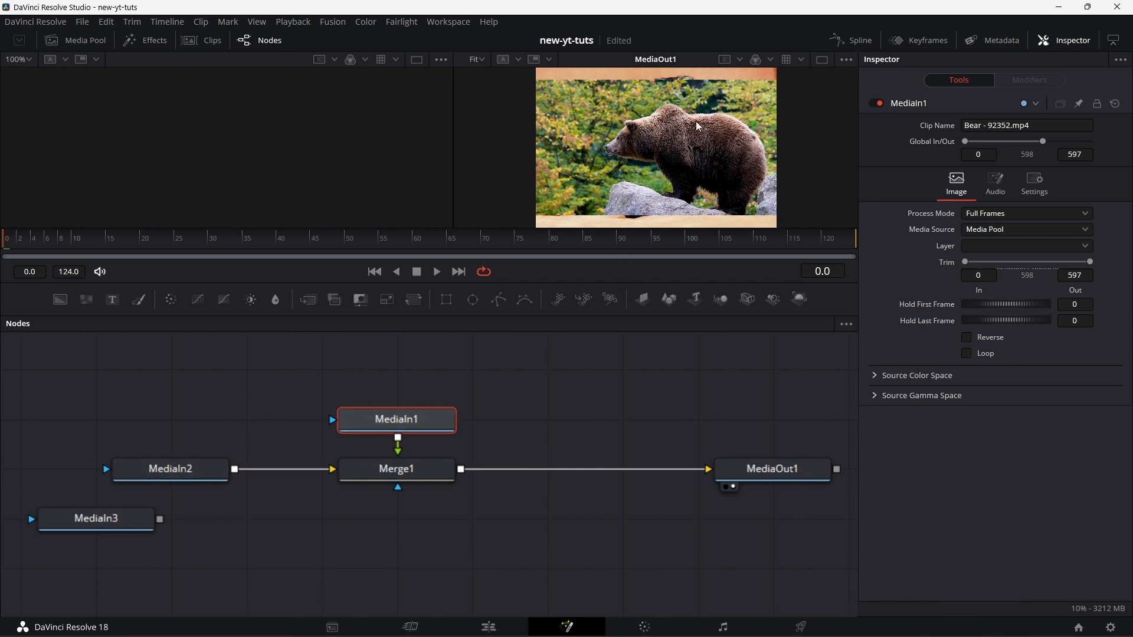
mouse_move(59, 299)
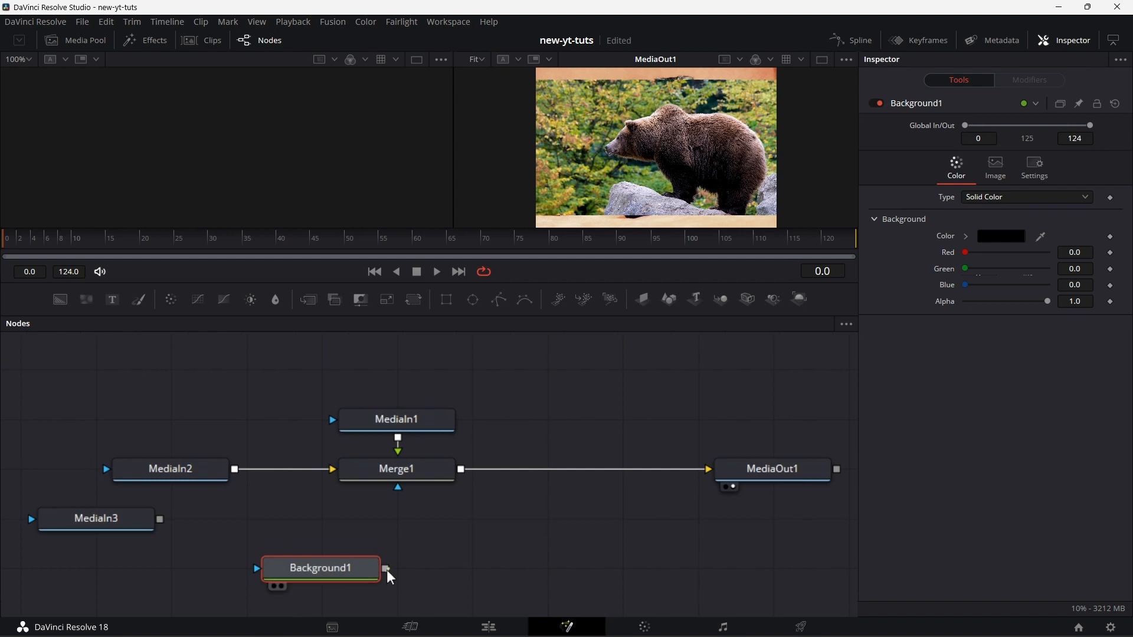
Connect Background1 to Merge1's background input and check Merge1's settings
left_click_drag(388, 567, 332, 470)
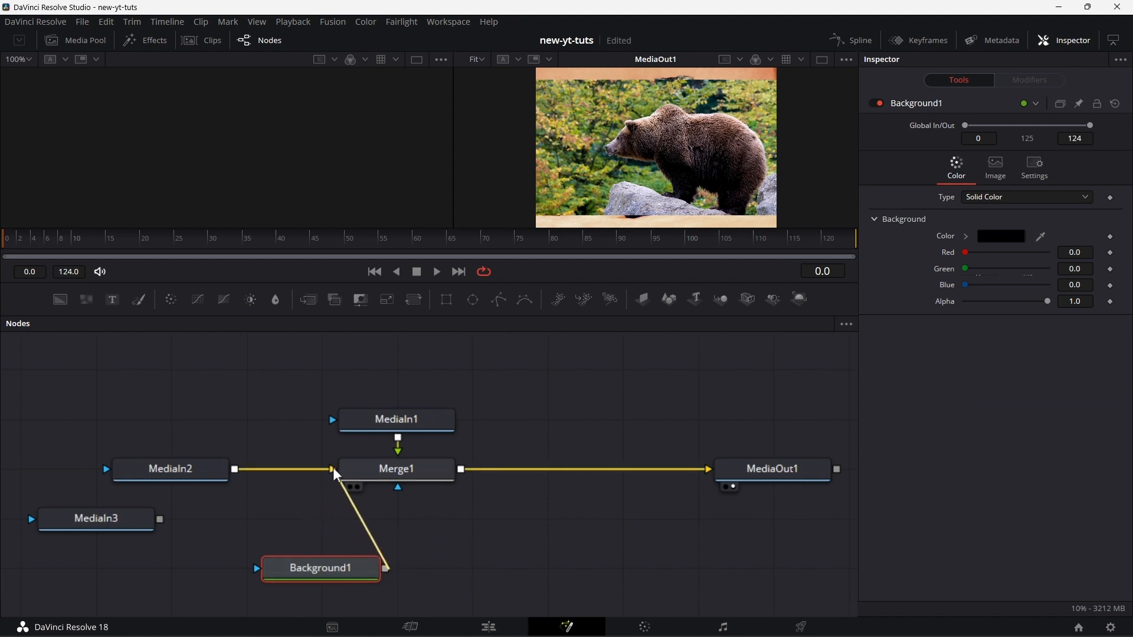
left_click_drag(319, 567, 396, 518)
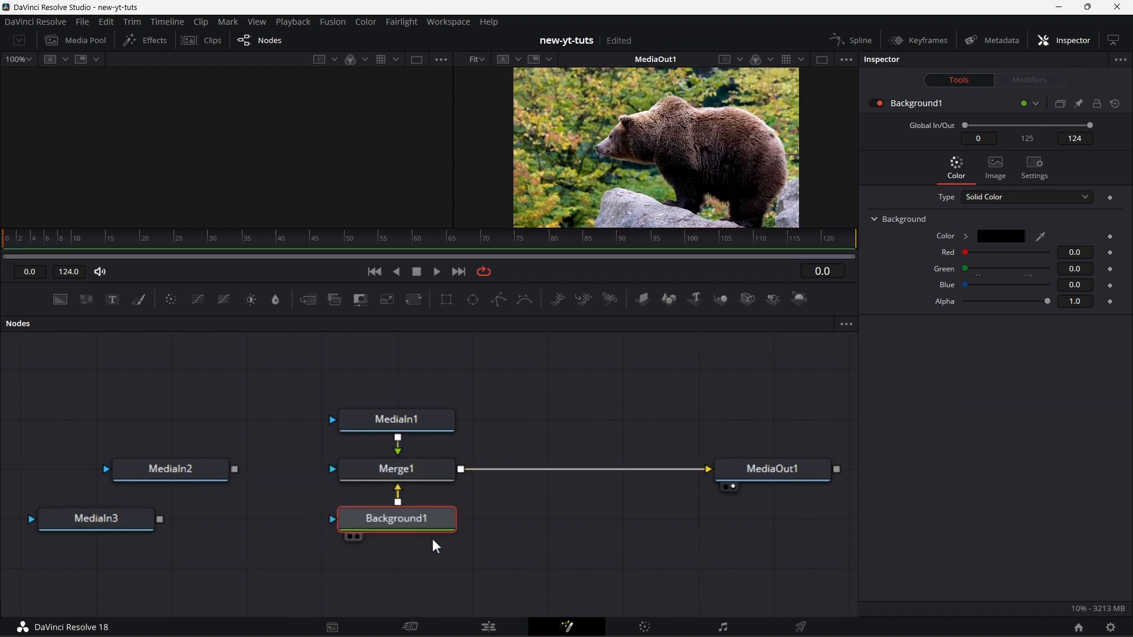
left_click(396, 468)
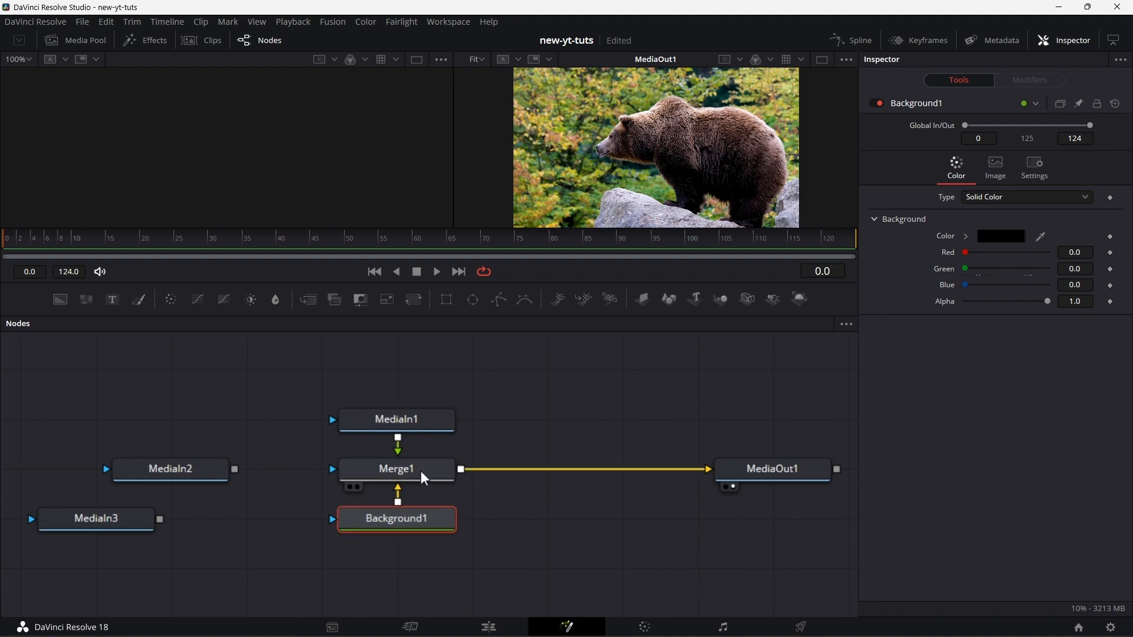
left_click(395, 467)
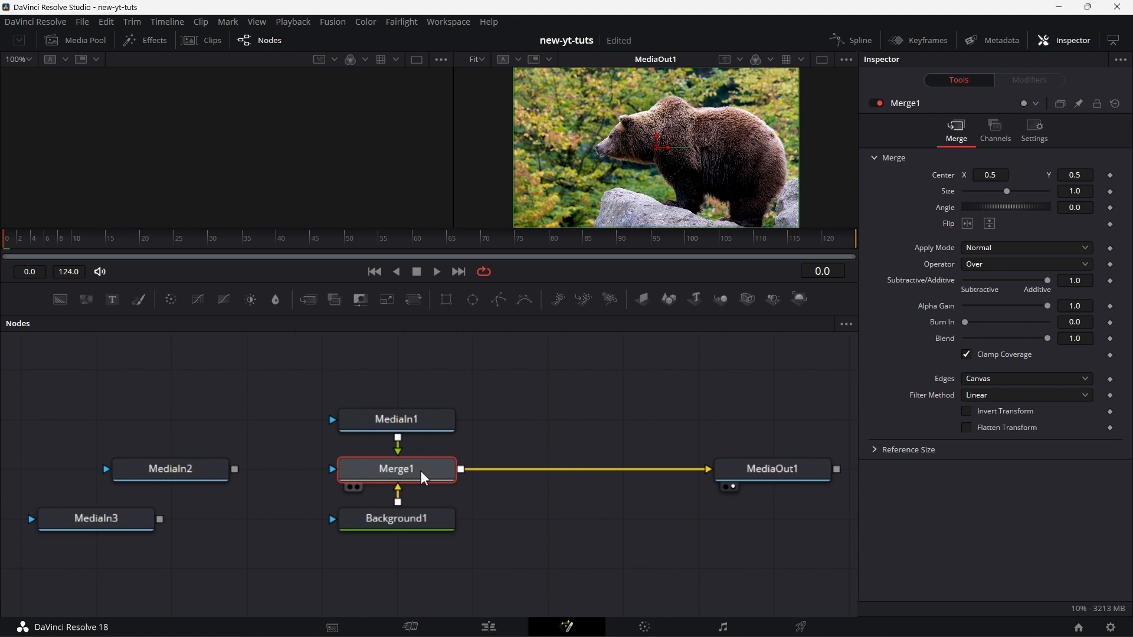
mouse_move(516, 508)
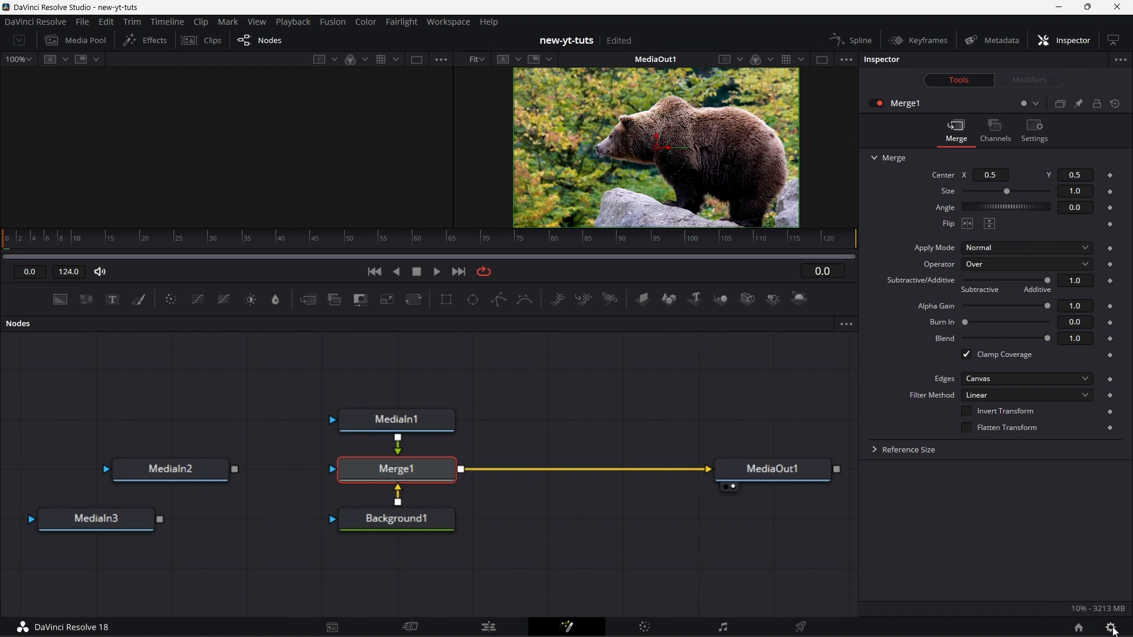
Disconnect Background1 and feed MediaIn2 back into Merge1's background
left_click(1121, 627)
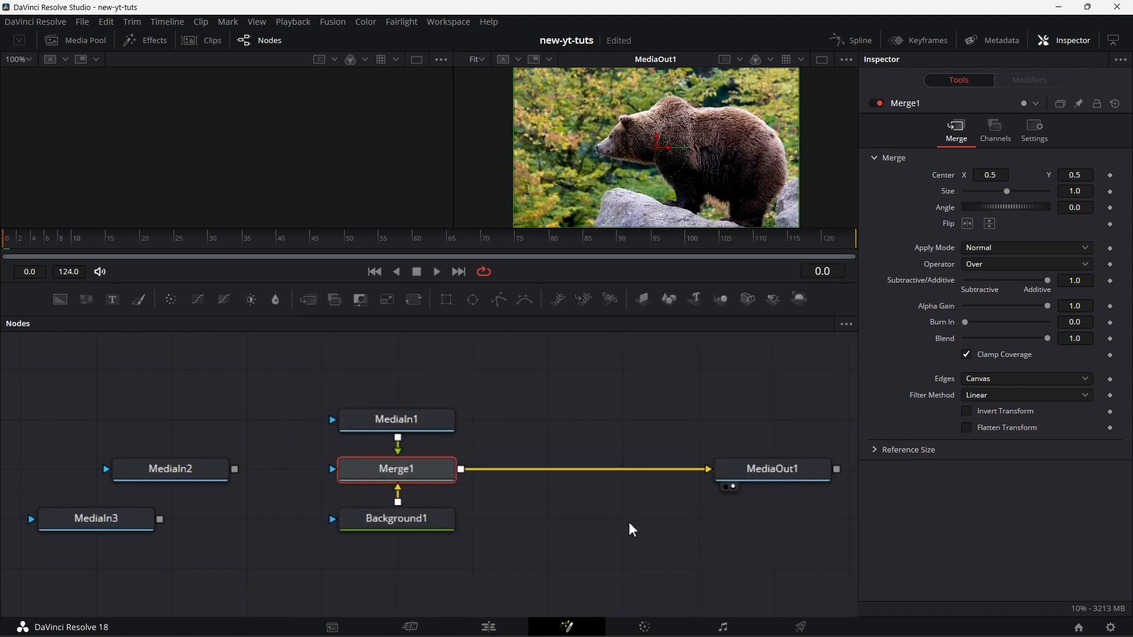
left_click(396, 518)
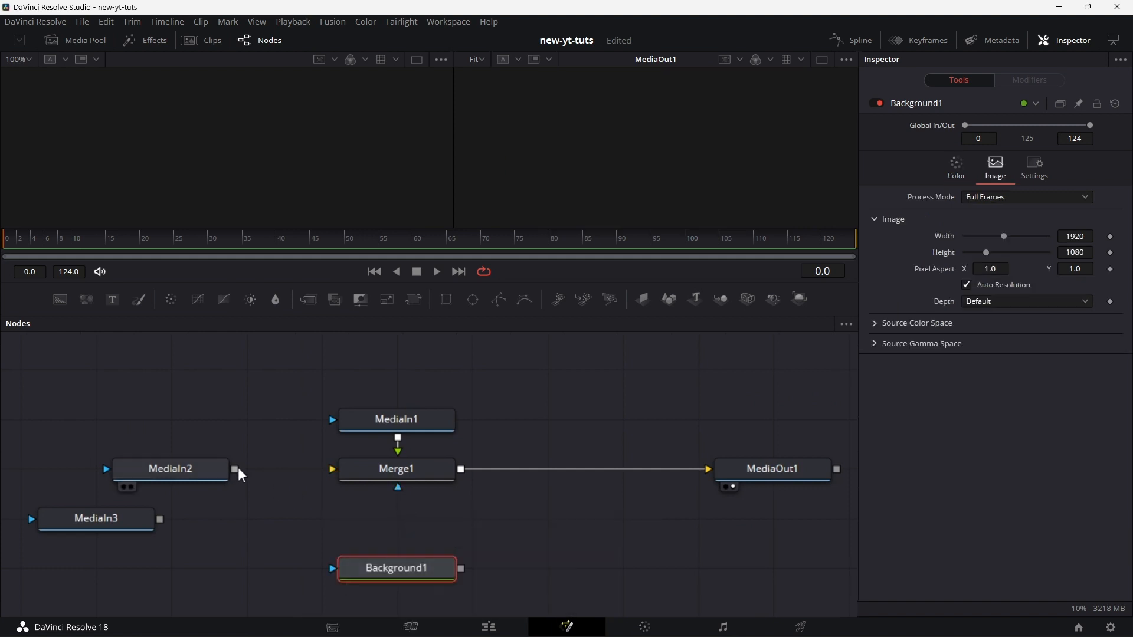
left_click_drag(233, 469, 333, 469)
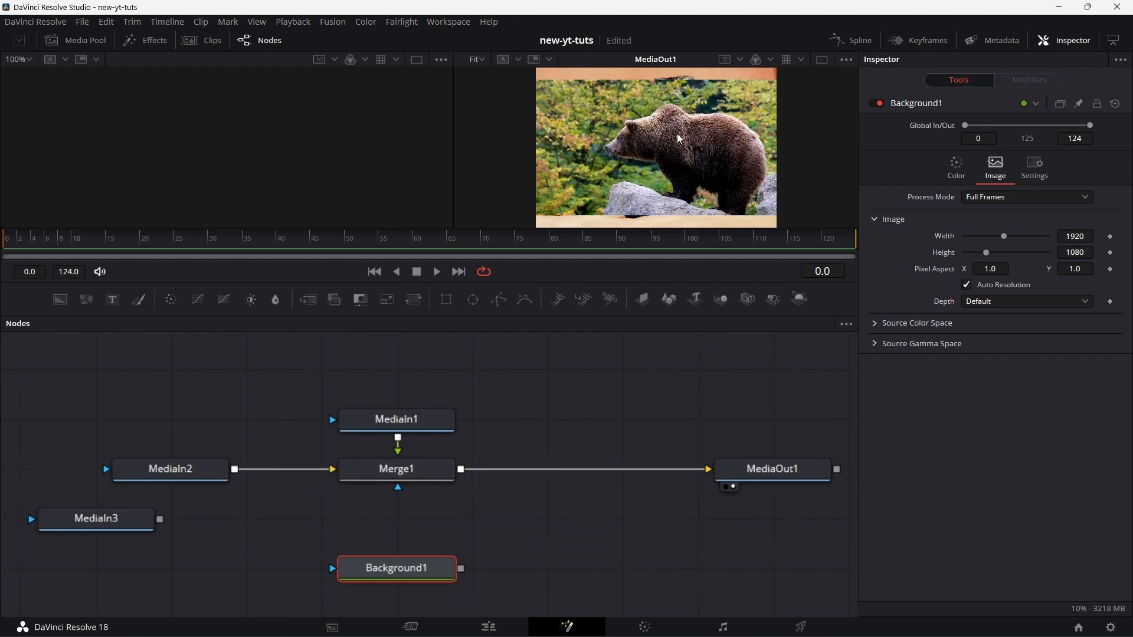
left_click(170, 468)
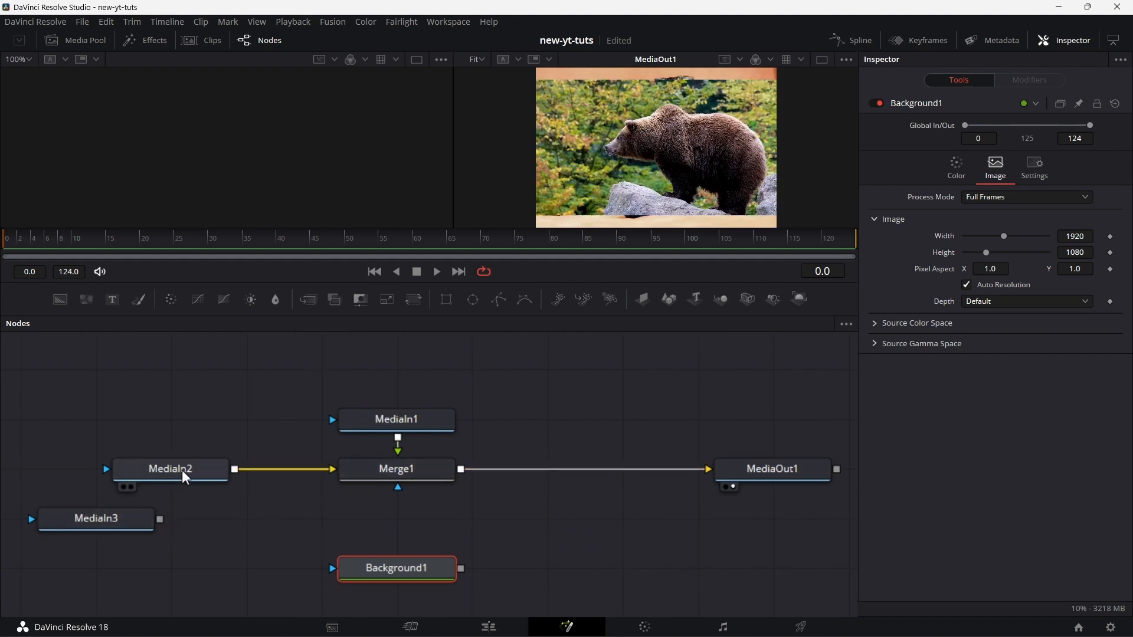
left_click(396, 419)
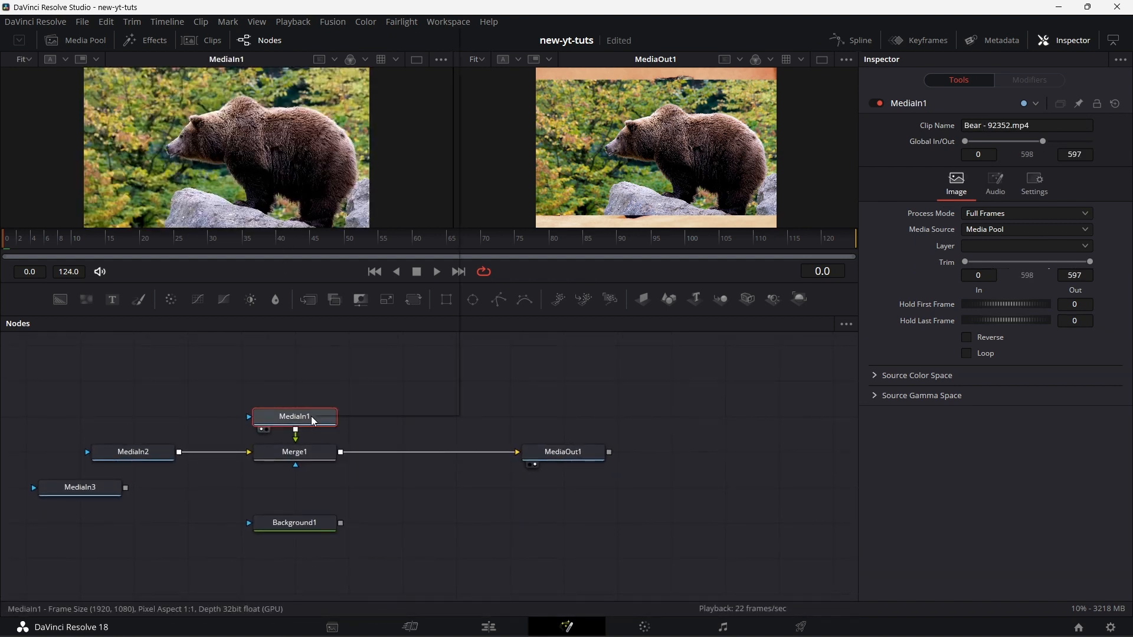
Rename MediaIn1 to 'bear' and MediaIn2 to 'catsitting'
double_click(294, 416)
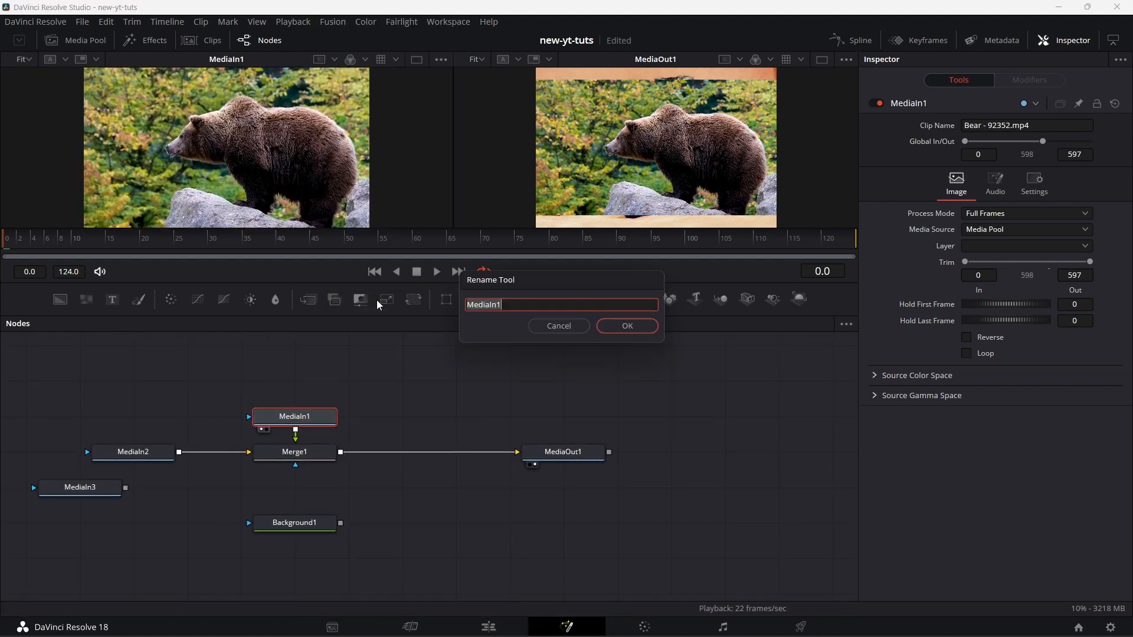
left_click(625, 326)
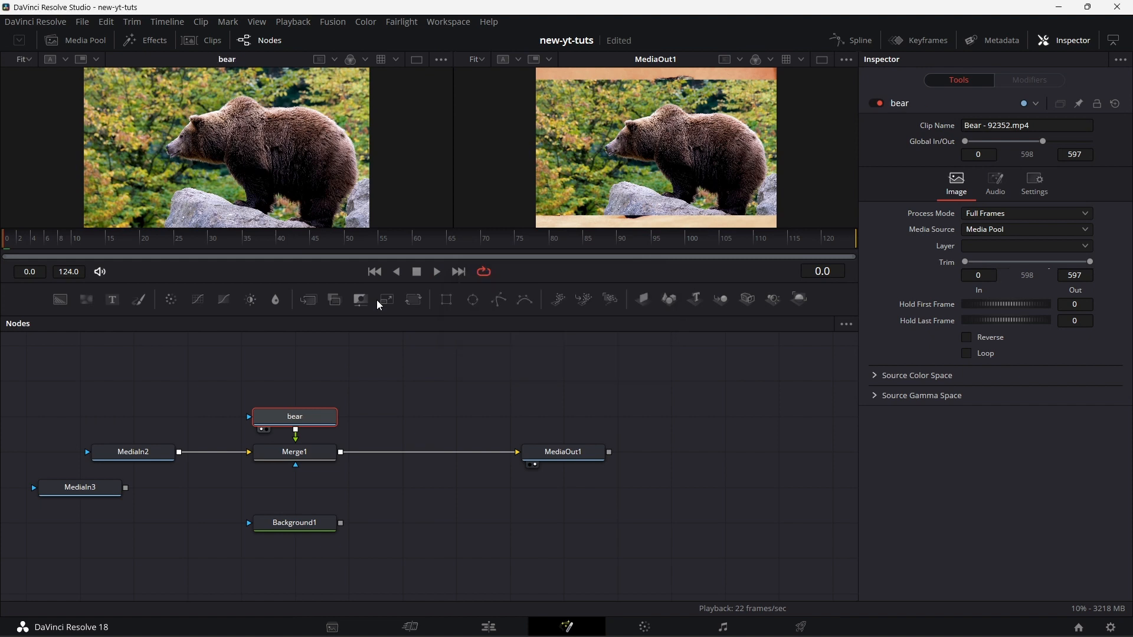
left_click(132, 450)
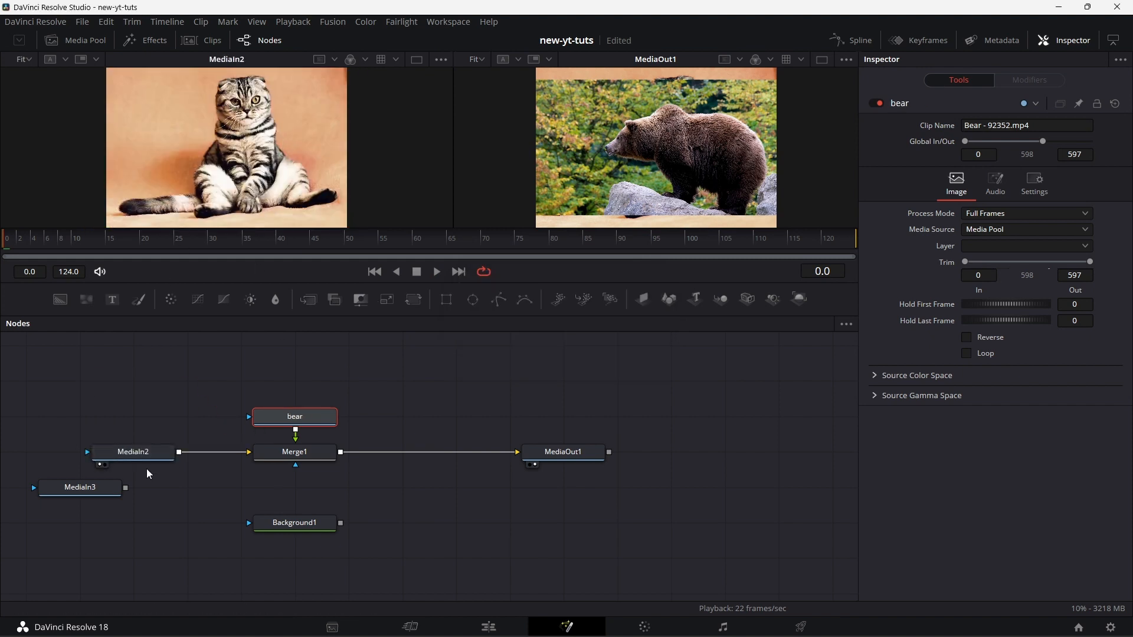
right_click(132, 451)
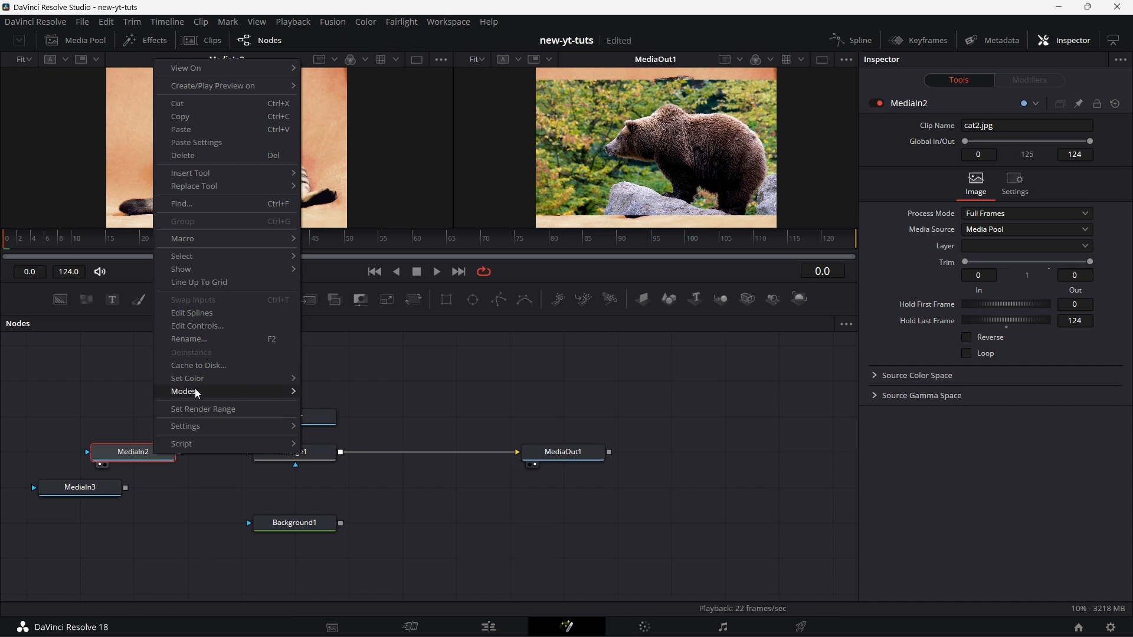
left_click(189, 338)
type("cats")
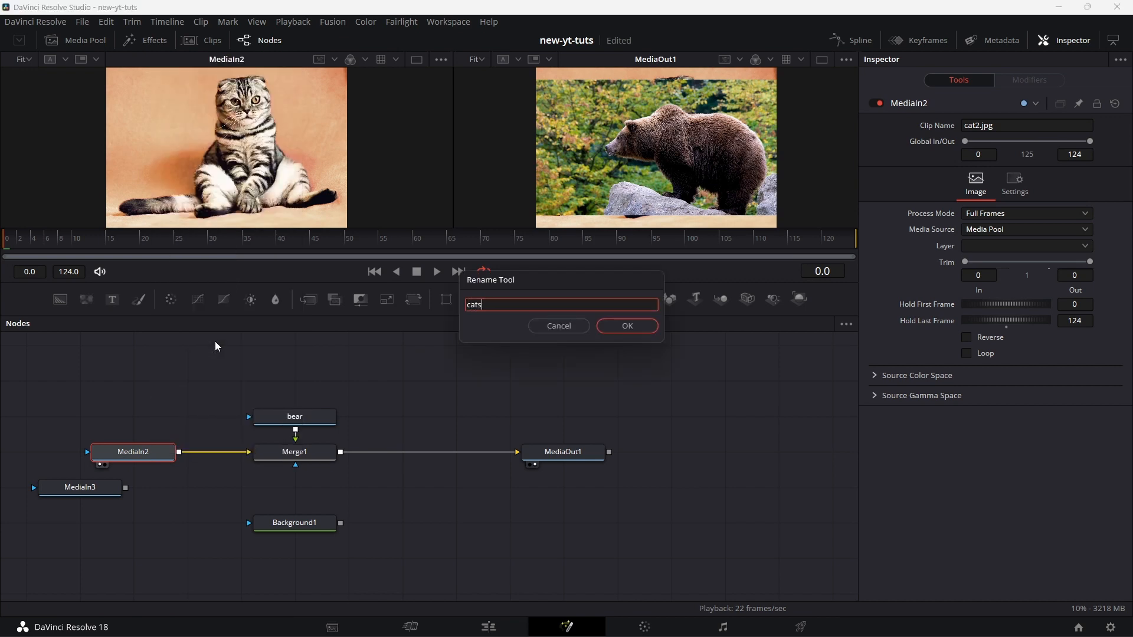
left_click(625, 325)
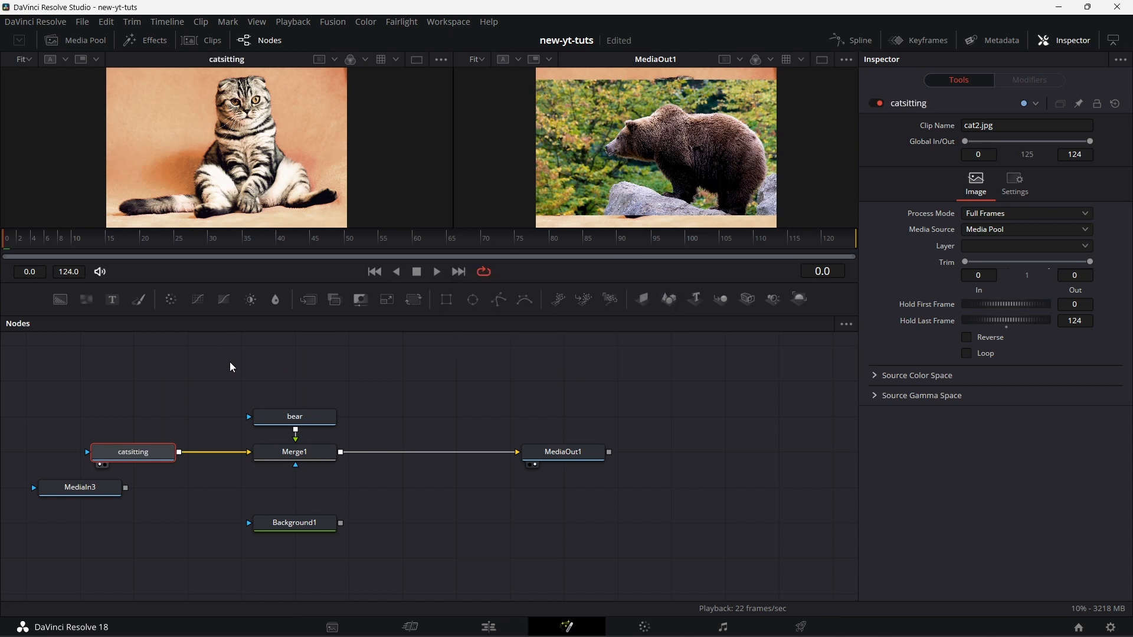
Rename MediaIn3 to 'catcrouching' and reselect the bear node
right_click(80, 487)
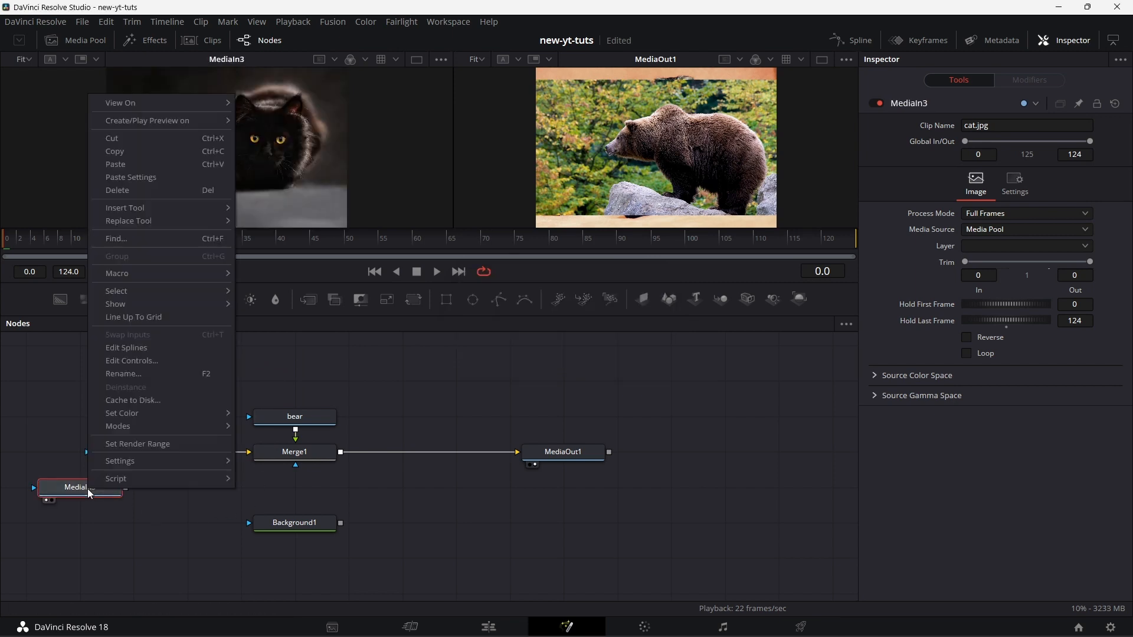
left_click(123, 374)
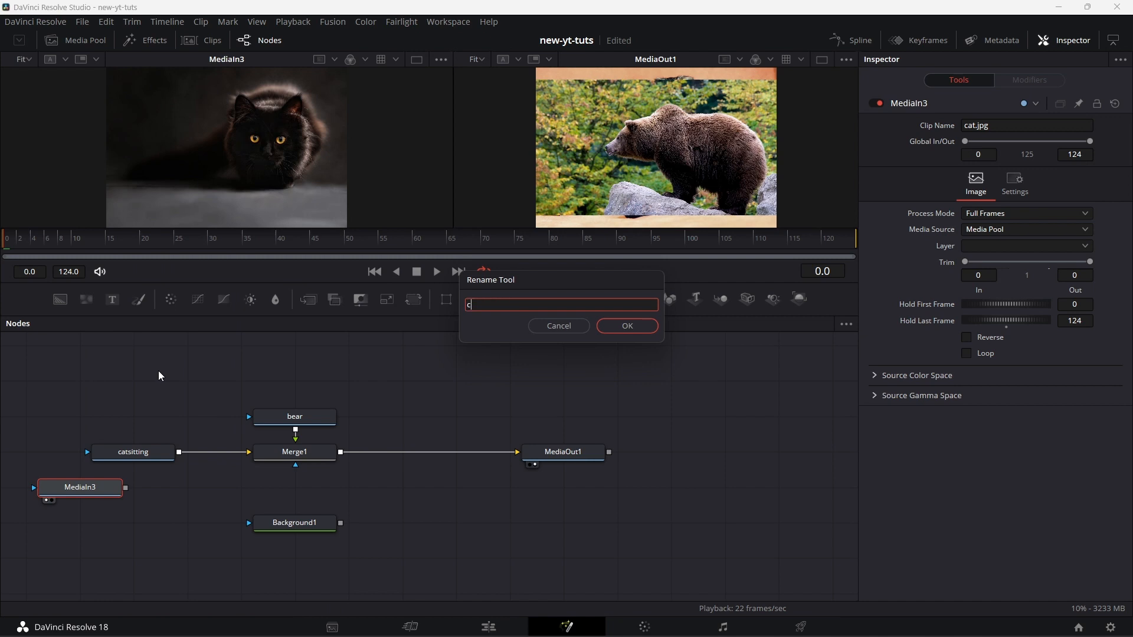
type("atcrouc")
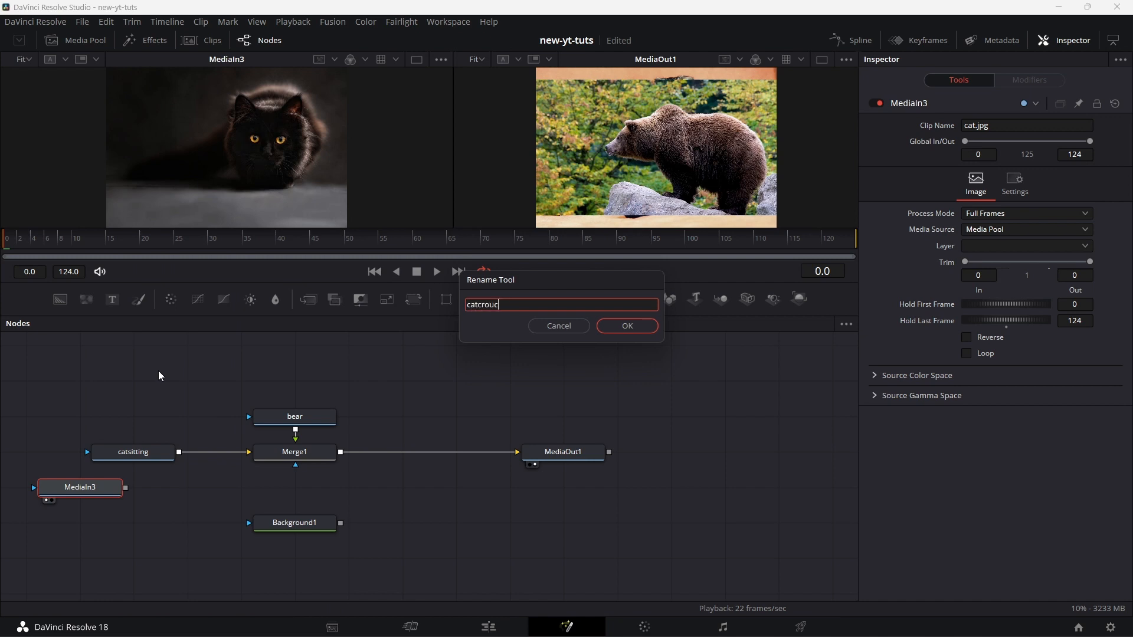
left_click(626, 326)
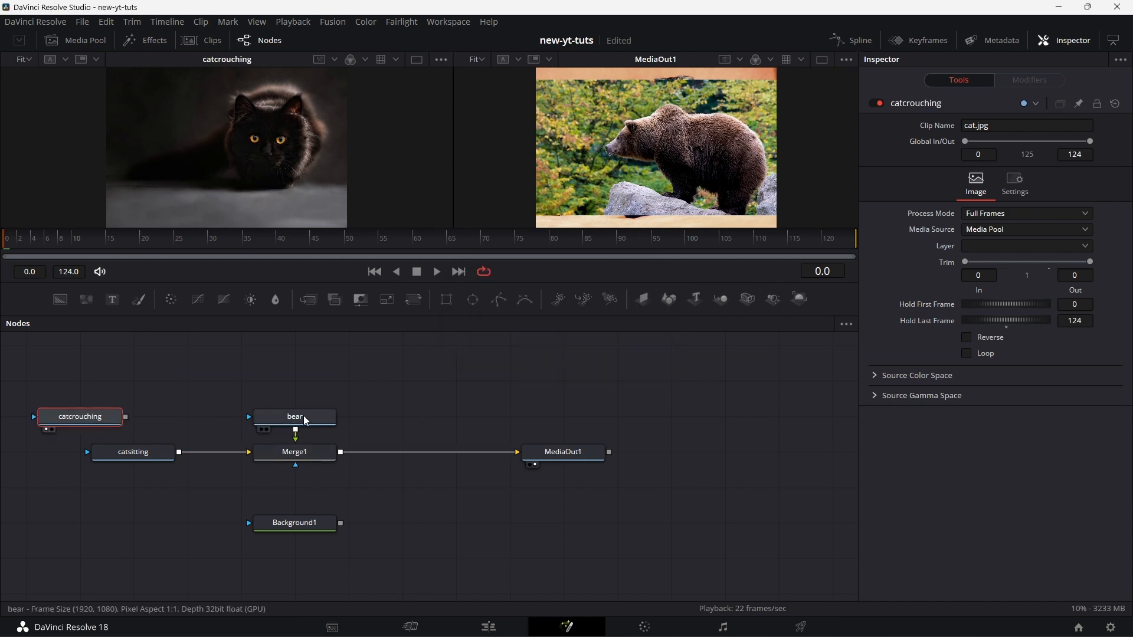
left_click(133, 451)
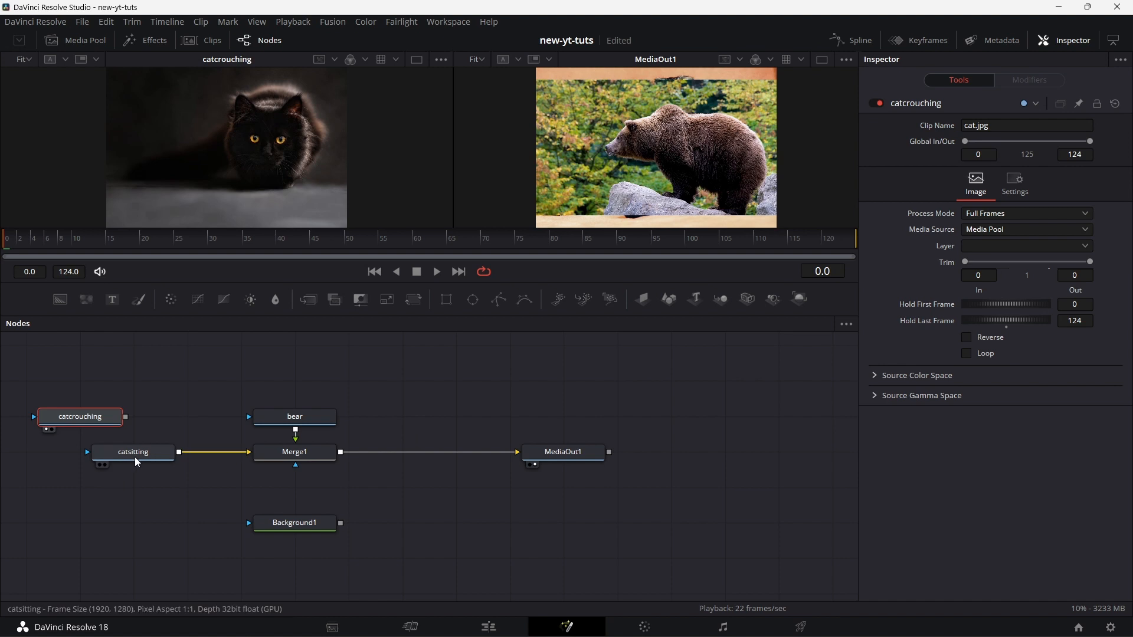
left_click(294, 415)
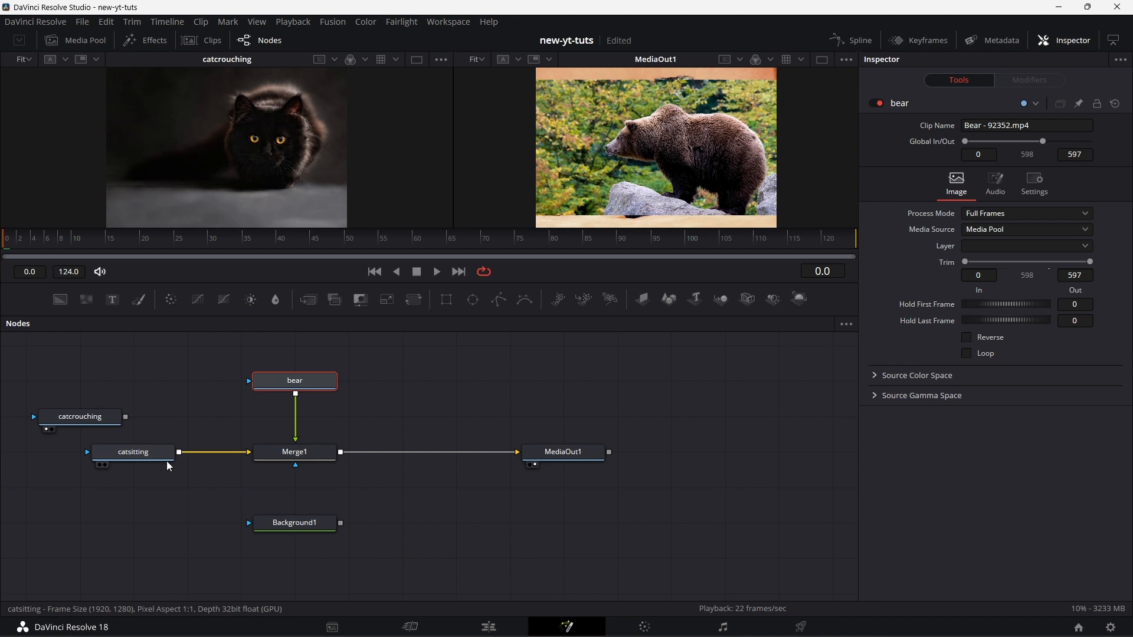
left_click(294, 381)
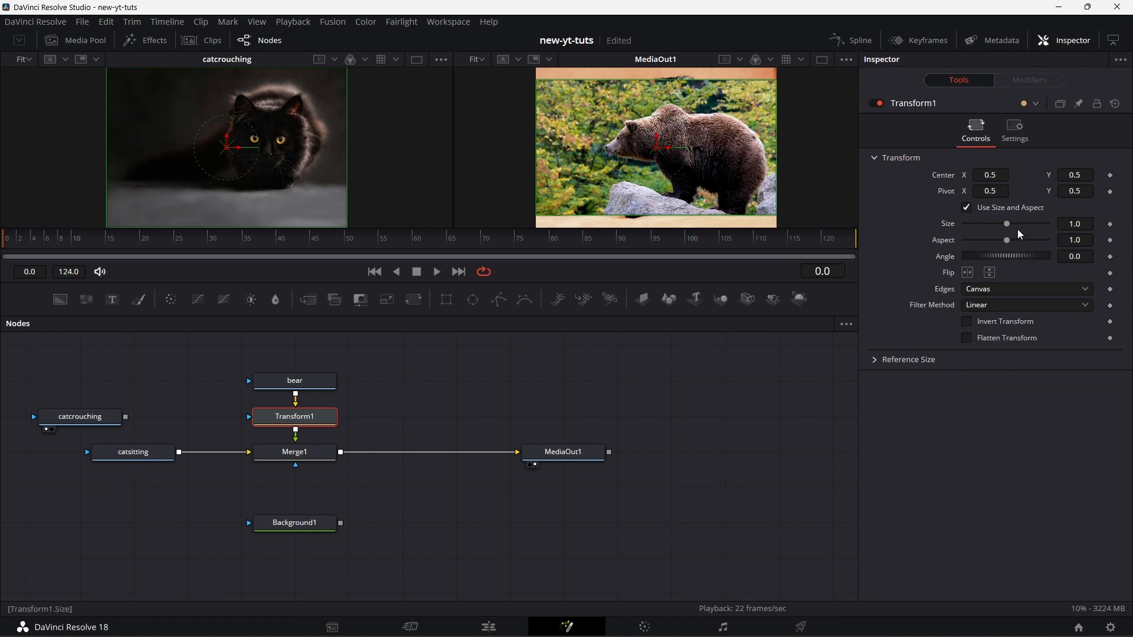
left_click_drag(1006, 223, 1008, 223)
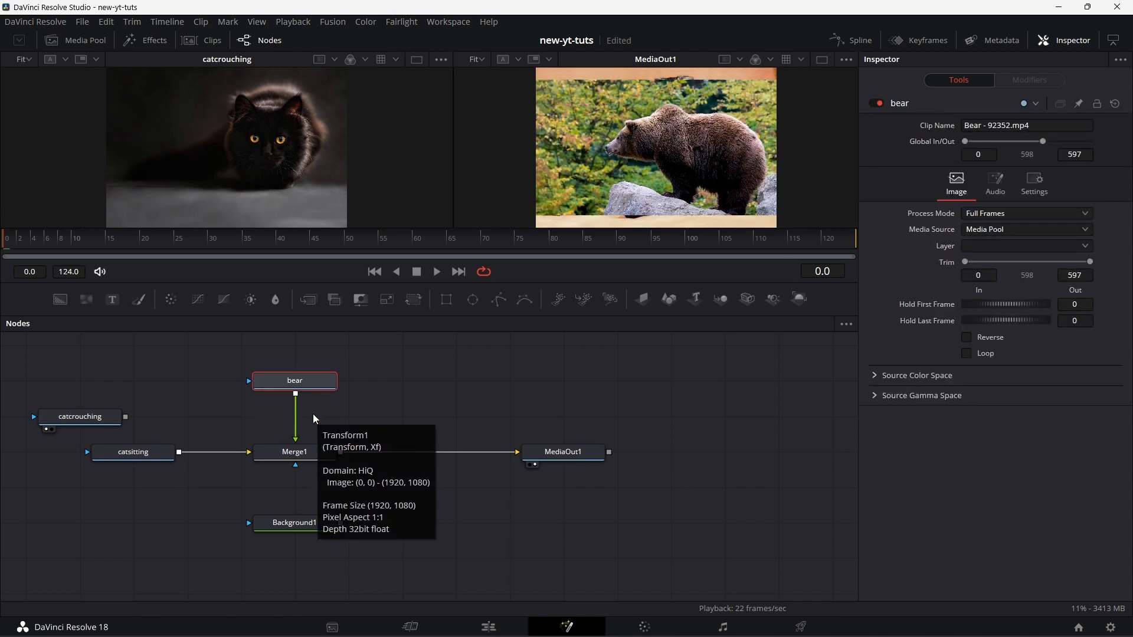
Test Merge1's Size slider values, settling the bear at 1.32 to fill the frame
left_click(294, 451)
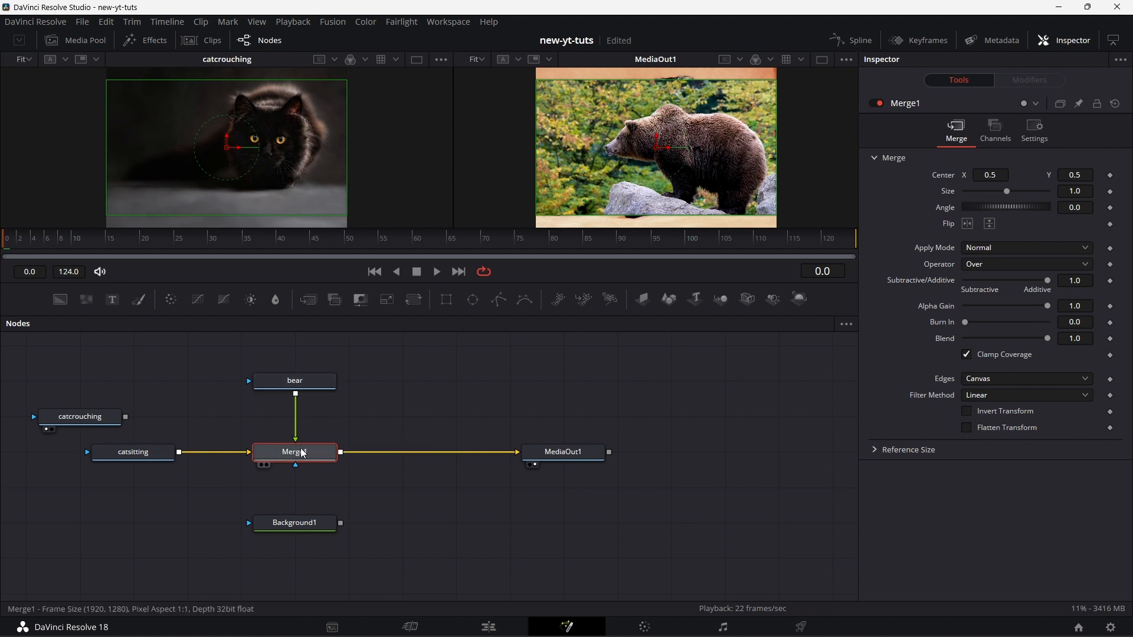
mouse_move(132, 452)
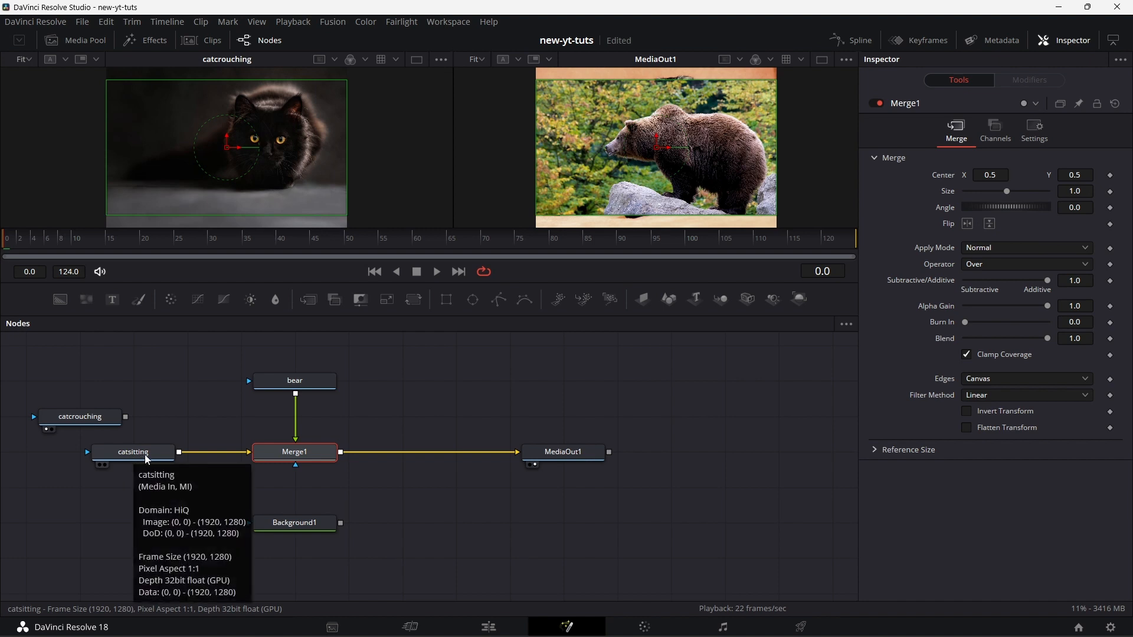
mouse_move(206, 463)
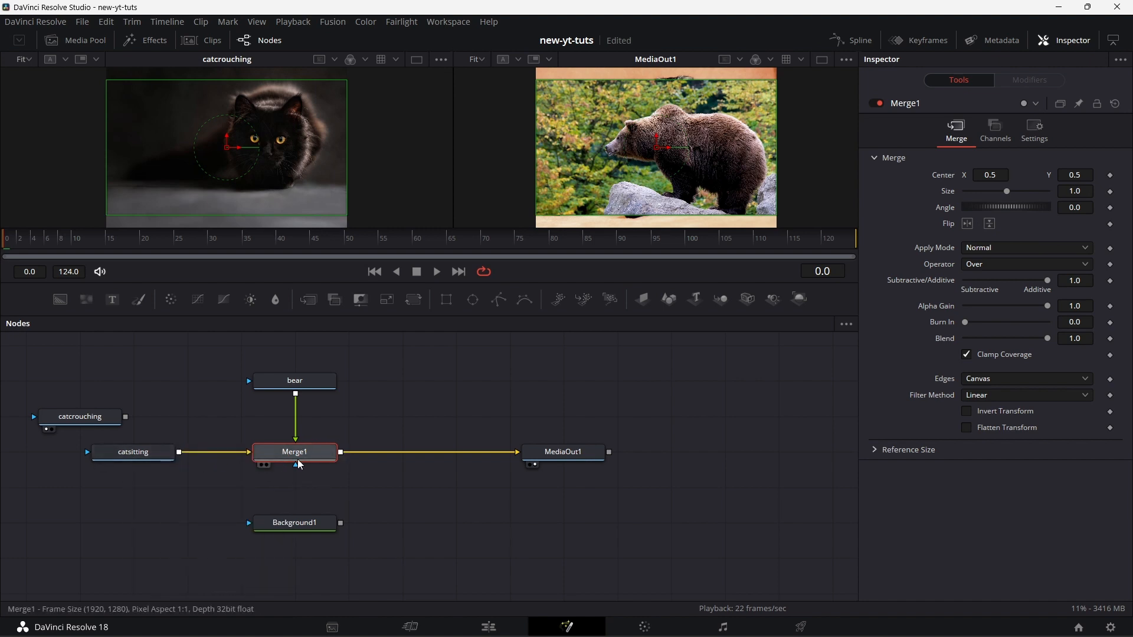
left_click(991, 174)
type("44")
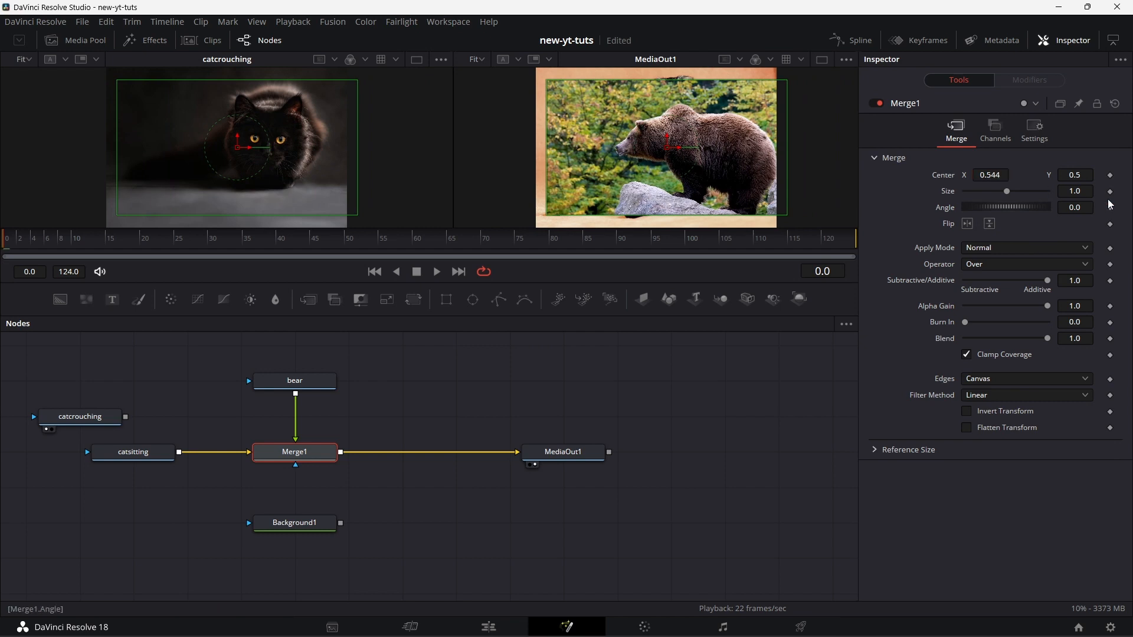
left_click_drag(1006, 191, 995, 190)
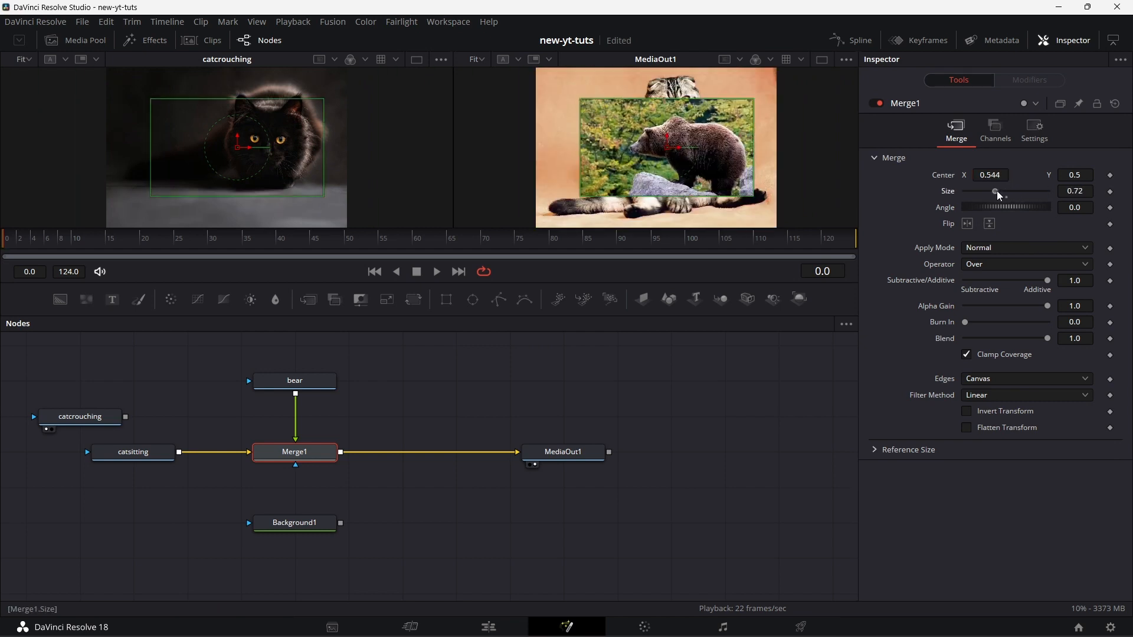
left_click_drag(995, 191, 1010, 191)
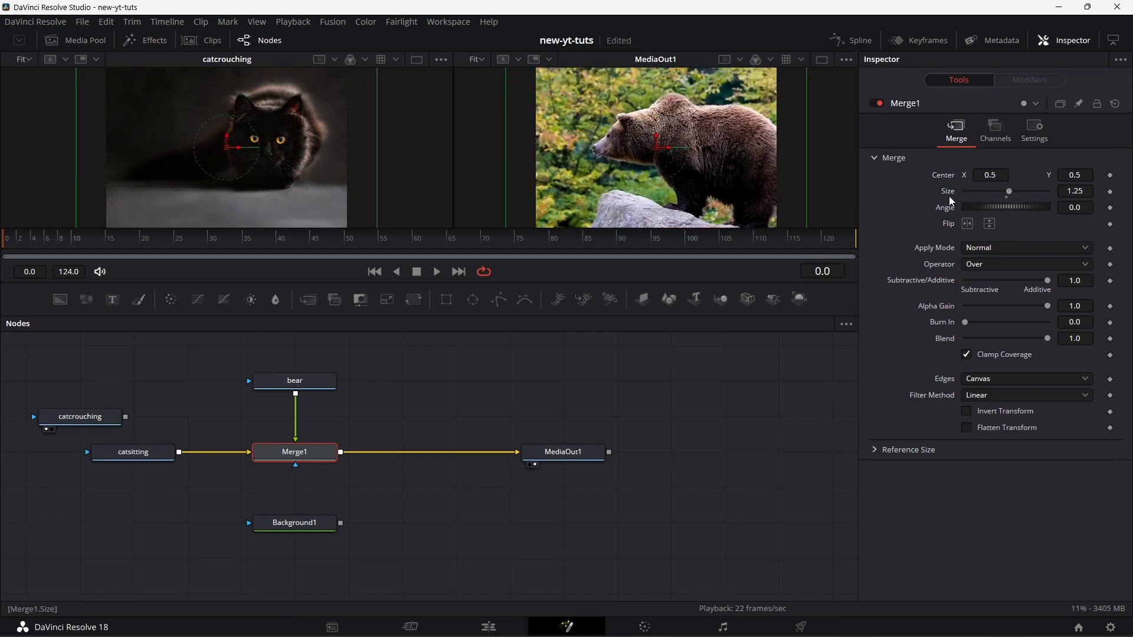
left_click_drag(1019, 190, 1008, 190)
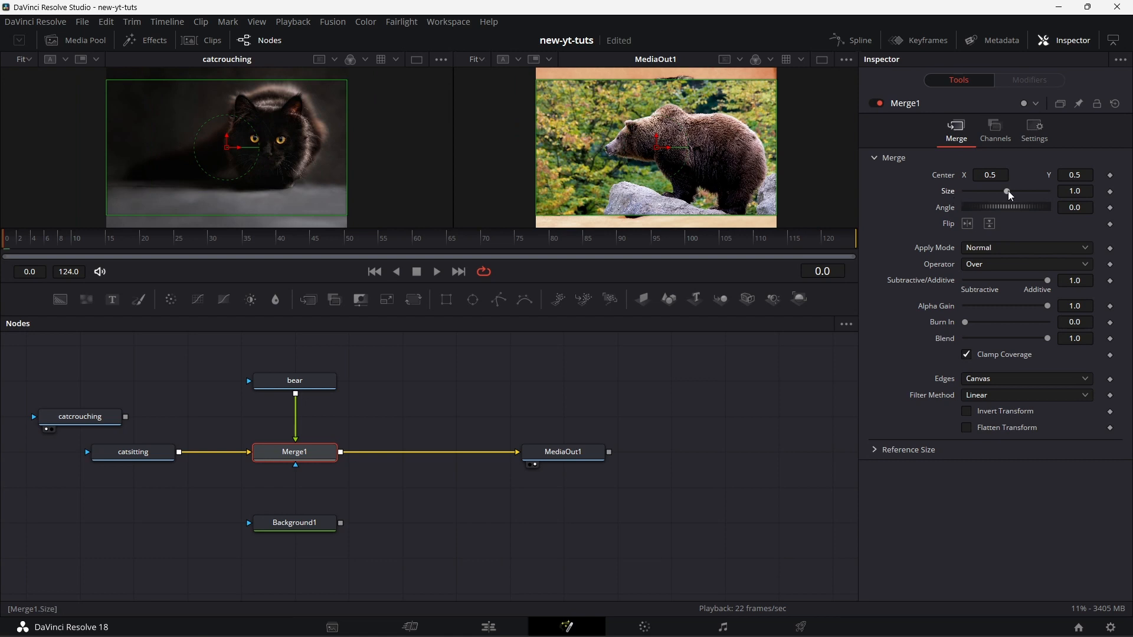
left_click_drag(1007, 191, 1010, 191)
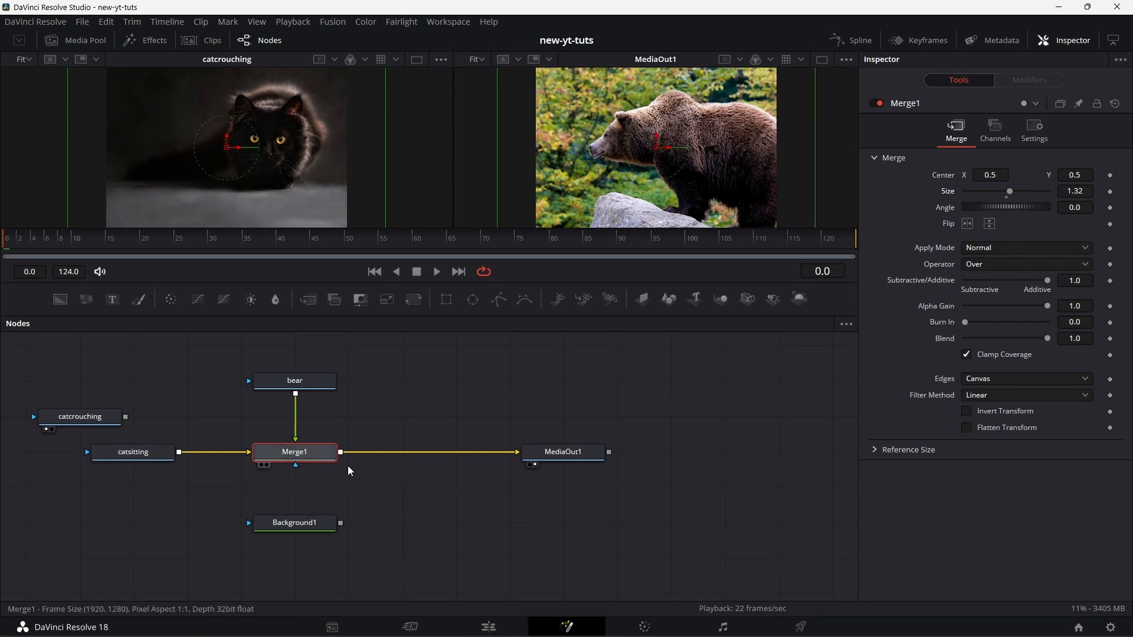
left_click(294, 416)
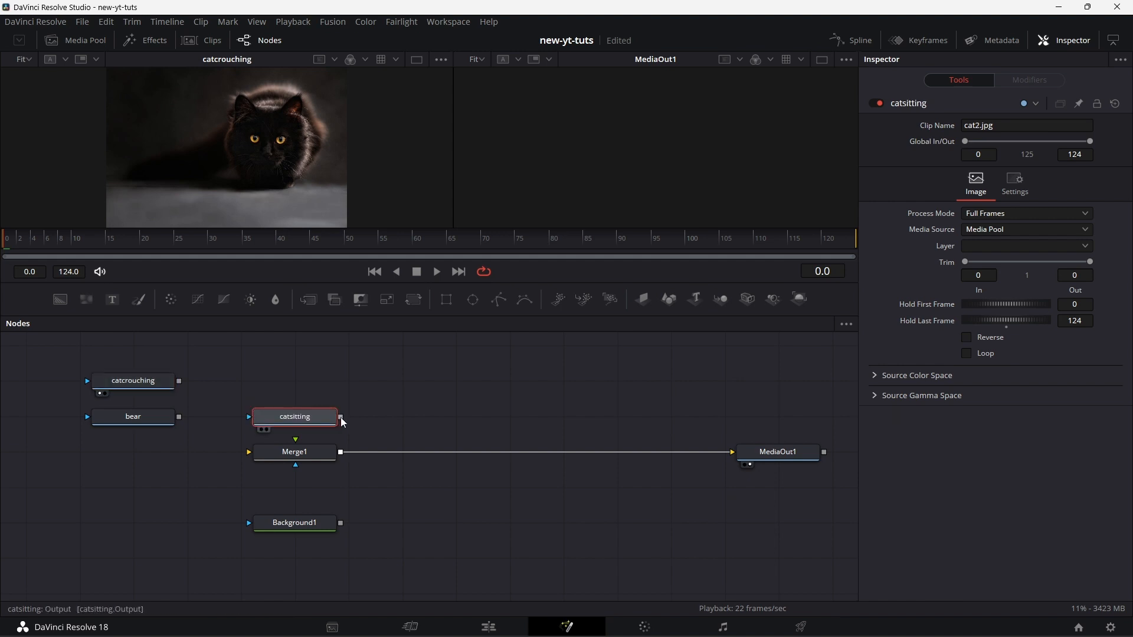
Wire catsitting into Merge1's foreground and move Background1 in front of Merge1
left_click_drag(340, 416, 295, 452)
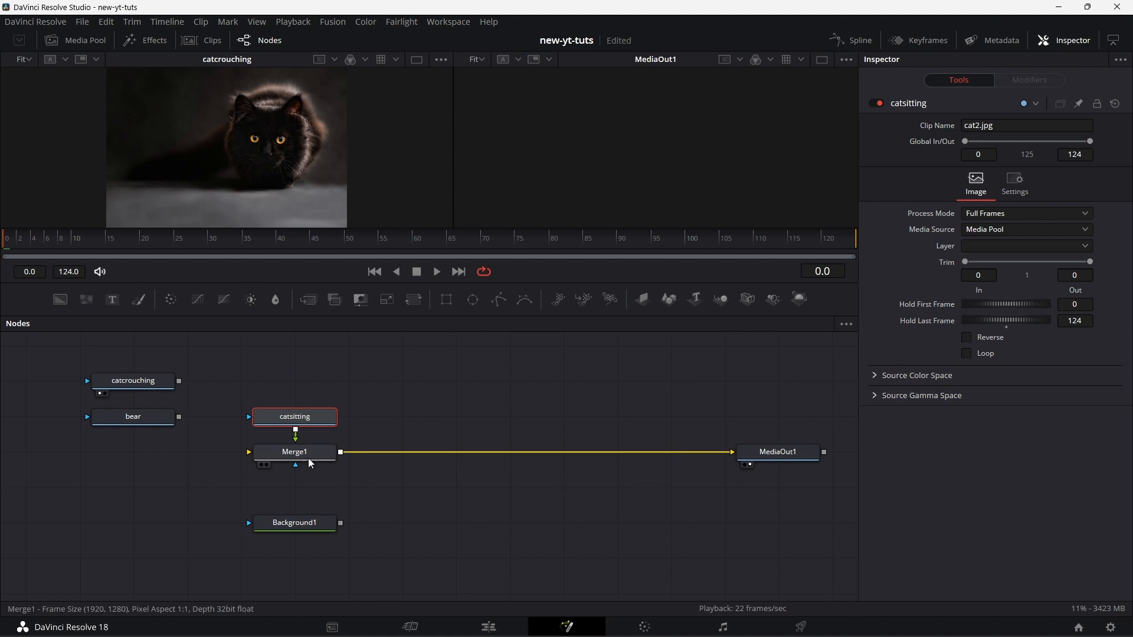
left_click(294, 452)
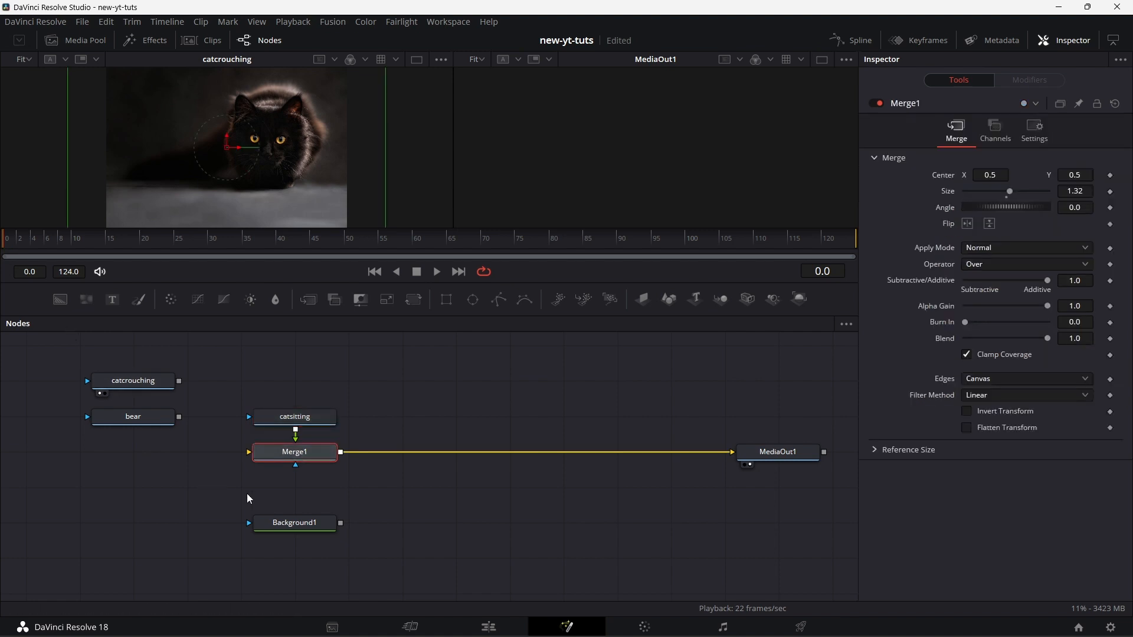
left_click_drag(294, 523, 187, 452)
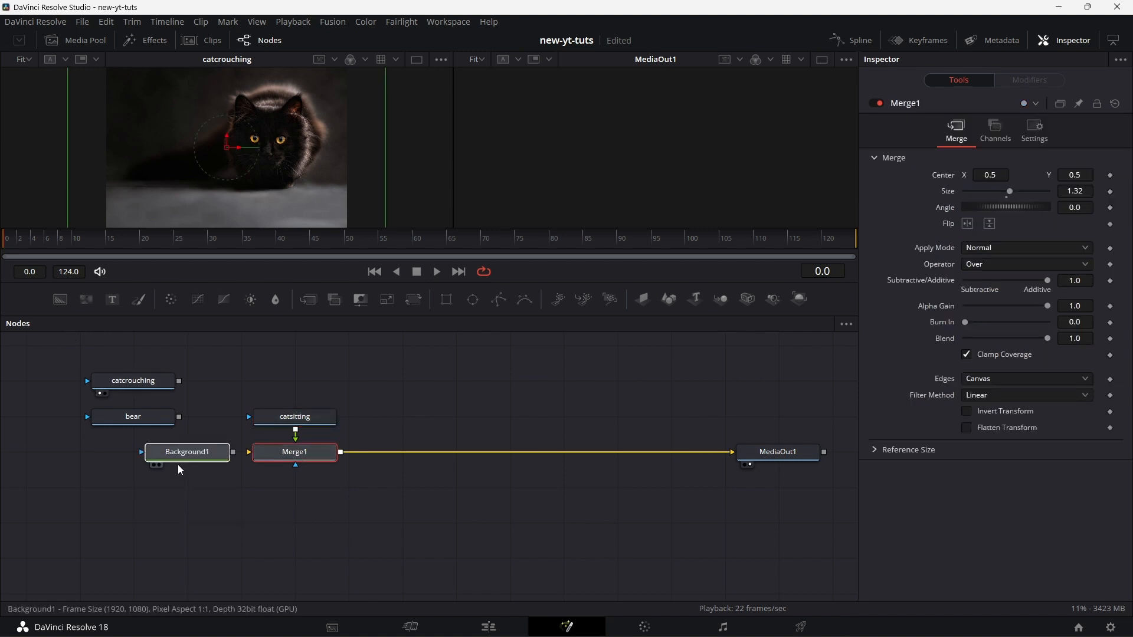
left_click(187, 452)
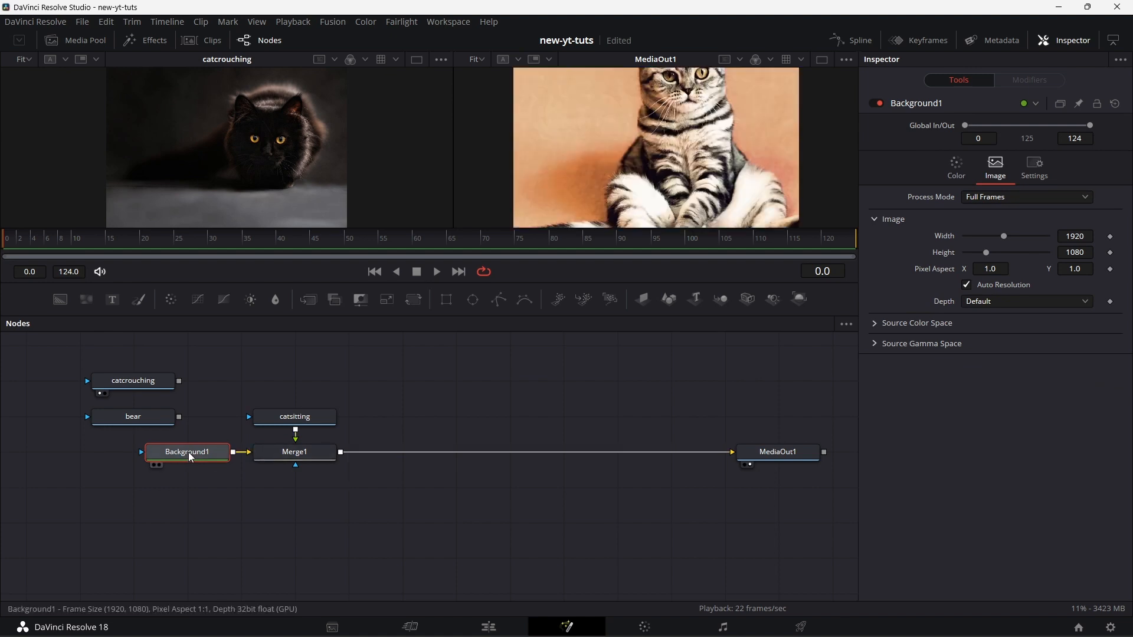
mouse_move(191, 455)
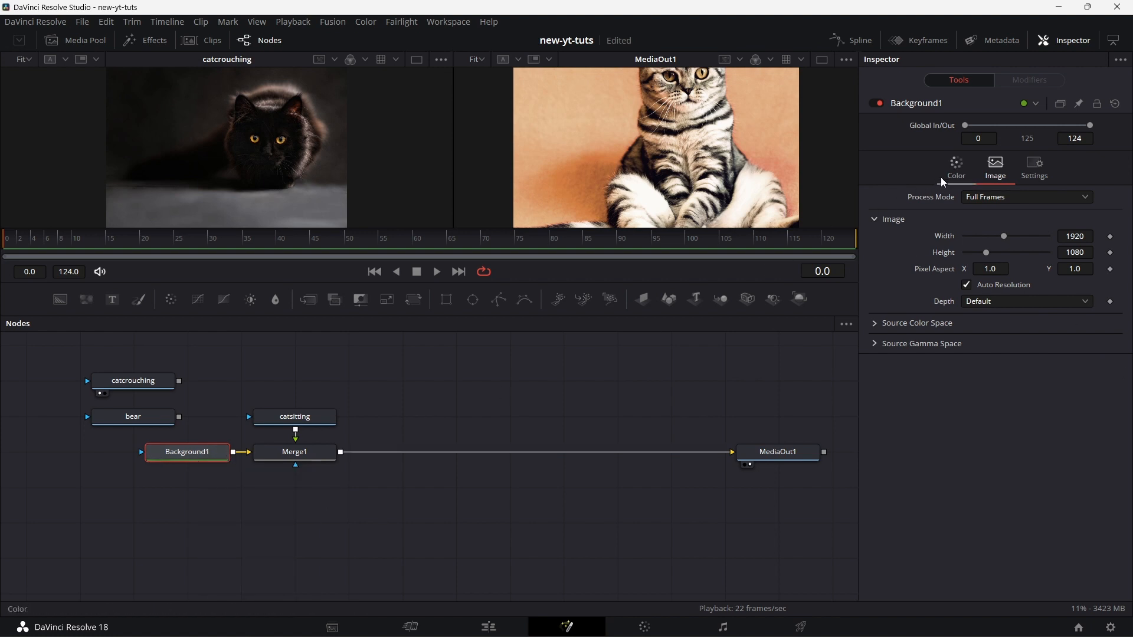
Lower the alpha of Background1's colour in its Color settings
left_click(954, 165)
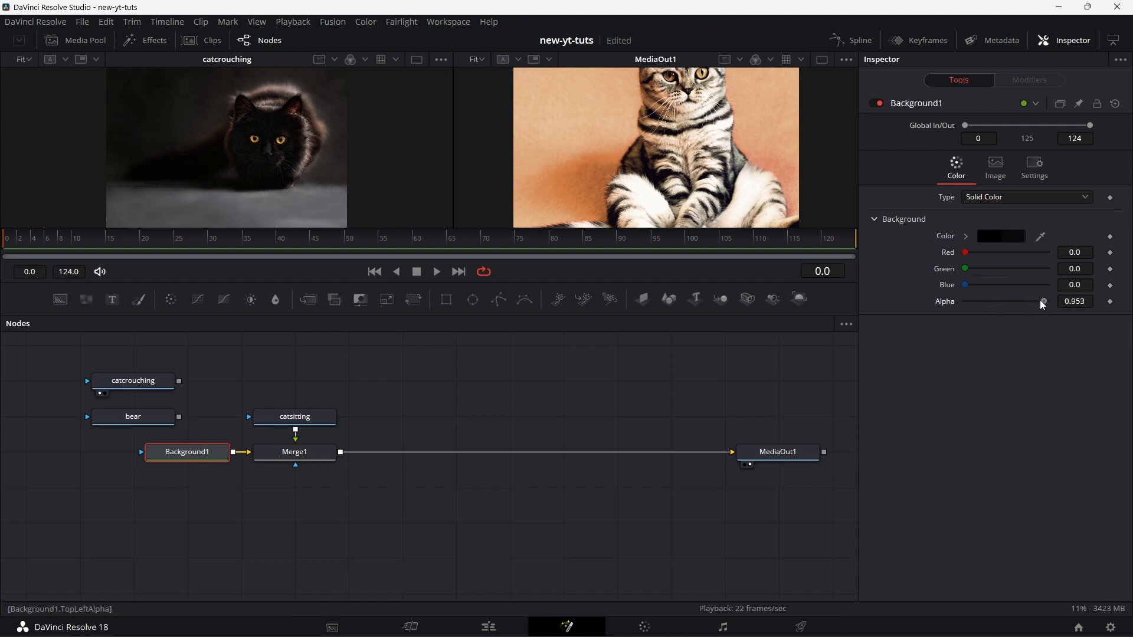
left_click_drag(1055, 301, 963, 301)
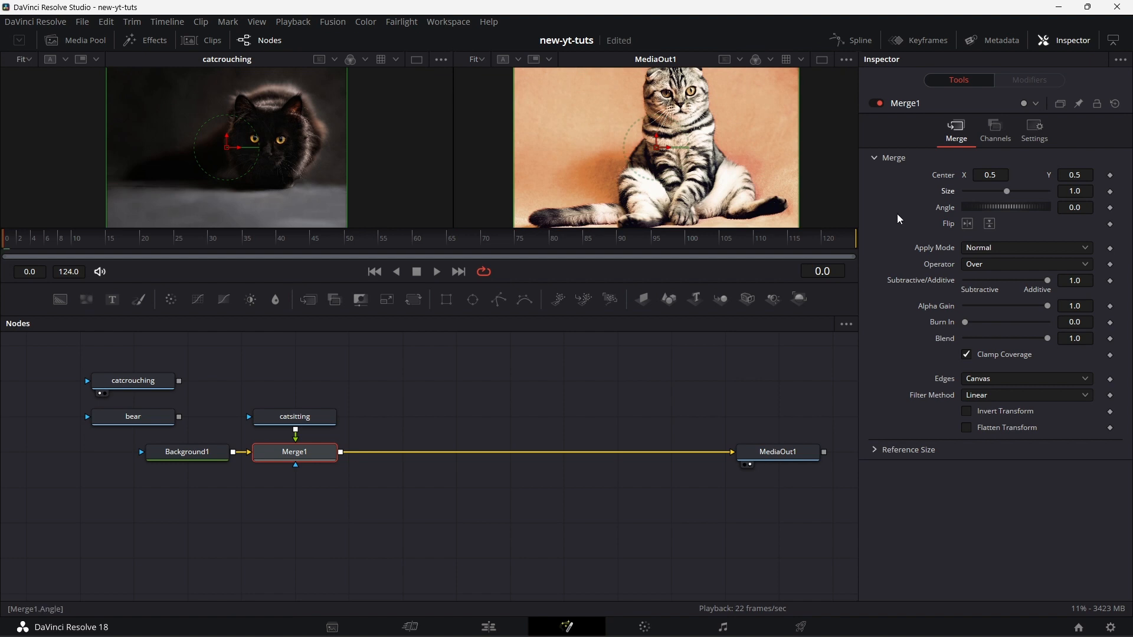
mouse_move(344, 490)
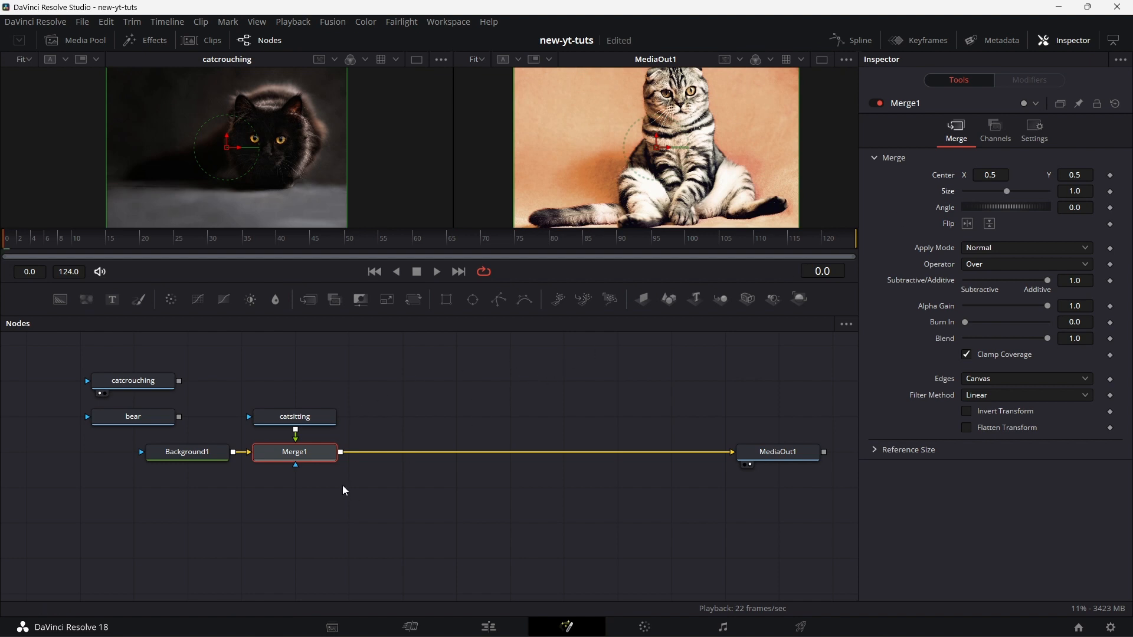
Place the bear node beside catsitting and drop it on the Merge1–MediaOut1 link to create Merge2
left_click_drag(132, 417, 346, 380)
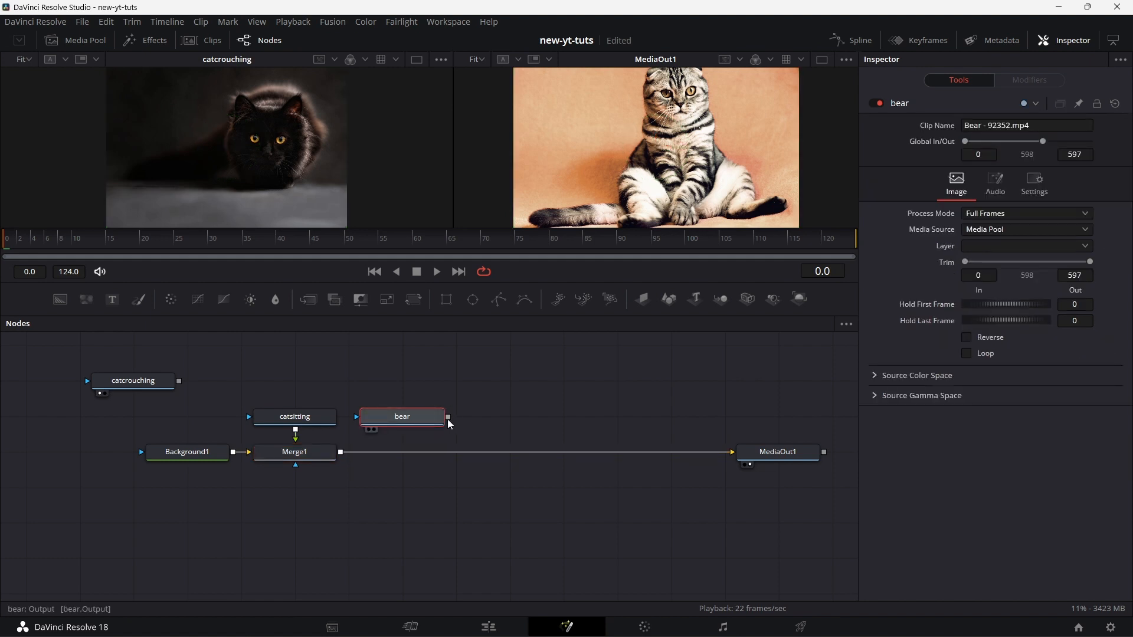
left_click_drag(448, 417, 408, 468)
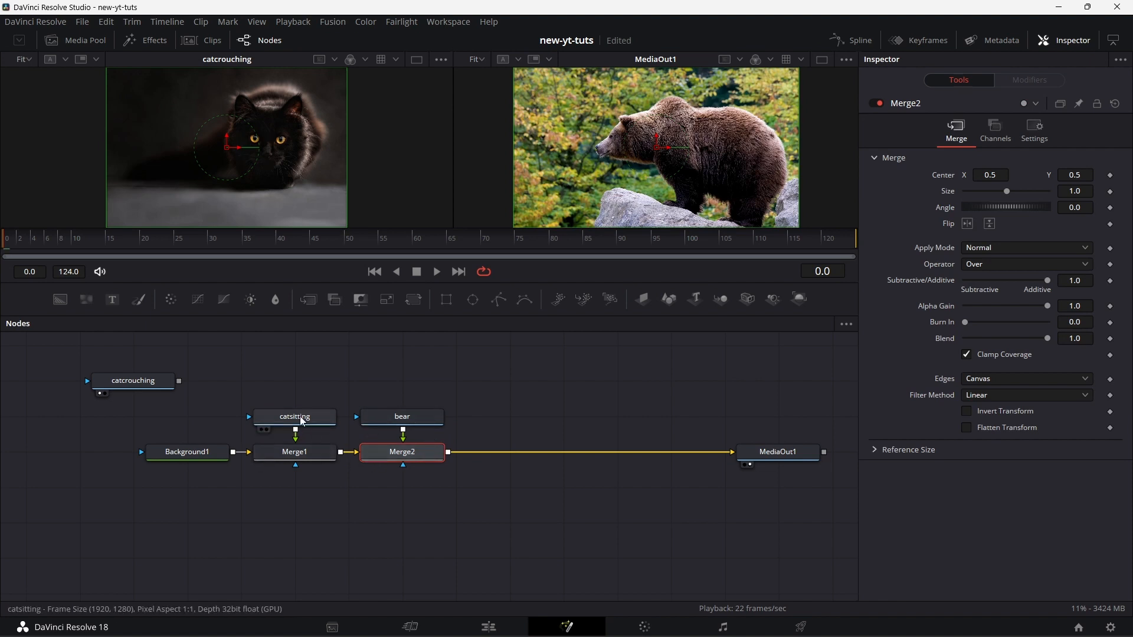
mouse_move(132, 380)
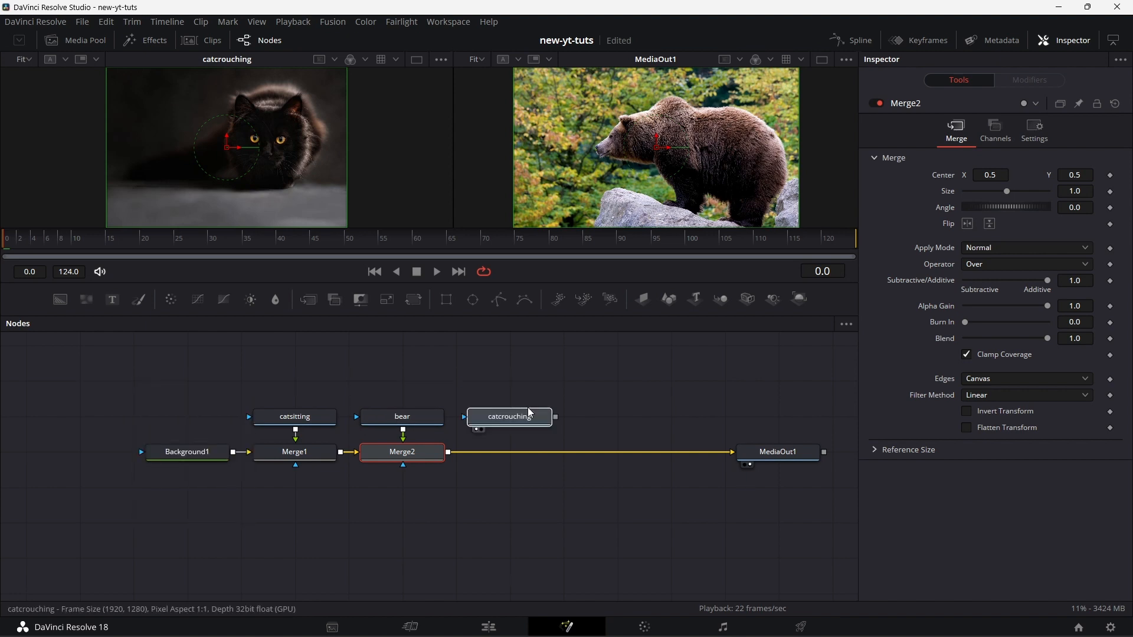
Drop the catcrouching node onto the Merge2–MediaOut1 link, creating Merge3 with the black cat on top
left_click(508, 416)
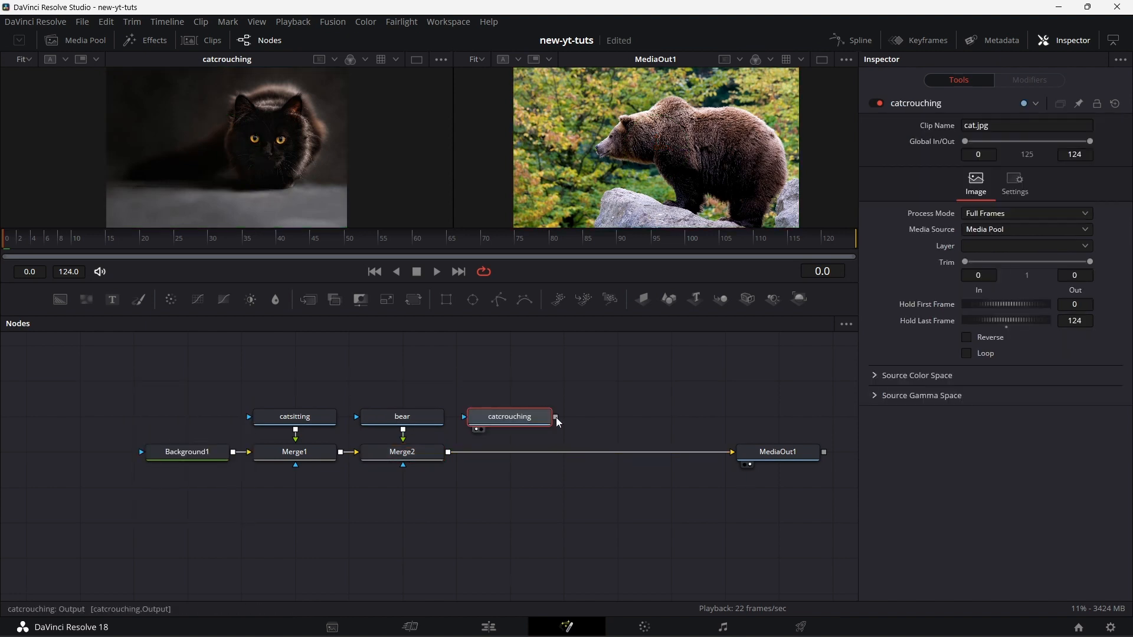
left_click_drag(556, 417, 447, 454)
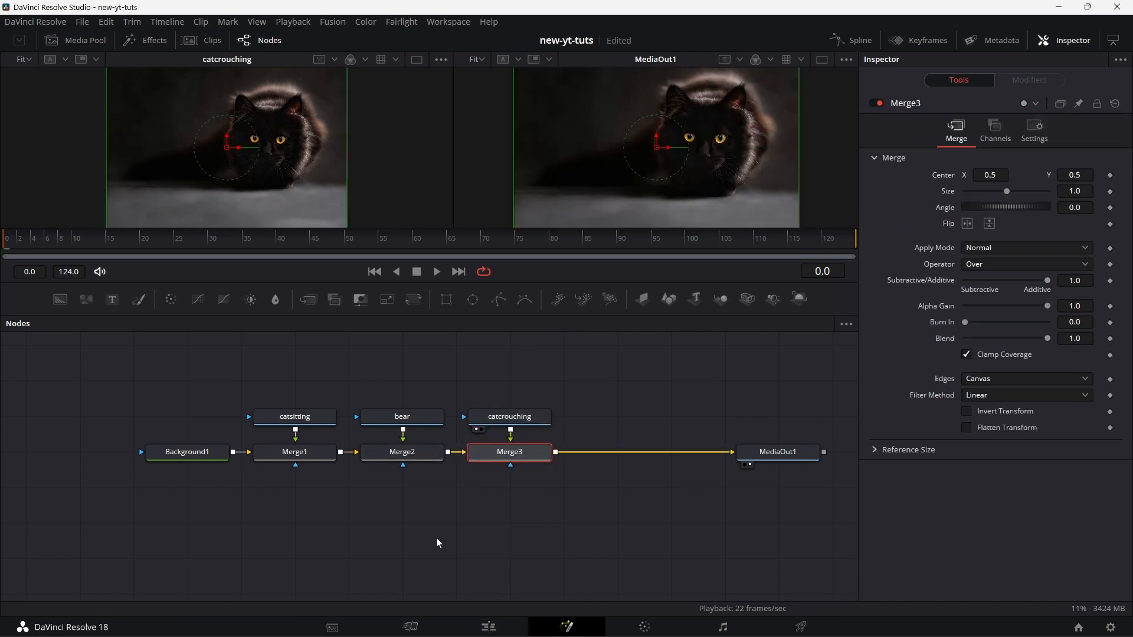
mouse_move(745, 119)
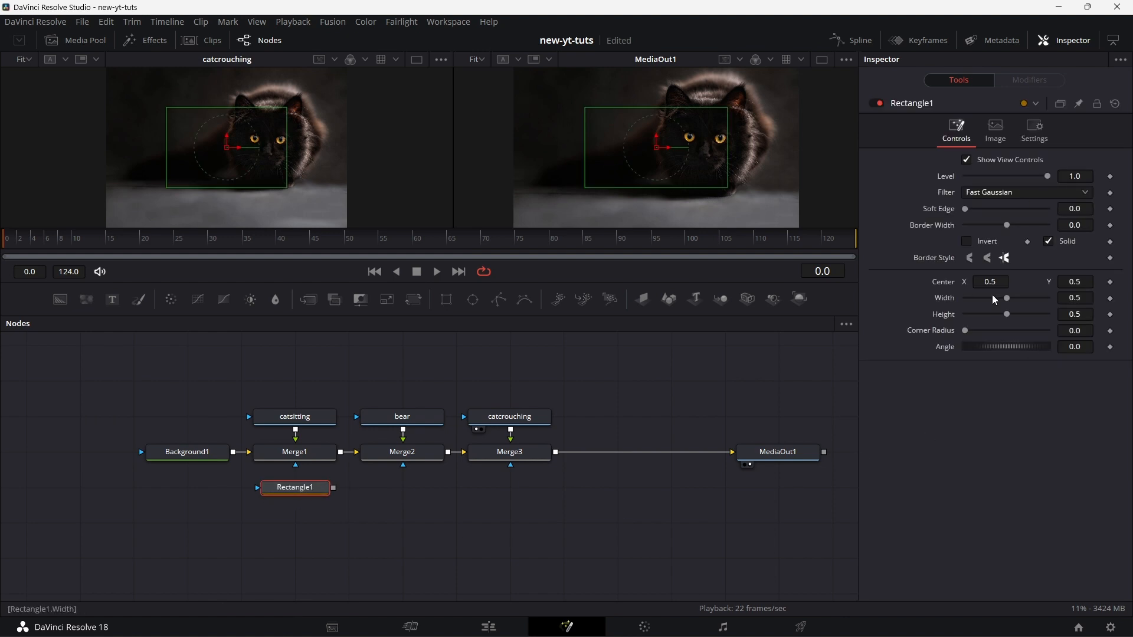
Size the rectangle mask to full height and one-third width, with Center X 0.167
left_click_drag(1005, 314, 1046, 313)
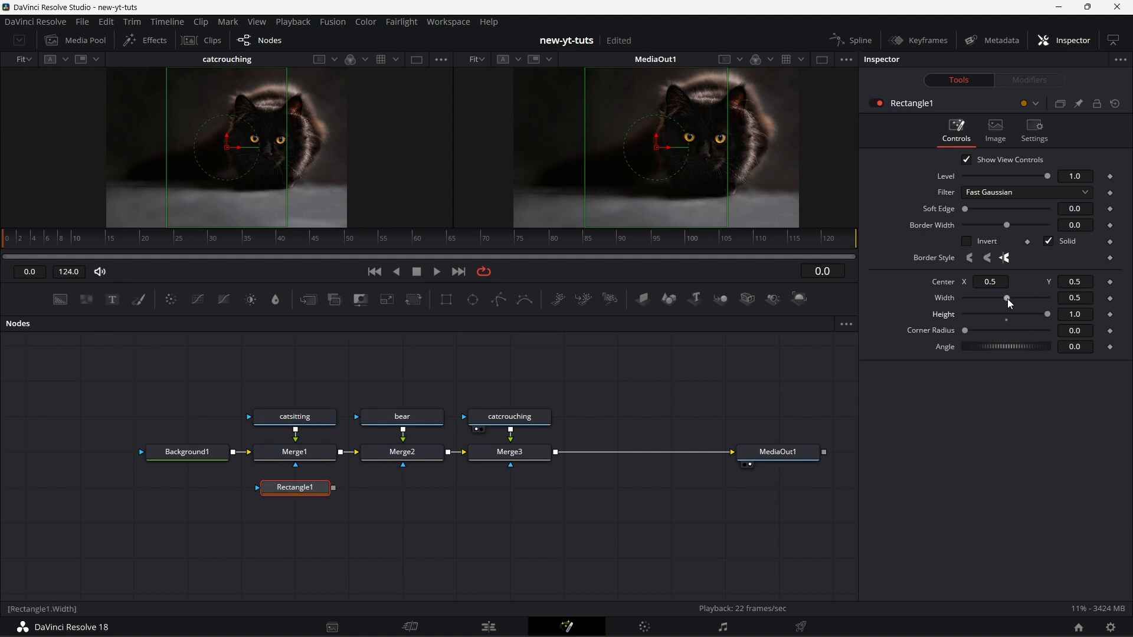
left_click_drag(1006, 297, 1046, 298)
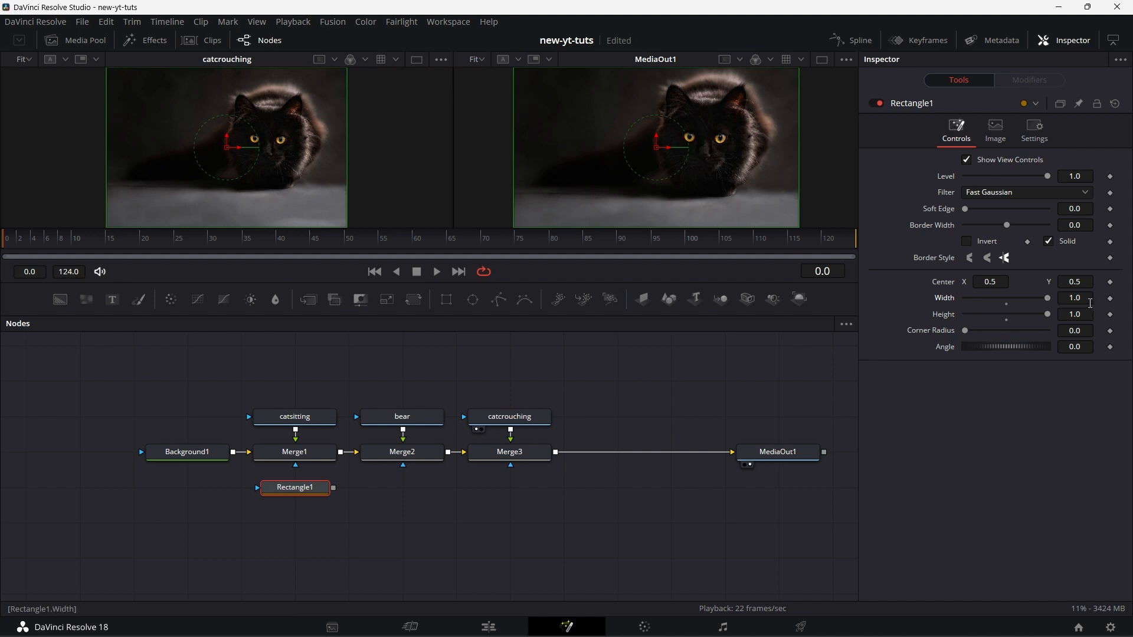
mouse_move(1087, 301)
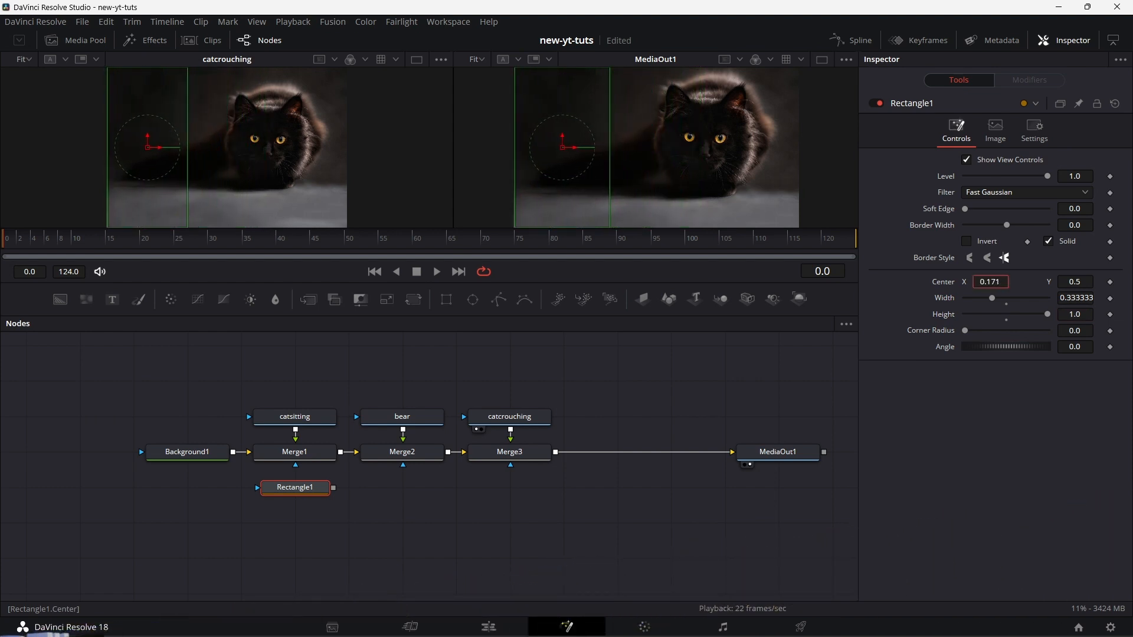
type("0.167")
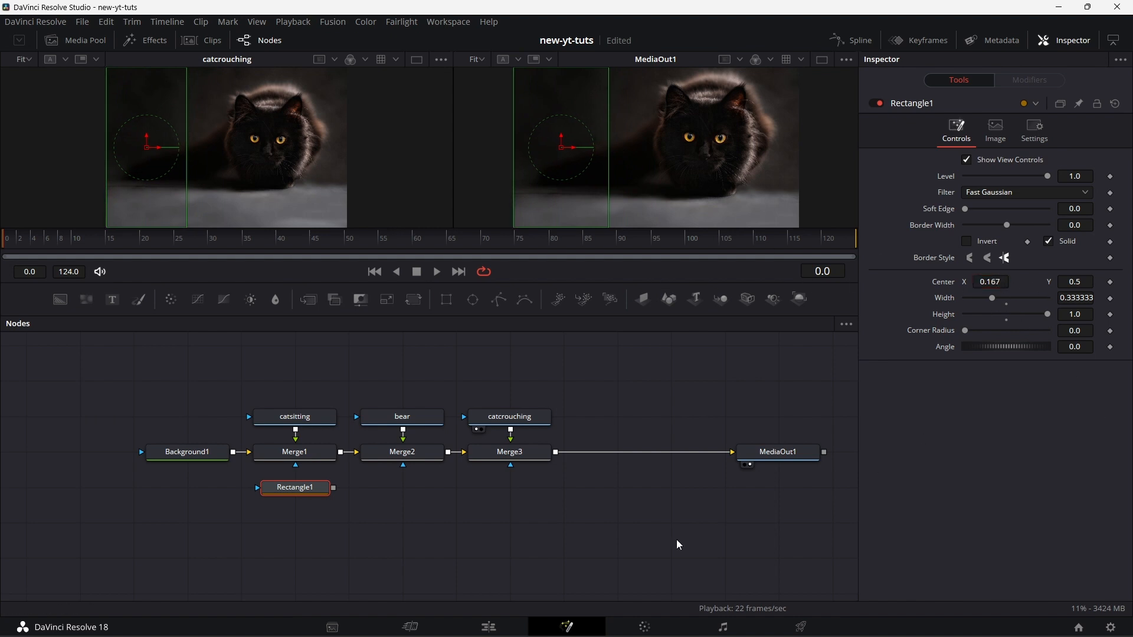
Copy the rectangle mask and set the copy's Center X to 0.5
right_click(294, 487)
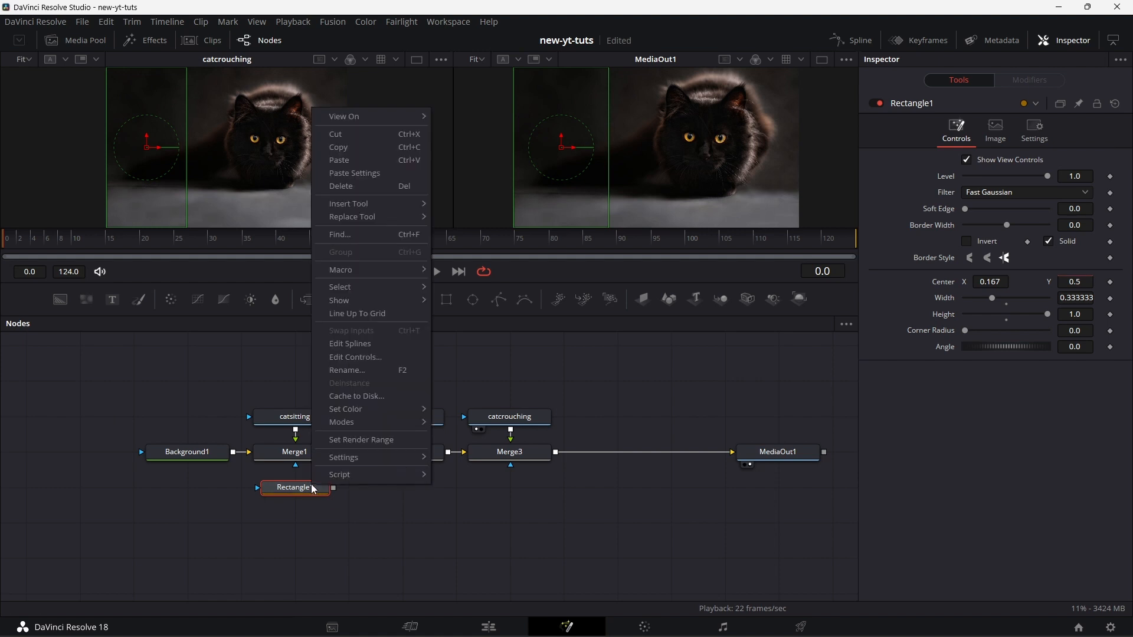
left_click(397, 498)
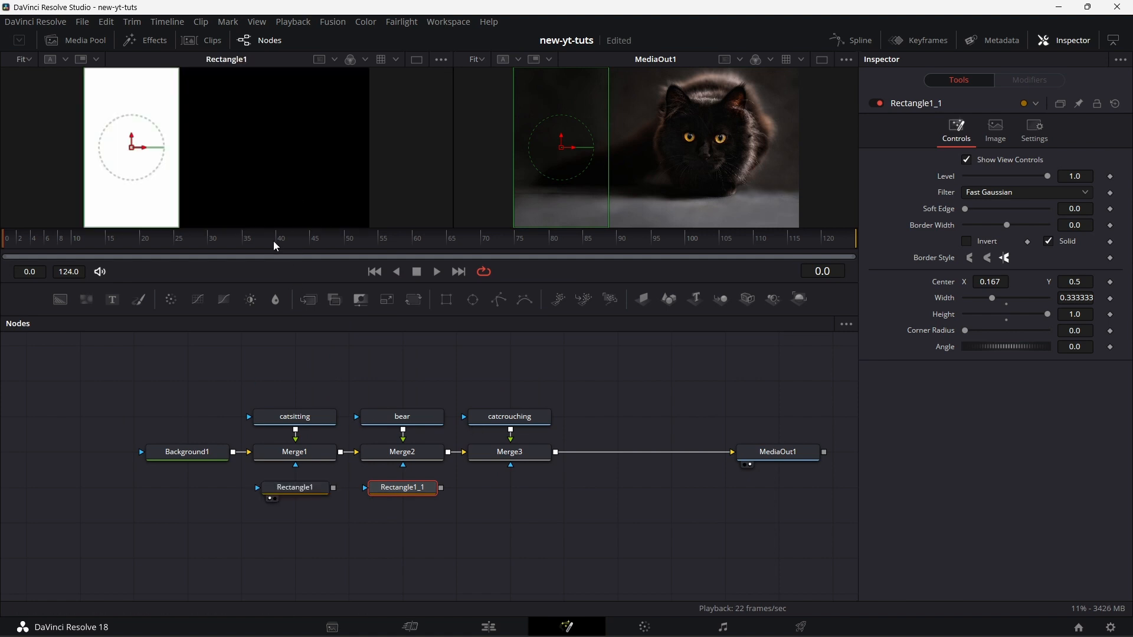
mouse_move(873, 428)
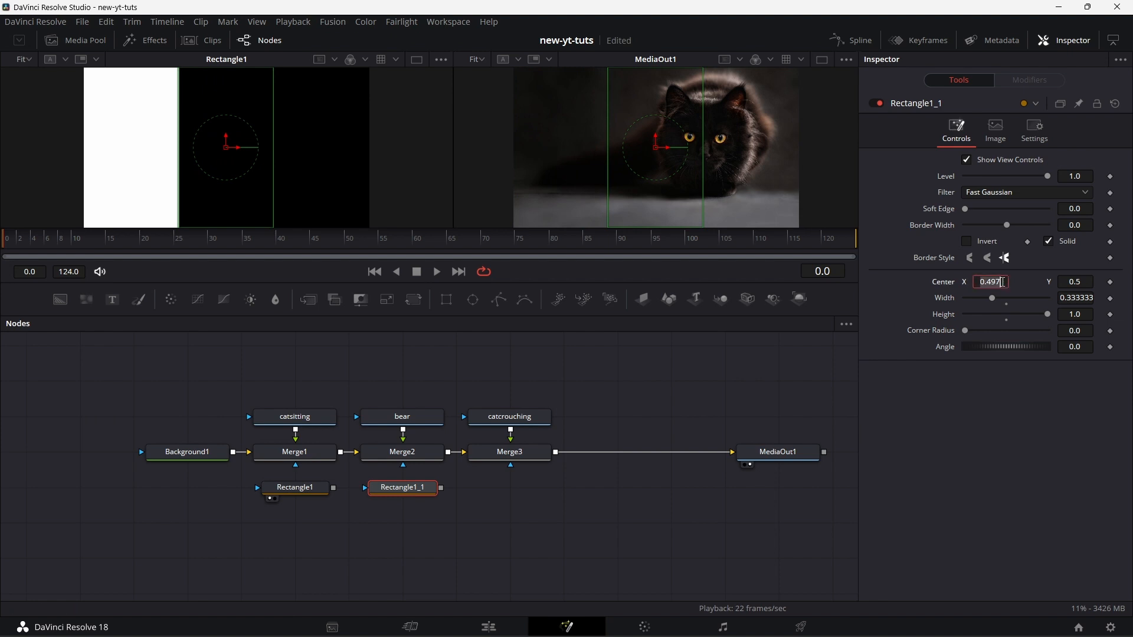
type("0.5")
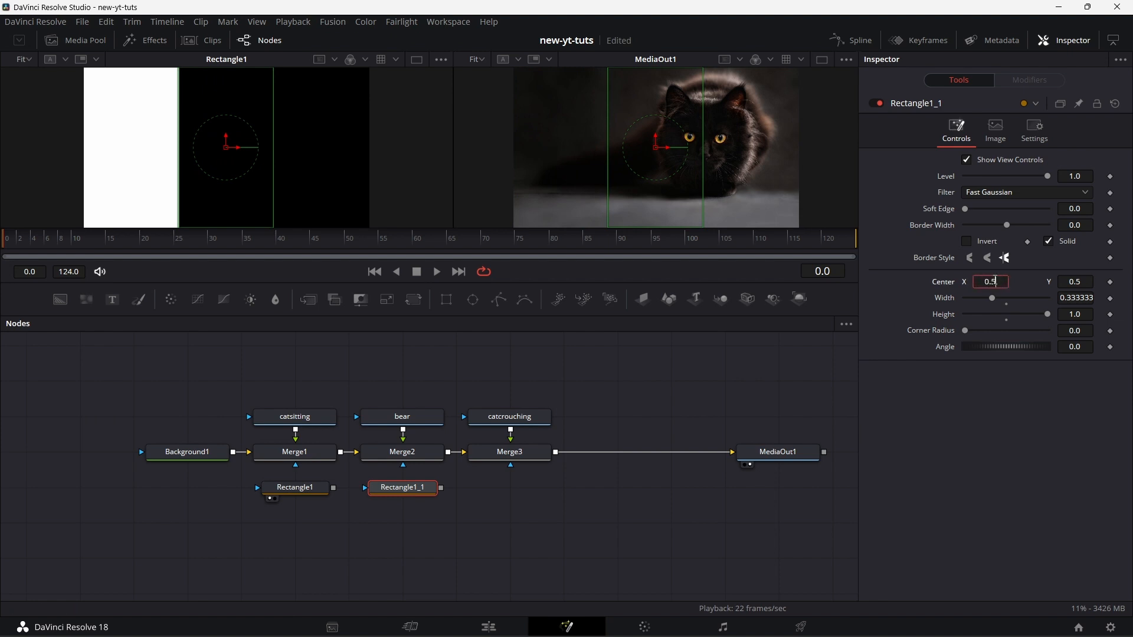
Paste a third rectangle mask and set its Center X to 0.771 for the right third
right_click(402, 487)
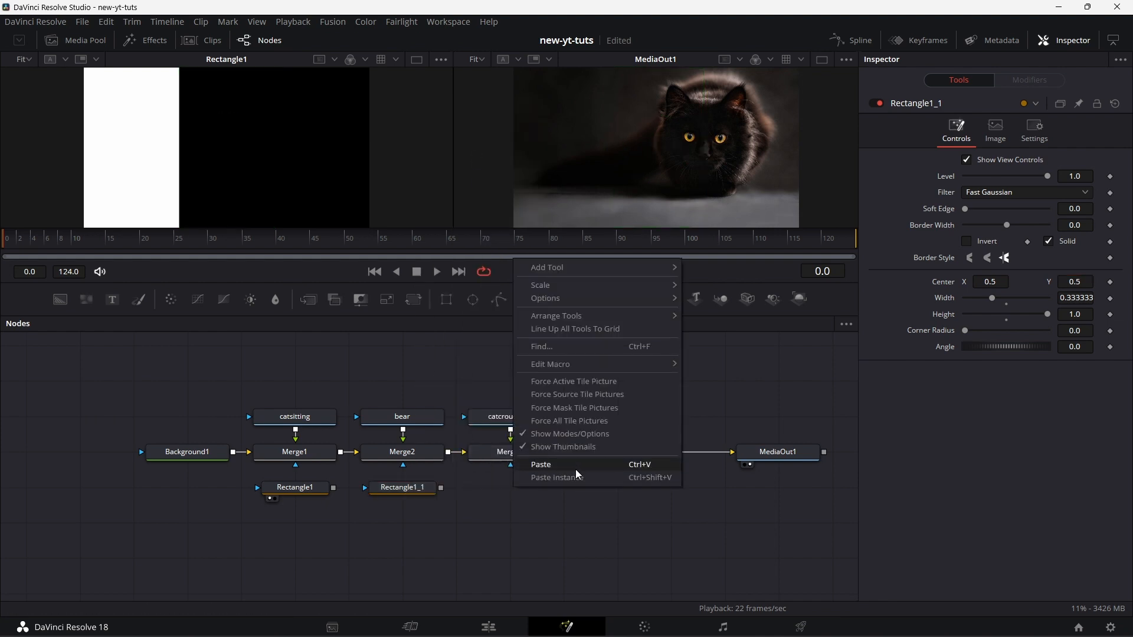
left_click(541, 463)
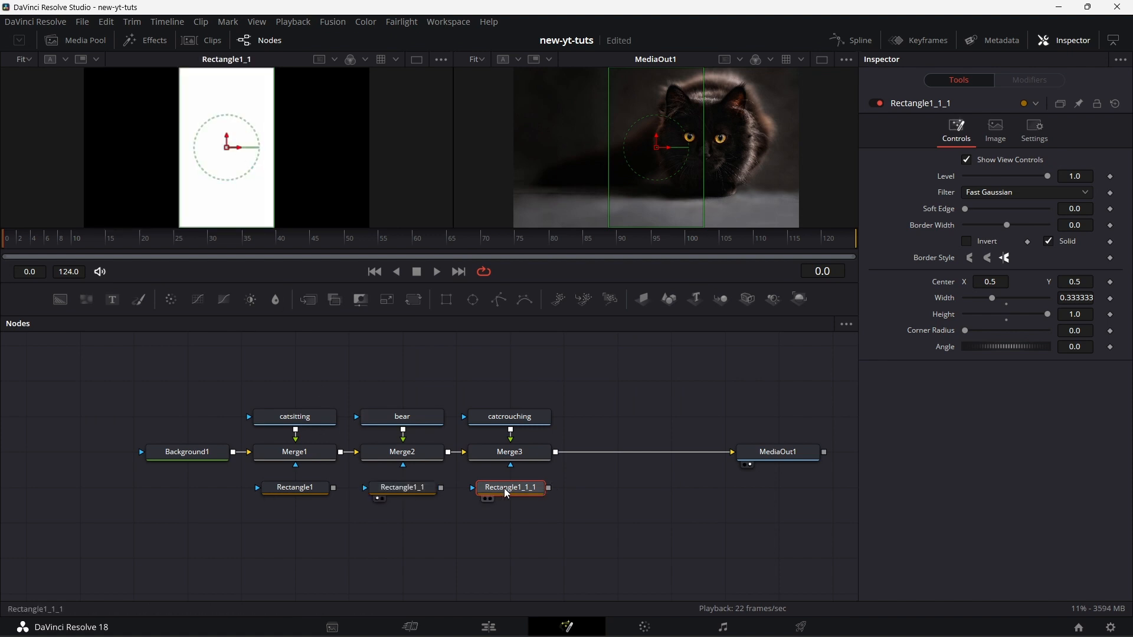
left_click(990, 282)
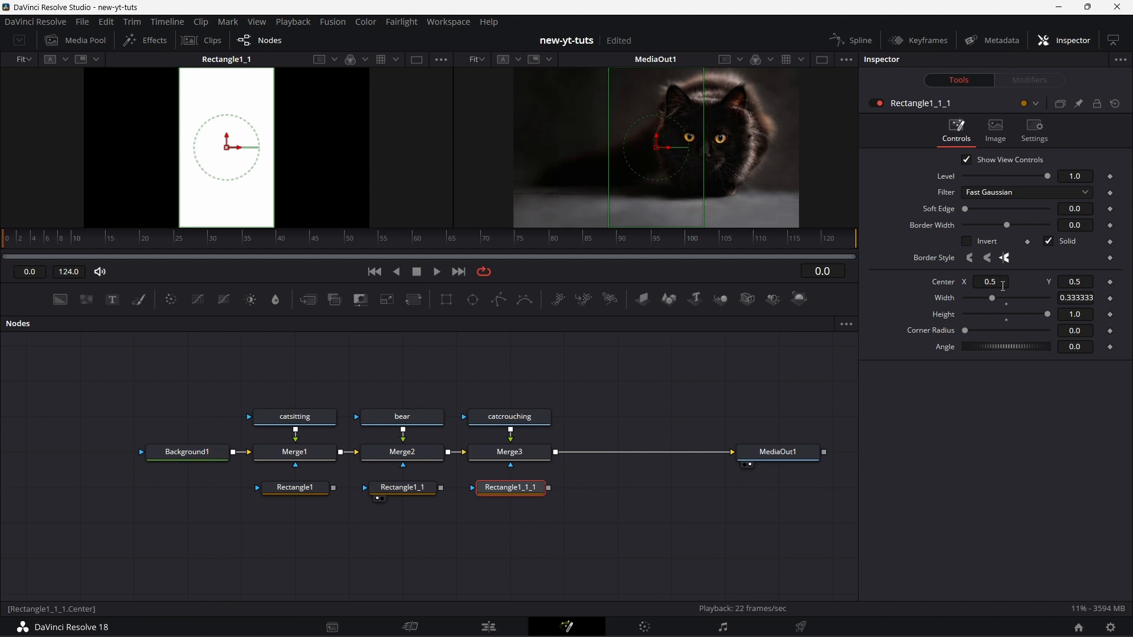
type("0.771")
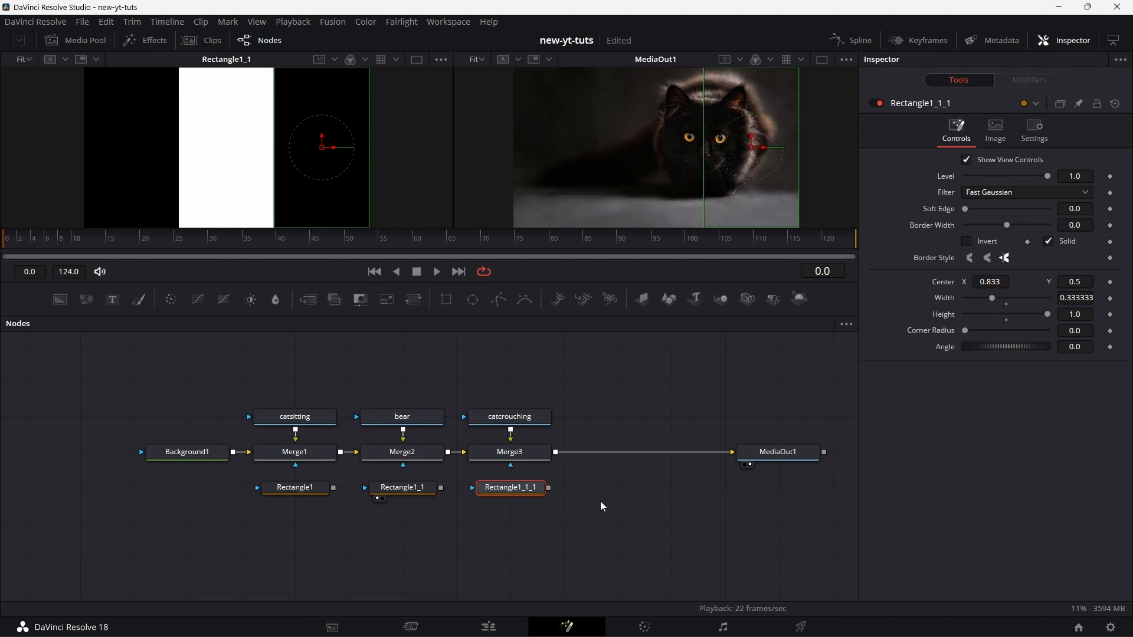
mouse_move(296, 451)
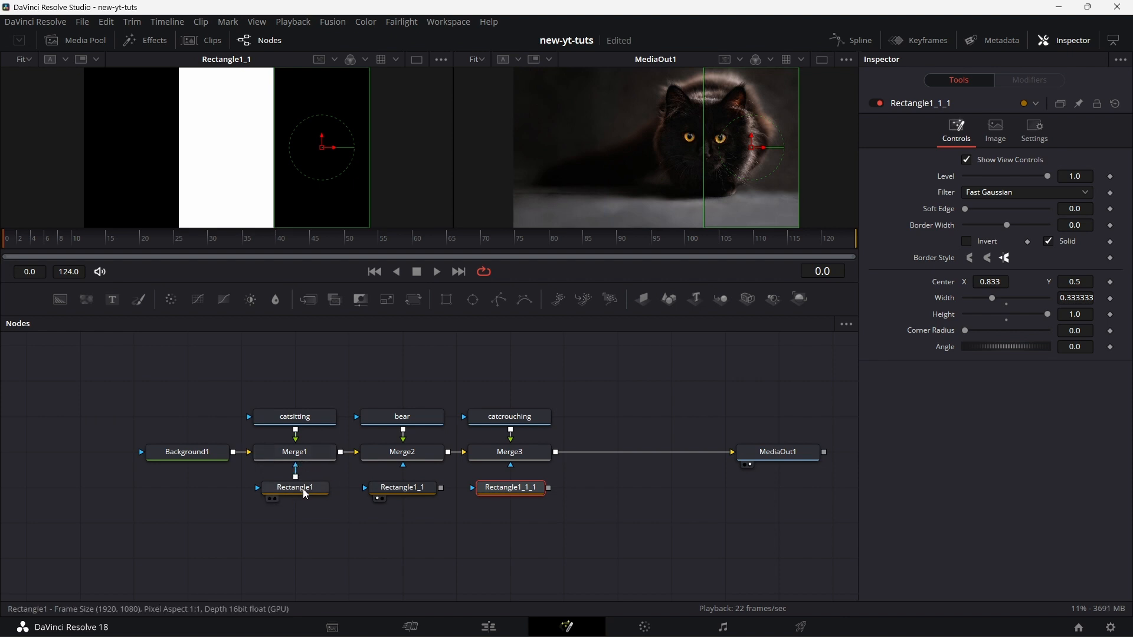
mouse_move(294, 452)
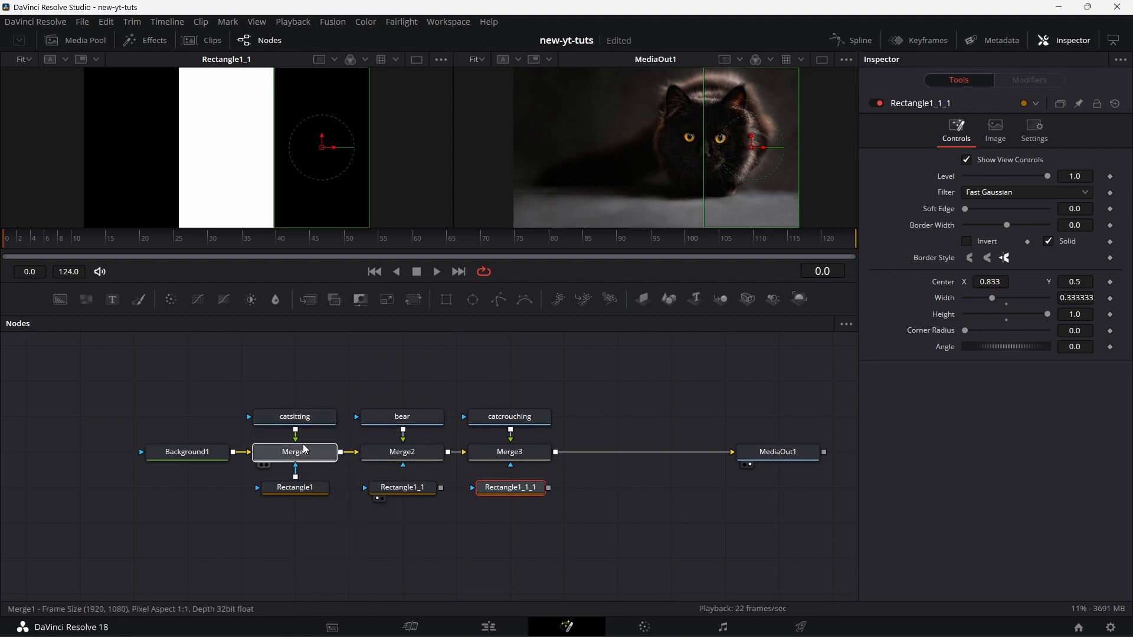
View Merge1 and drag its Center X to about 0.083, shifting the tabby cat left
left_click(294, 451)
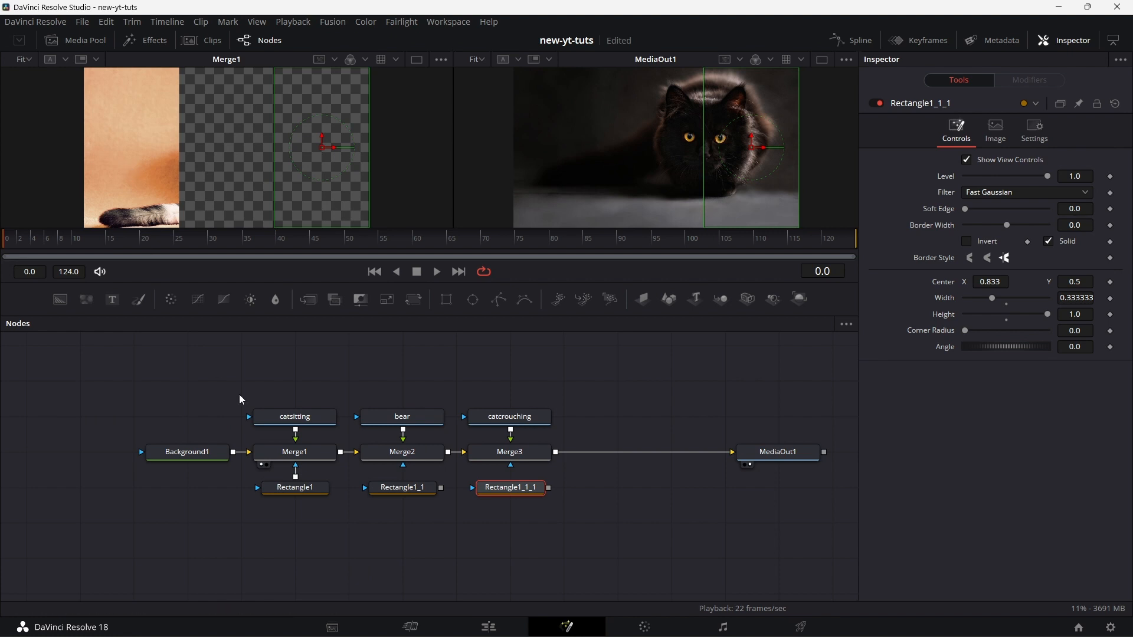
mouse_move(311, 423)
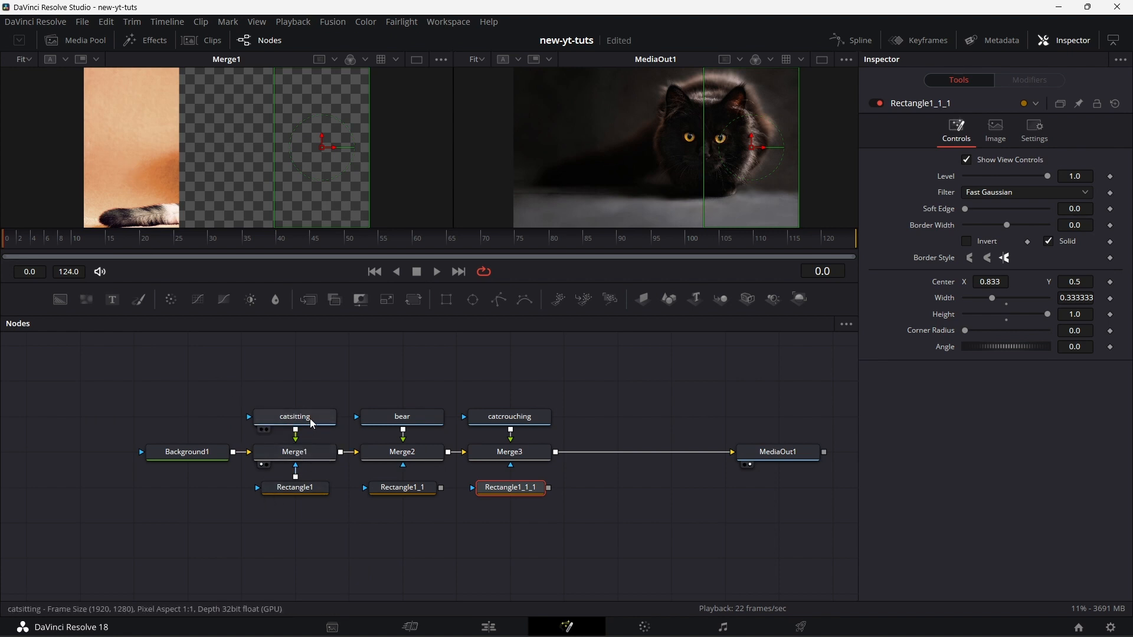
mouse_move(304, 419)
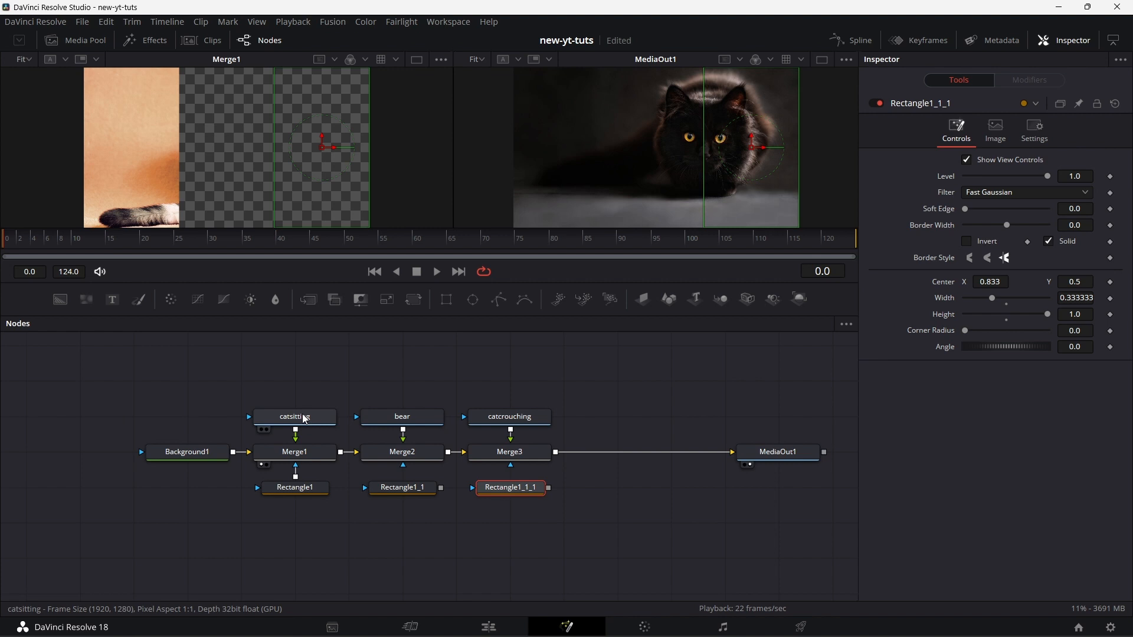
left_click(293, 451)
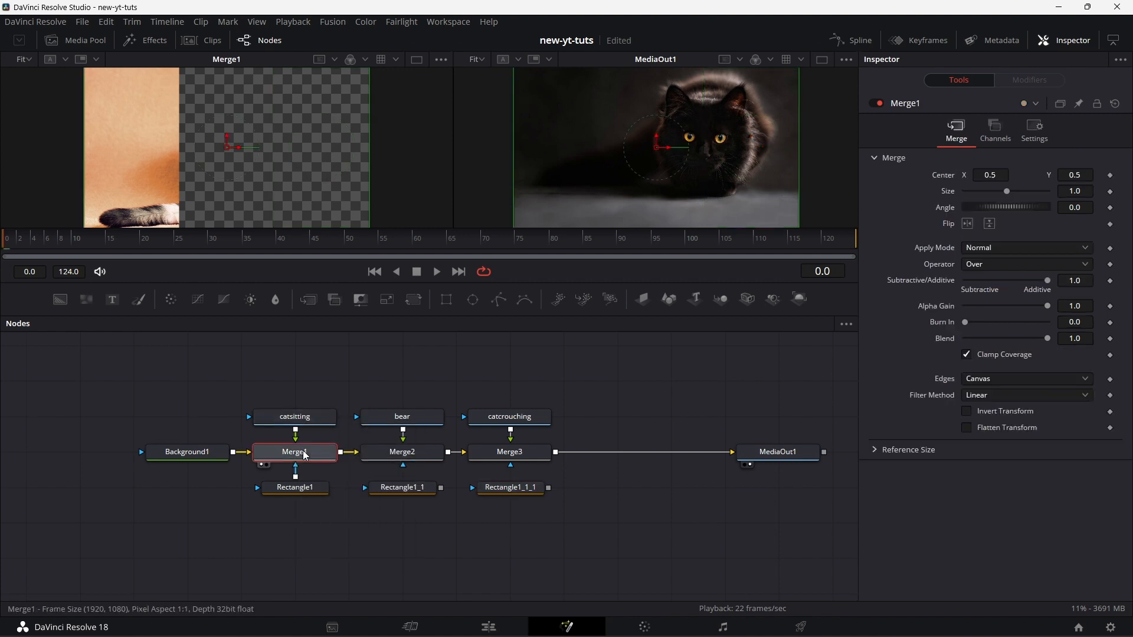
left_click(990, 175)
type("0.157")
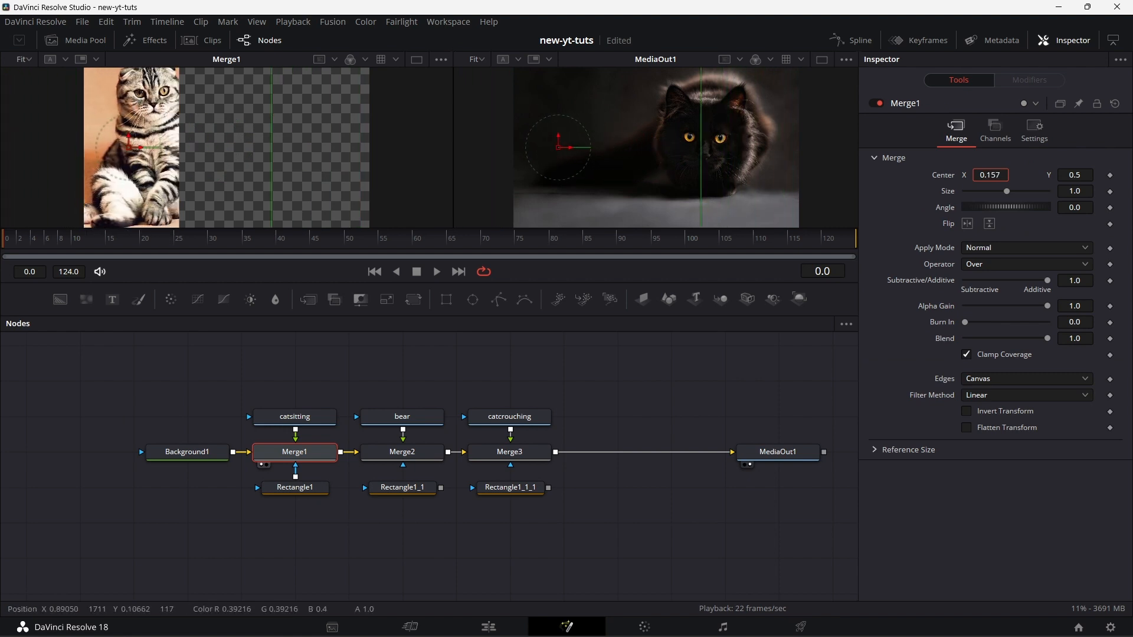
left_click_drag(558, 148, 537, 148)
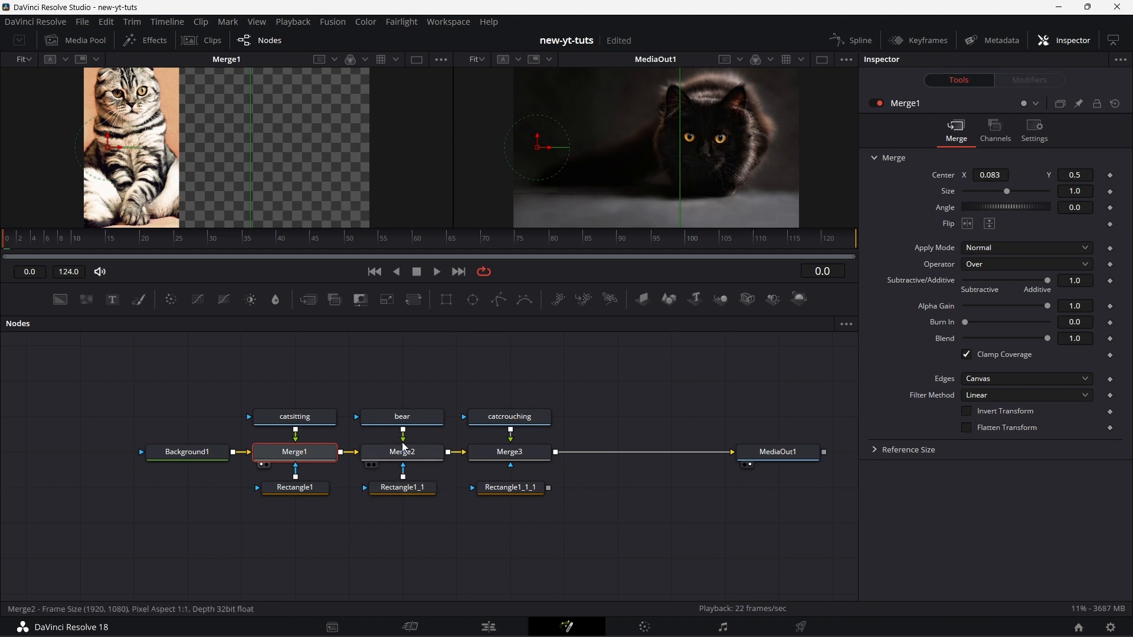
Set Merge2's Center X to 0.571 and connect Rectangle1_1_1 as Merge3's mask
left_click(402, 452)
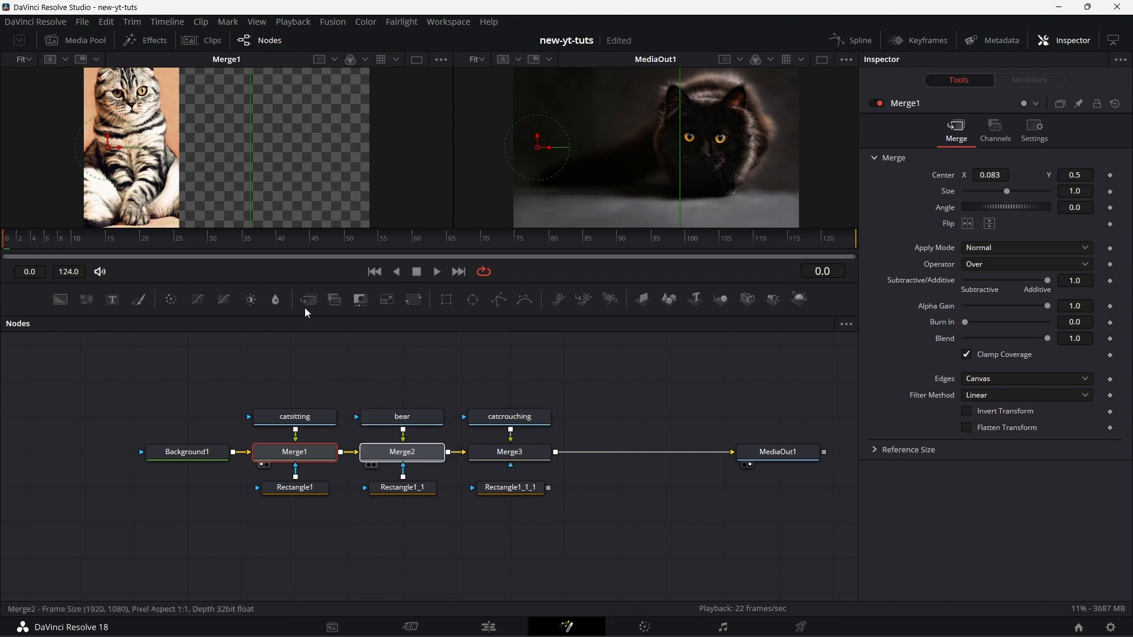
left_click(401, 451)
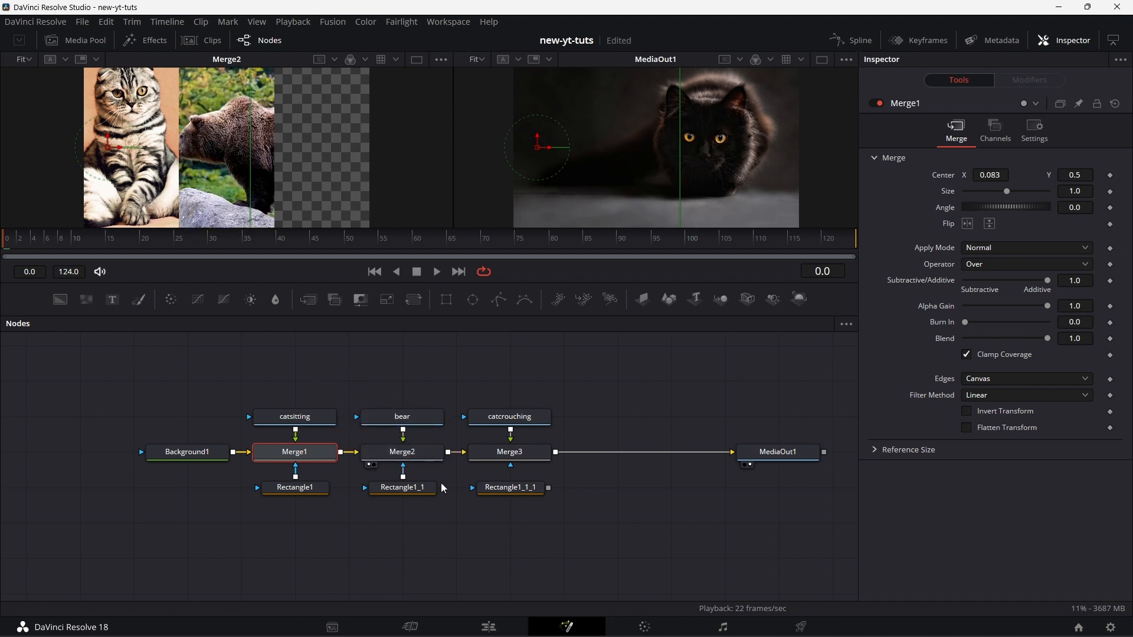
mouse_move(402, 451)
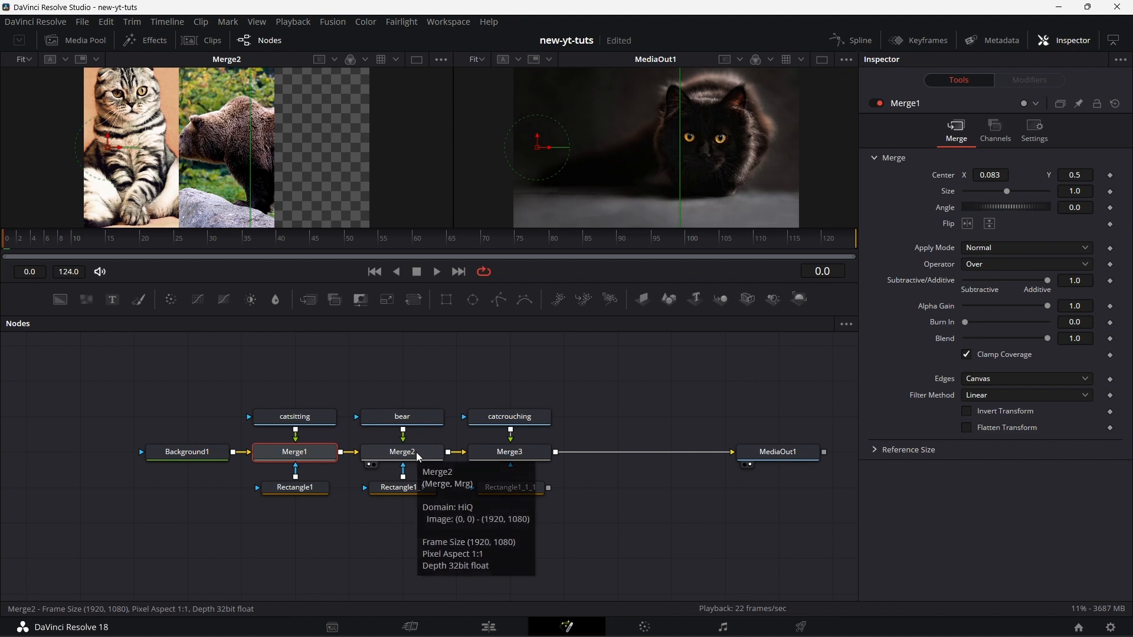
left_click(402, 452)
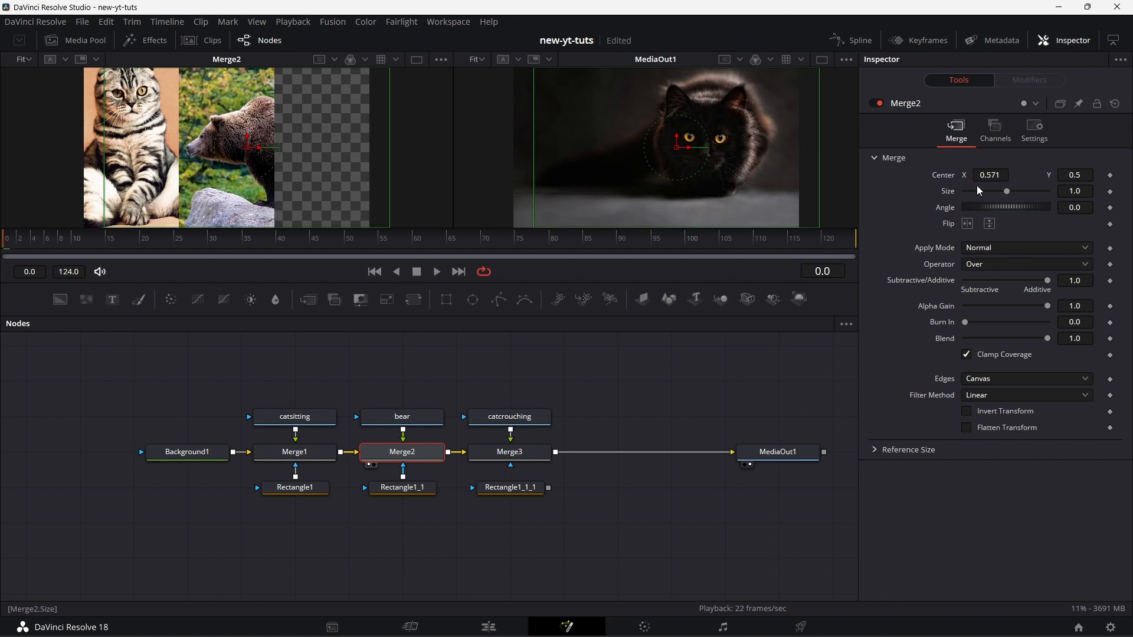
mouse_move(553, 495)
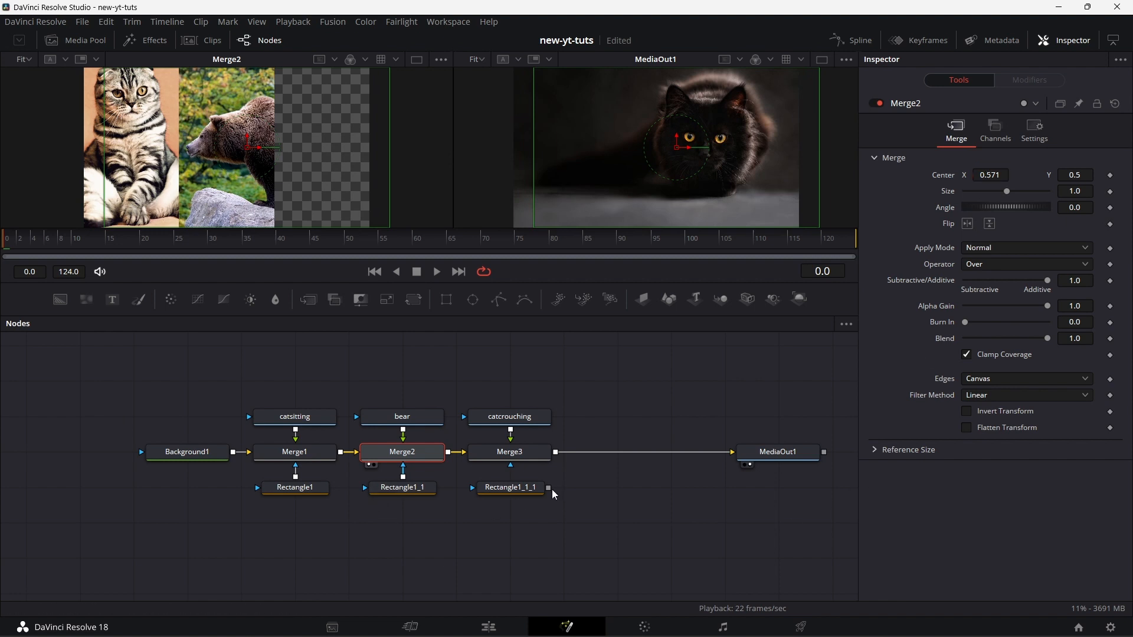
left_click_drag(547, 487, 509, 451)
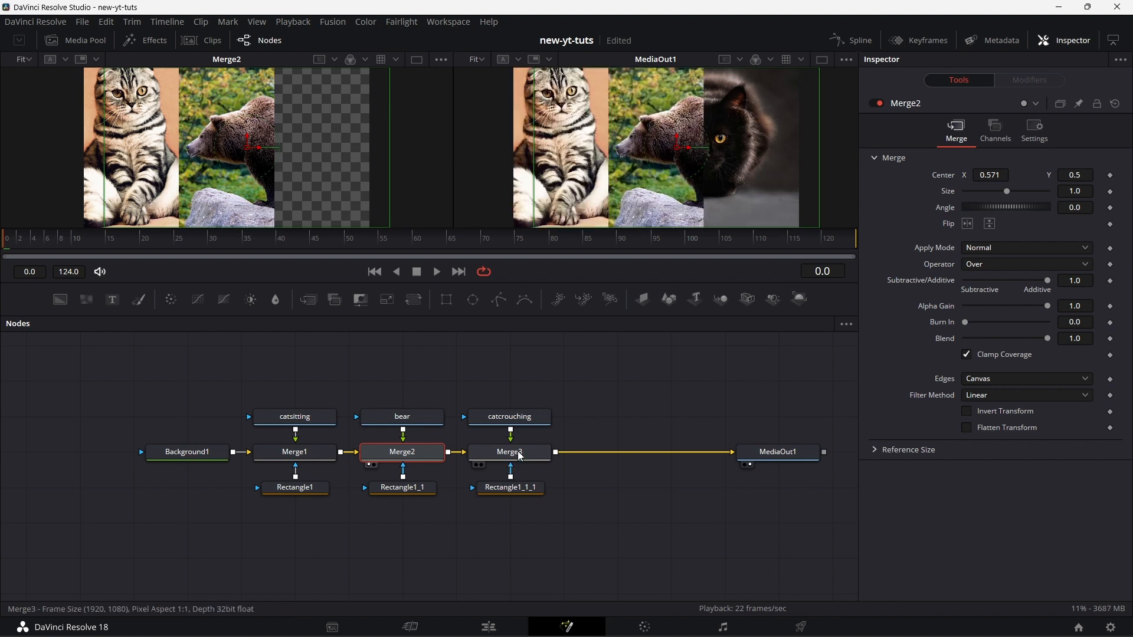
Set Merge3's Center X to 0.631 and show only the MediaOut1 viewer
left_click(509, 451)
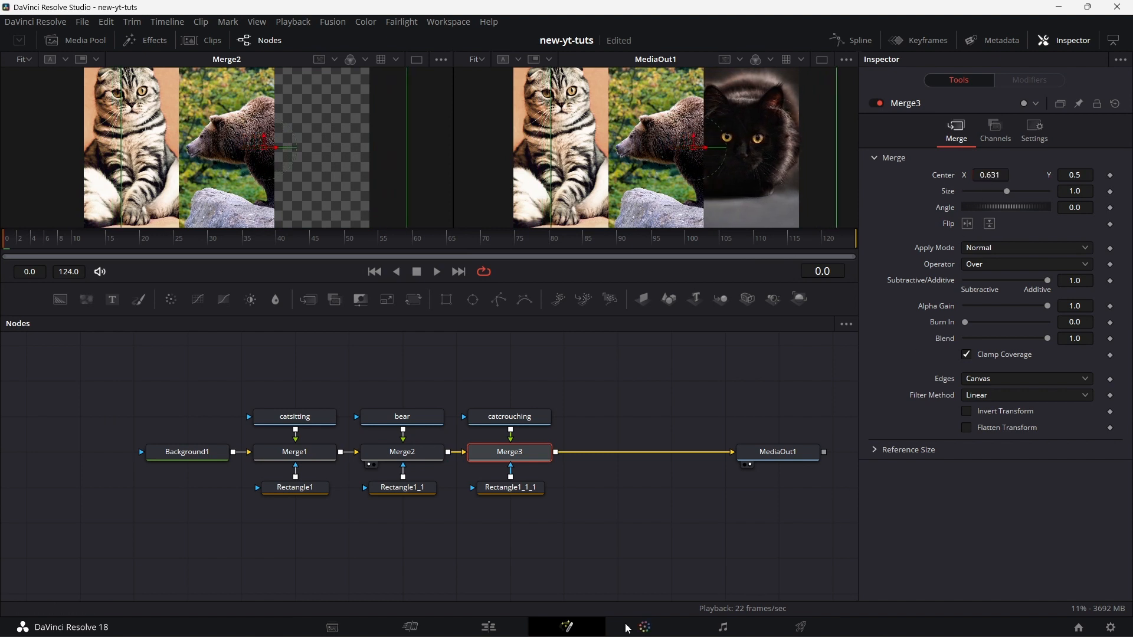
mouse_move(446, 576)
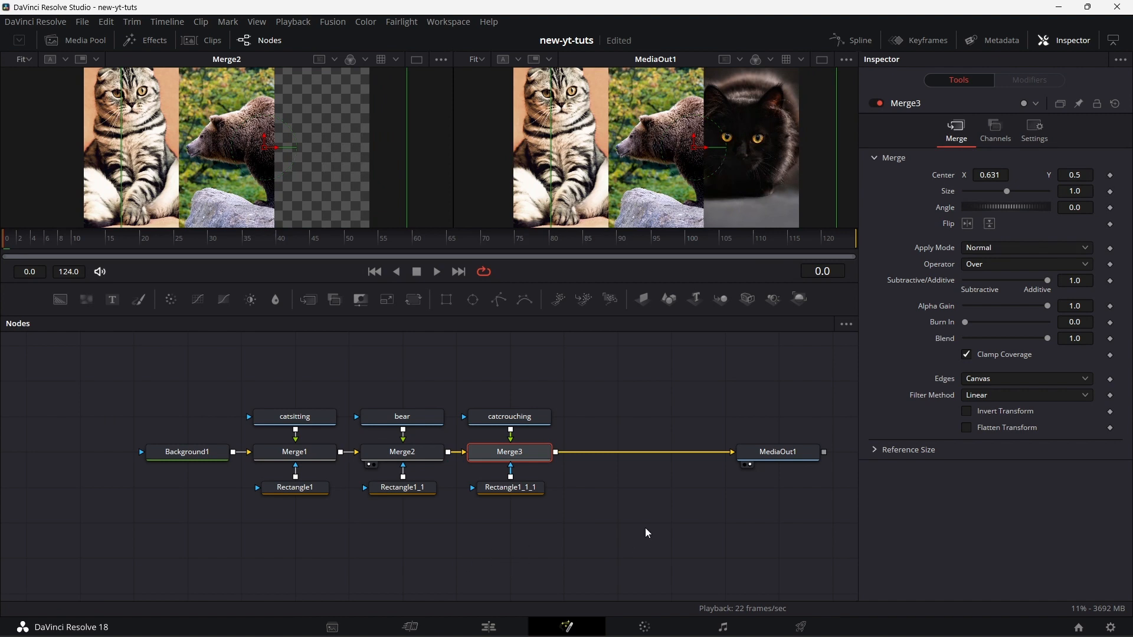
mouse_move(517, 355)
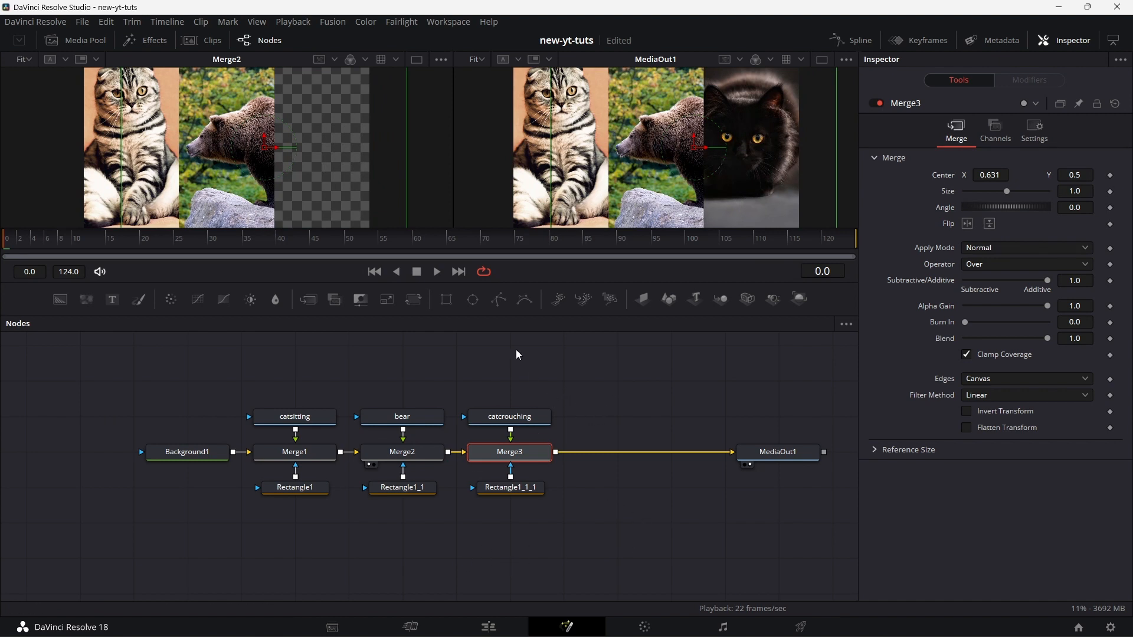
left_click(821, 59)
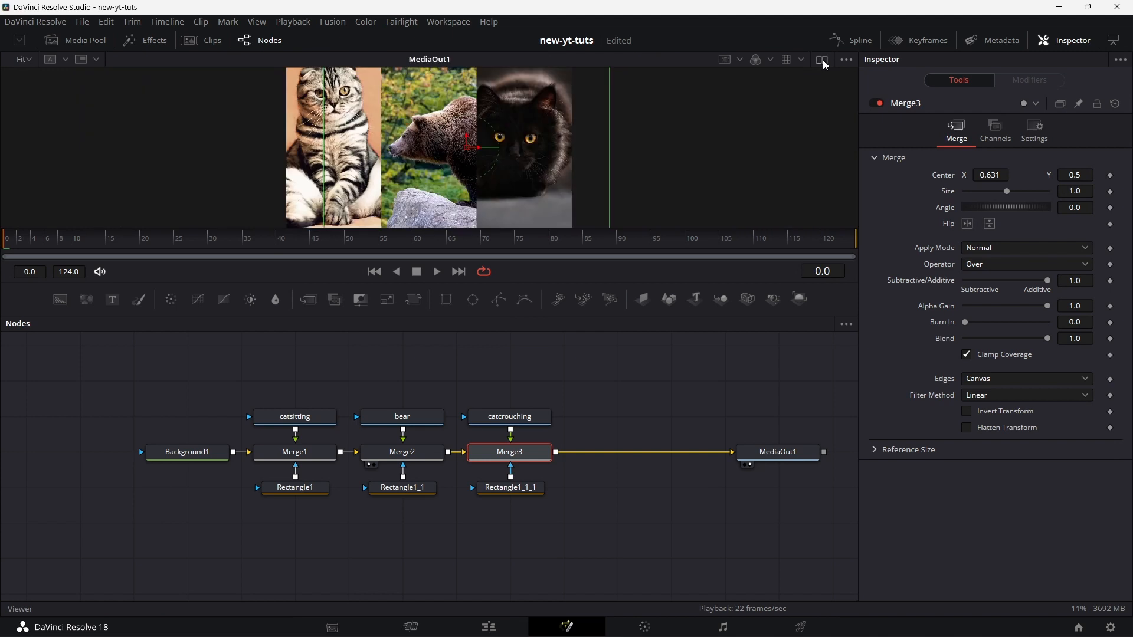